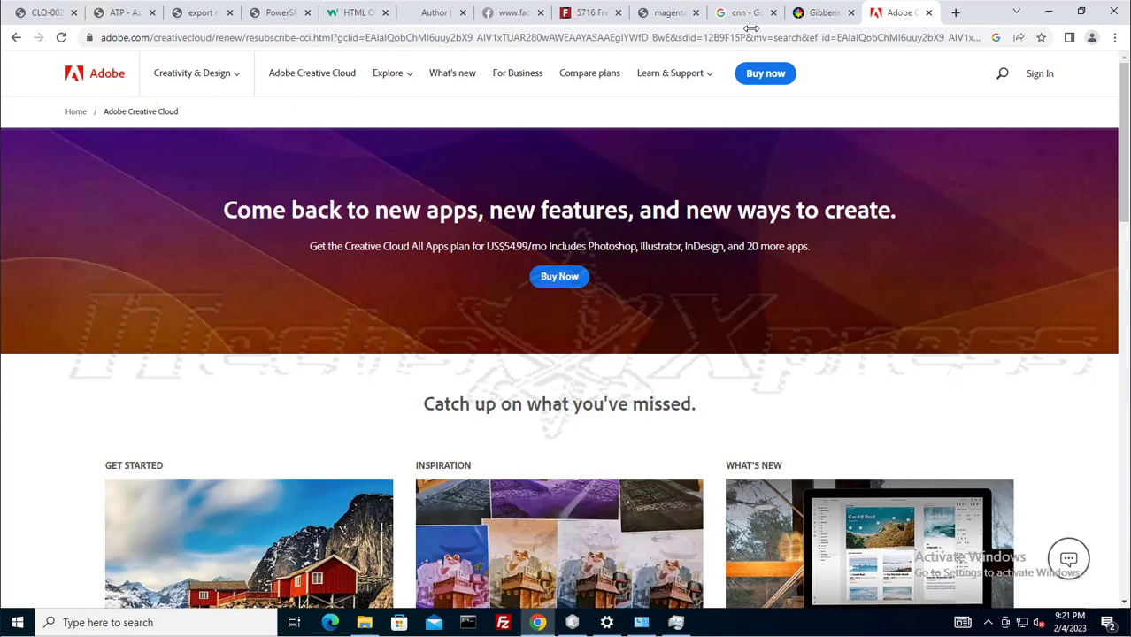
mouse_move(952, 92)
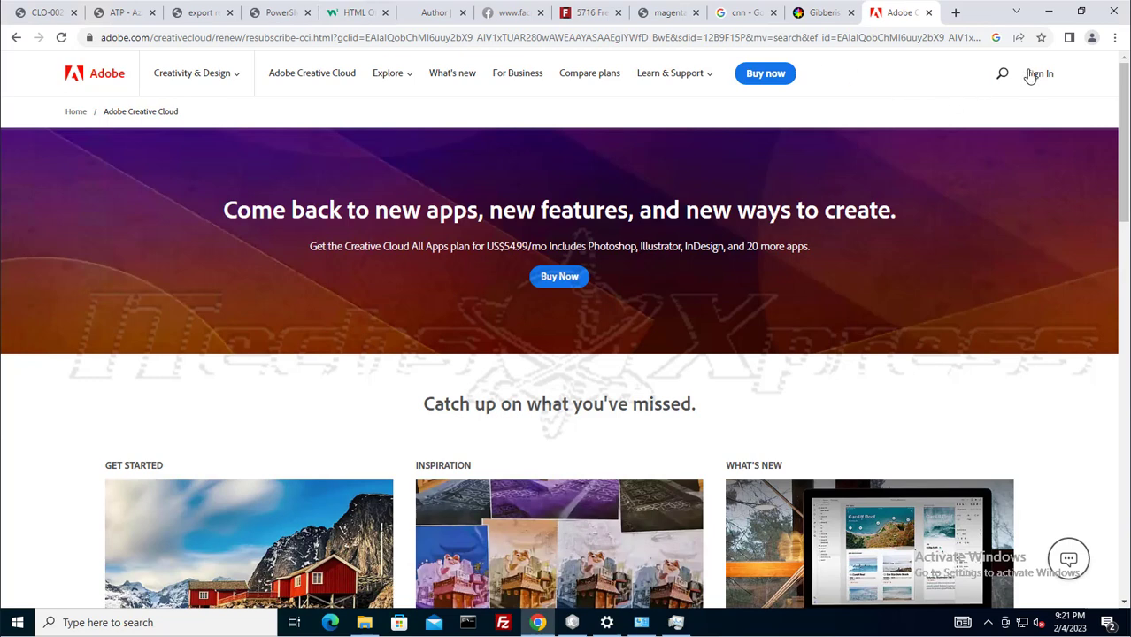
Start signing in to an Adobe account from the Creative Cloud page
left_click(1041, 74)
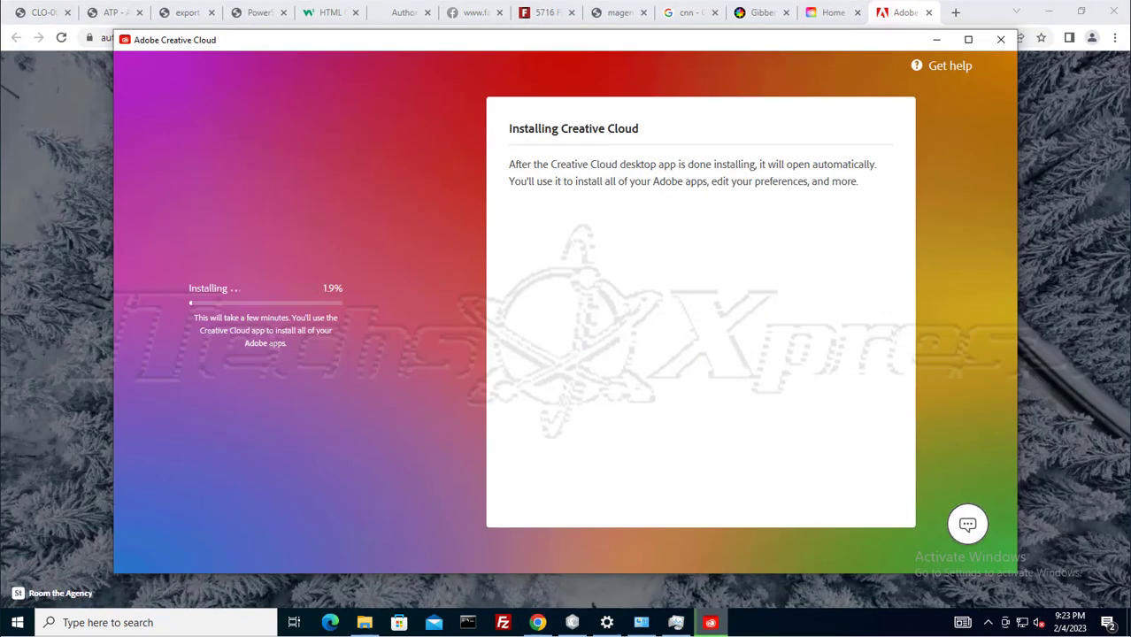
mouse_move(890, 334)
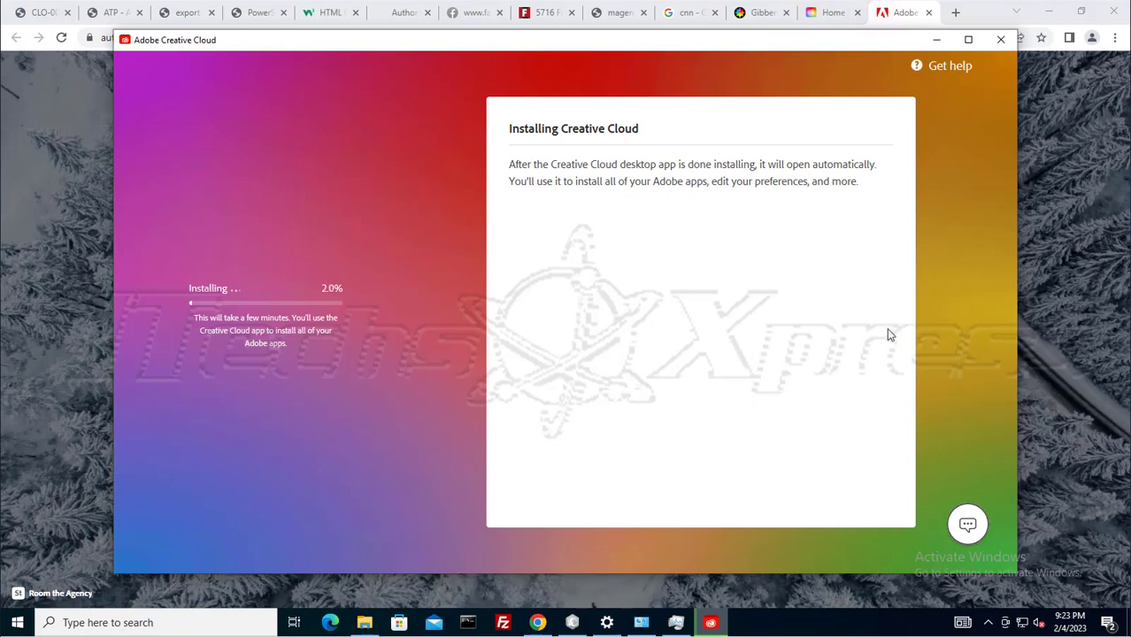
mouse_move(826, 237)
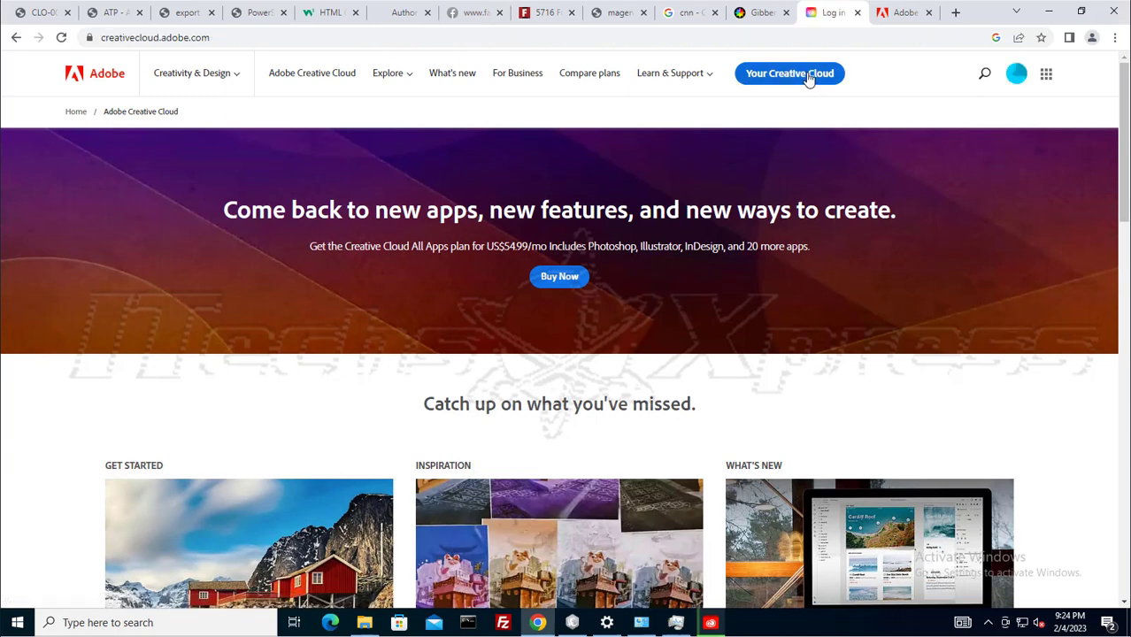
Go to your Creative Cloud home to start the installer download, then view the 'You're signed in' confirmation
left_click(789, 73)
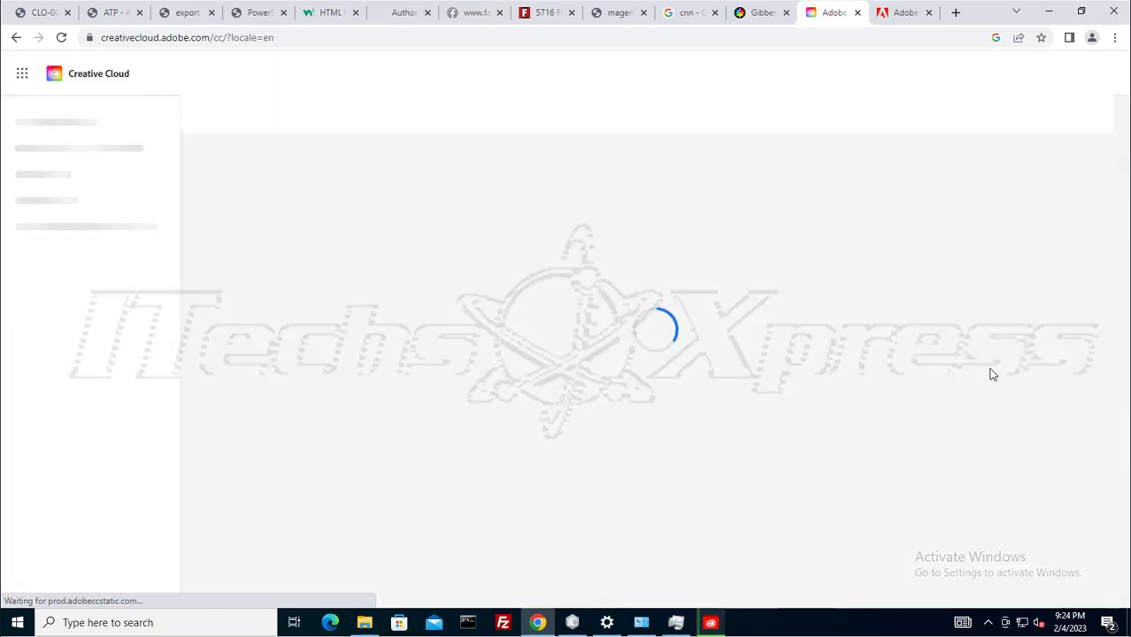
mouse_move(1047, 400)
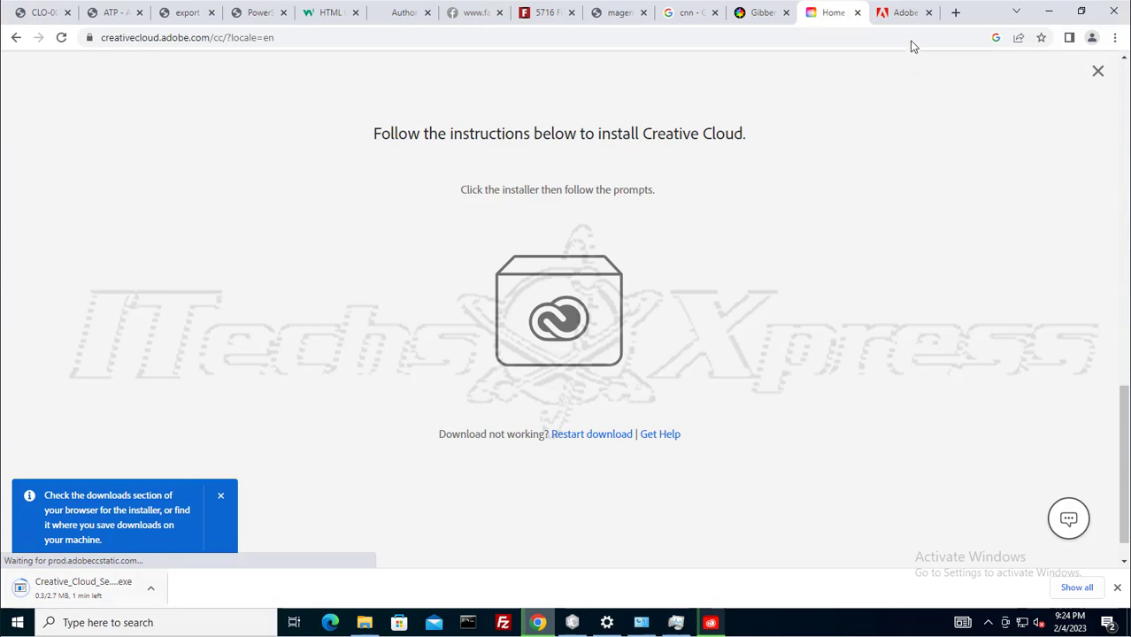
mouse_move(906, 22)
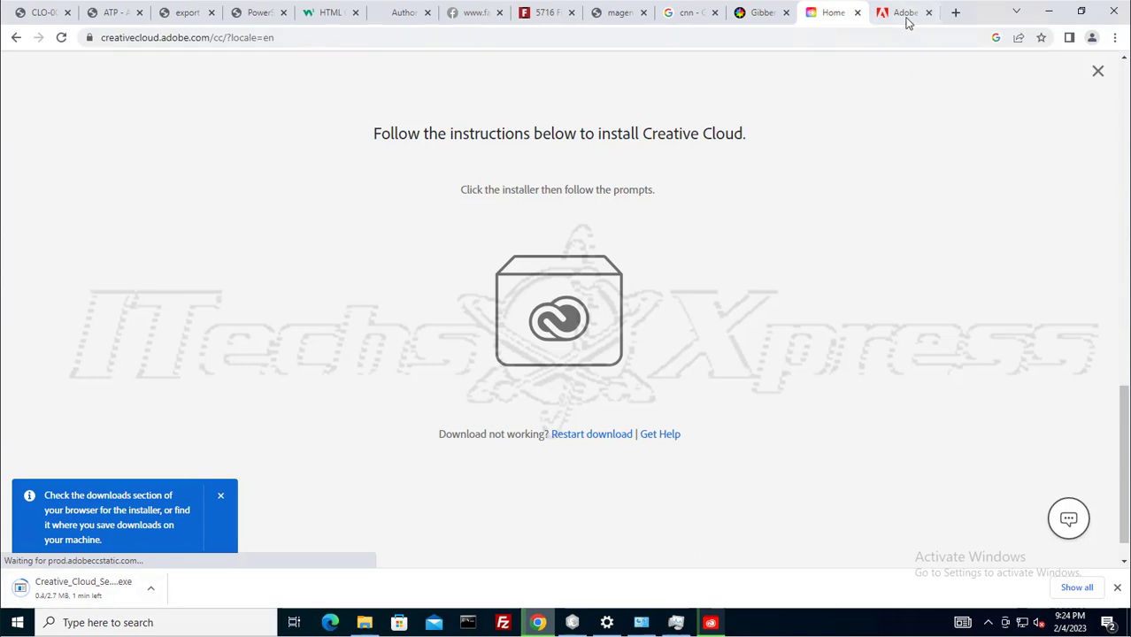
mouse_move(904, 13)
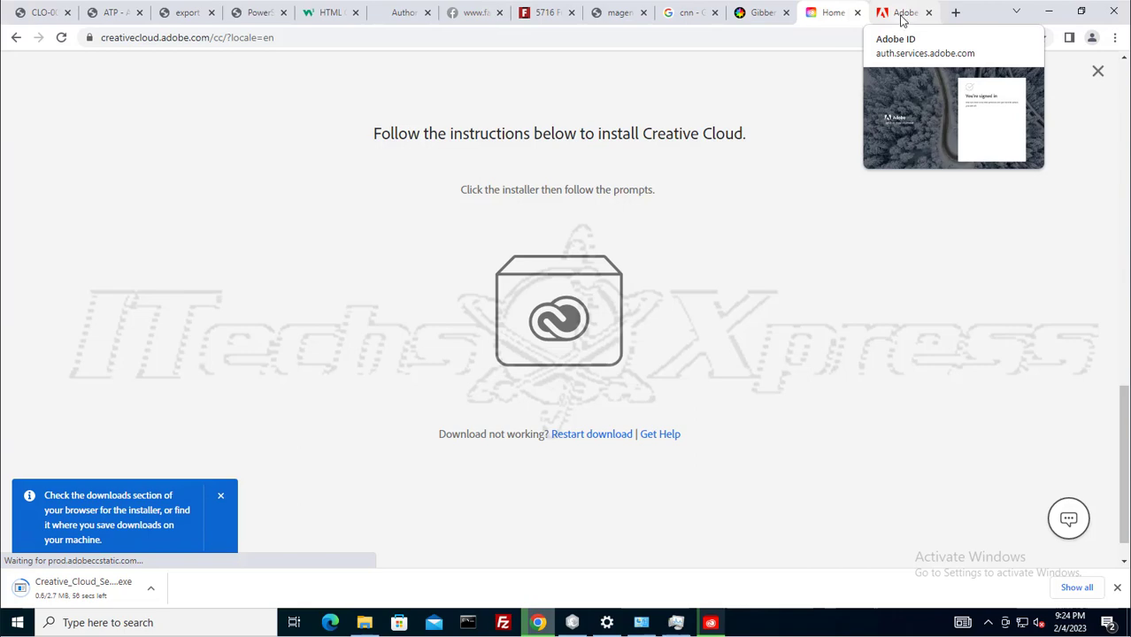
left_click(903, 13)
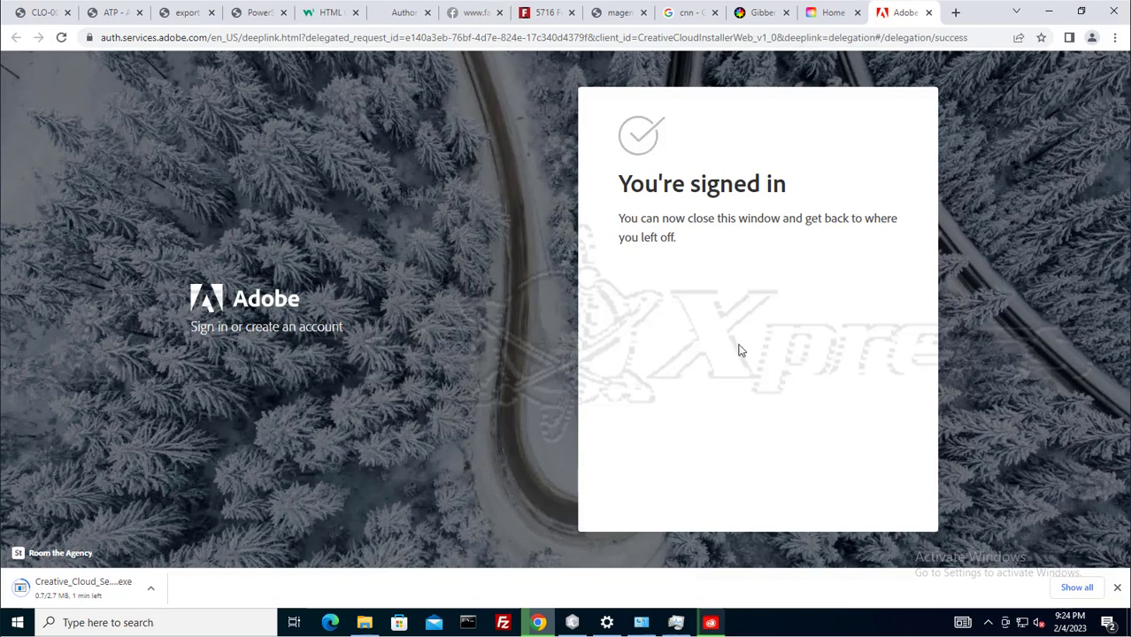
mouse_move(669, 476)
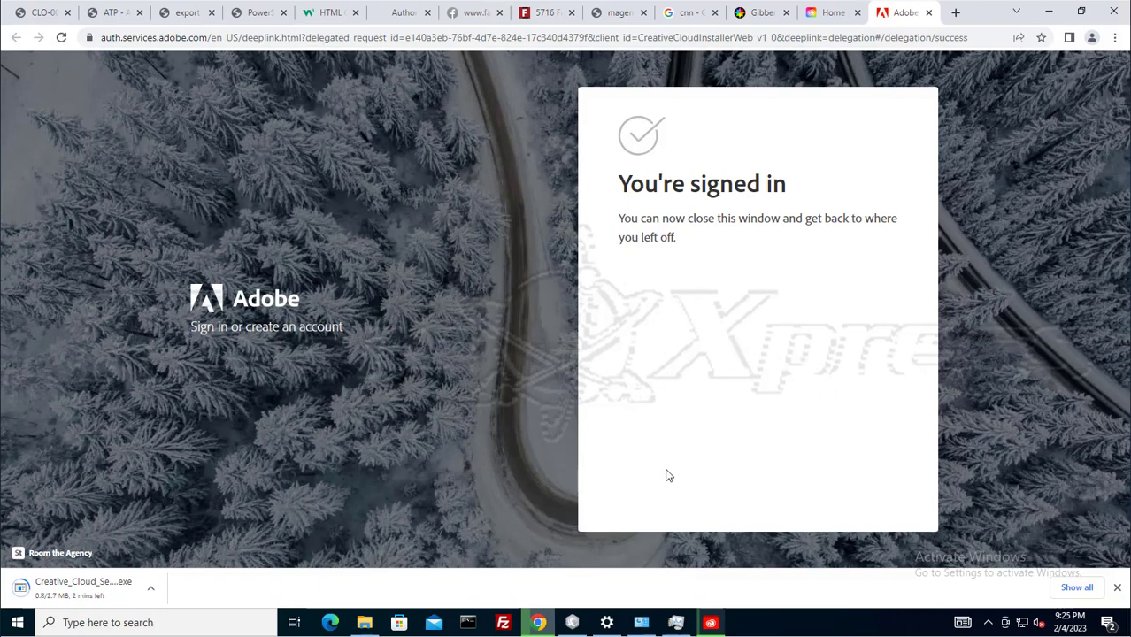
mouse_move(739, 305)
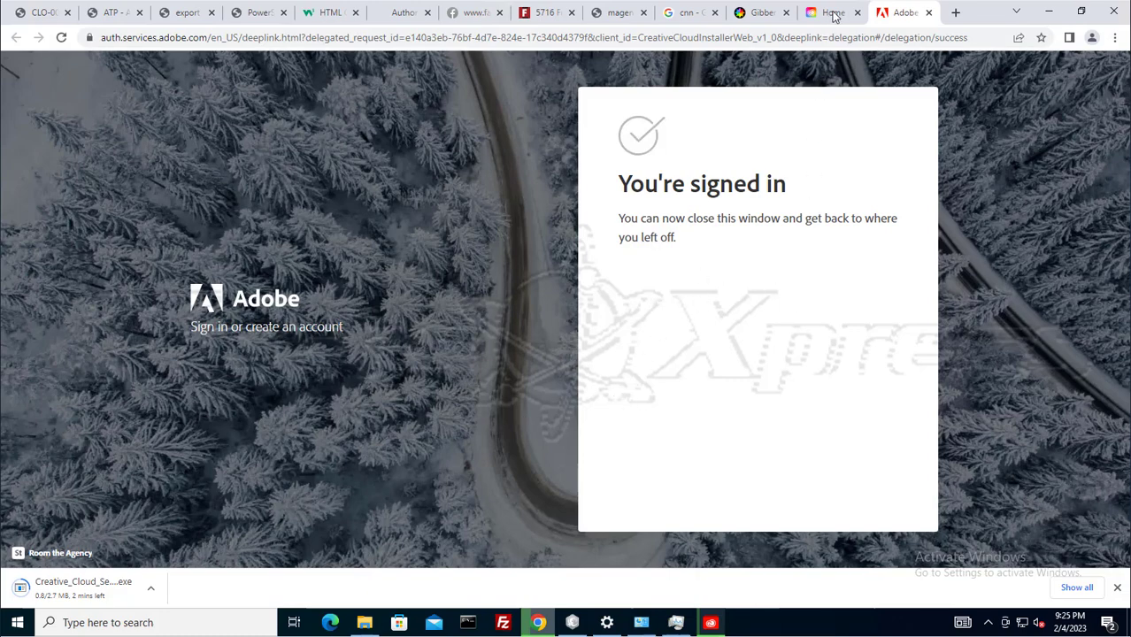
mouse_move(614, 361)
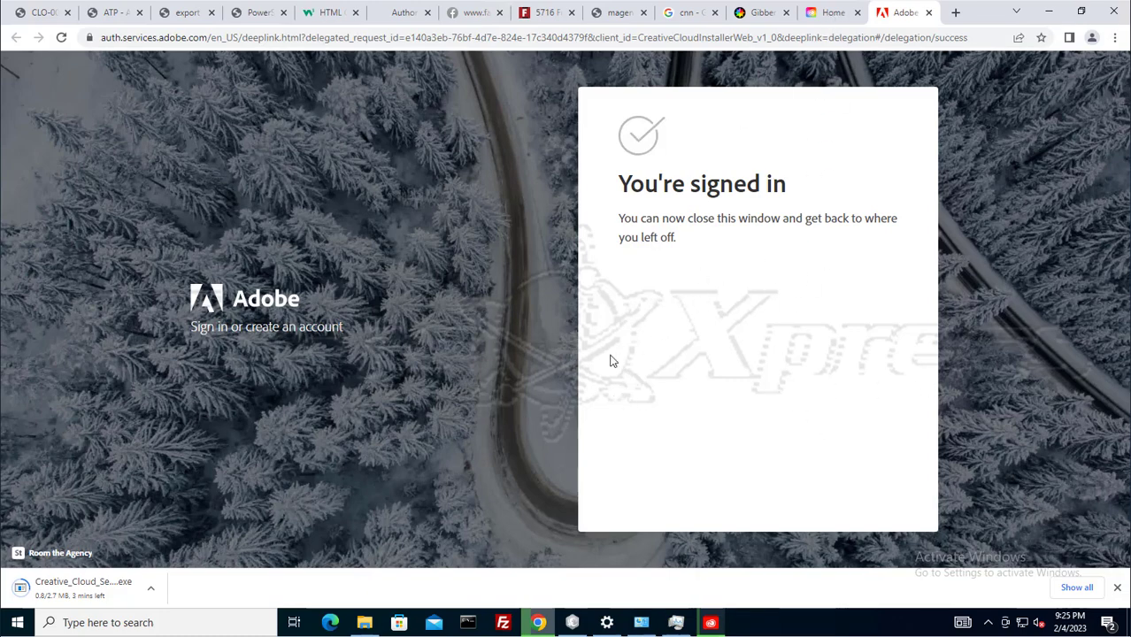
mouse_move(1055, 378)
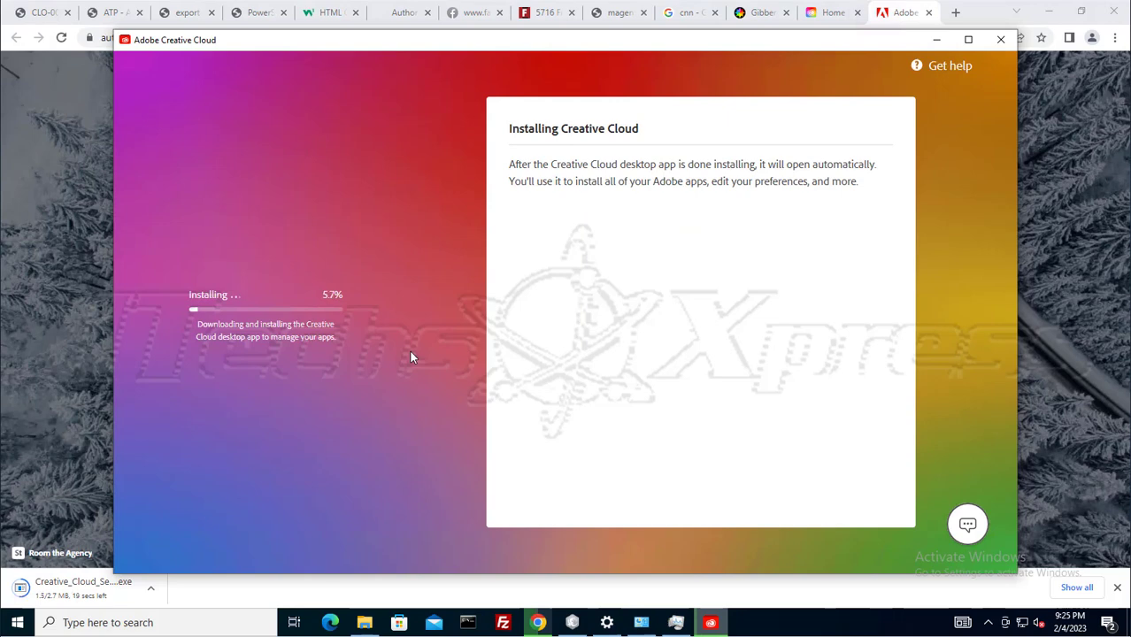
mouse_move(402, 357)
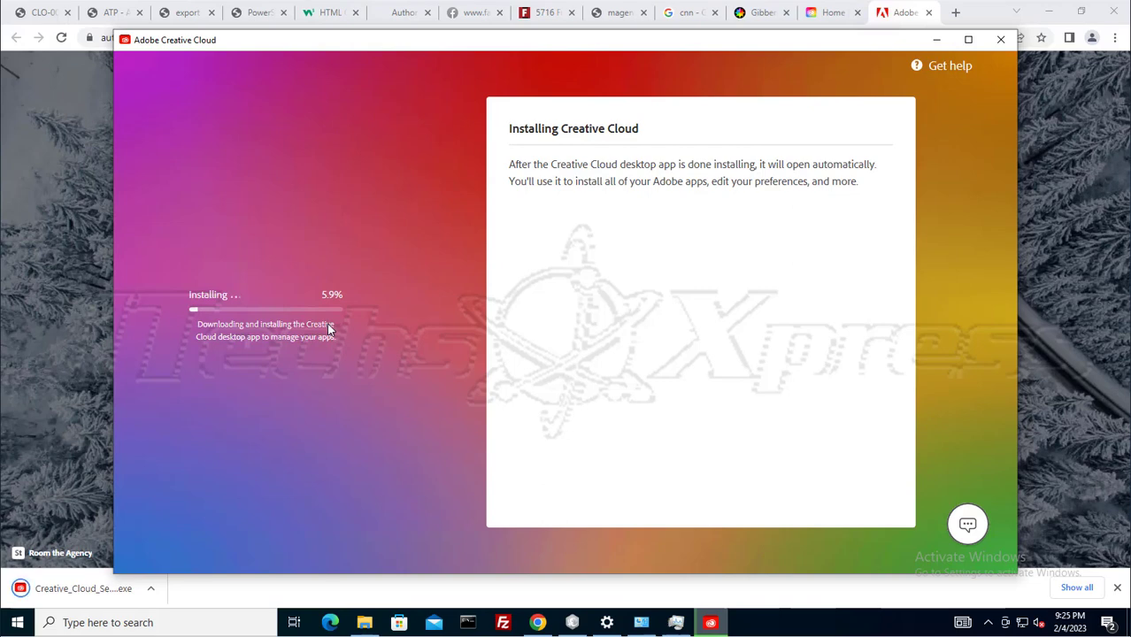
mouse_move(365, 365)
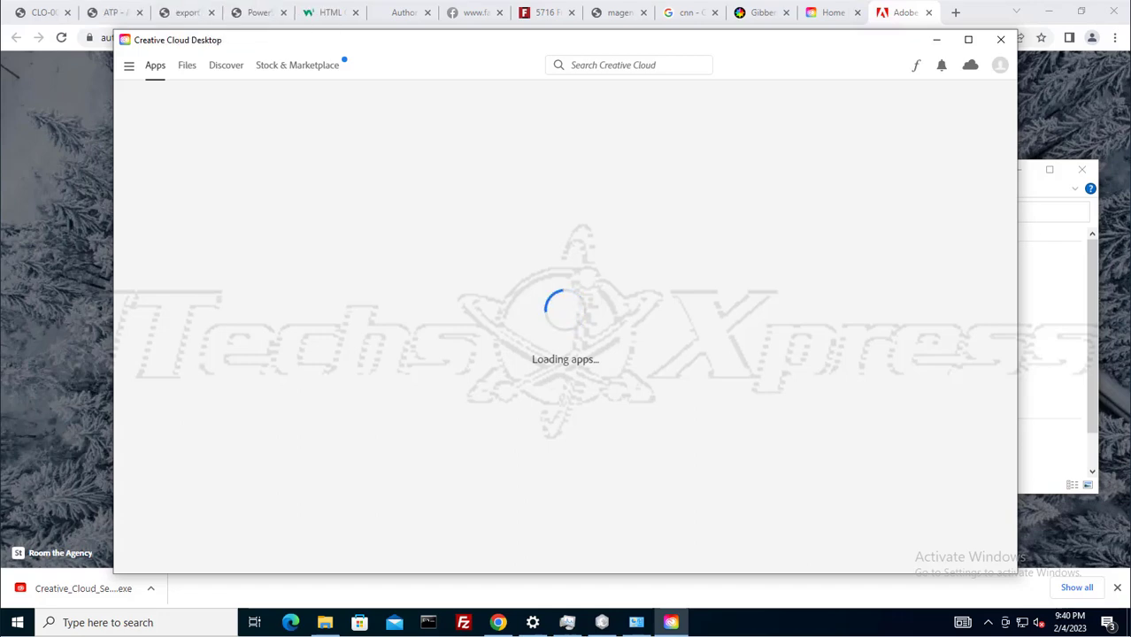
Bring up the virtual machine's power options while Creative Cloud loads its apps
left_click(20, 10)
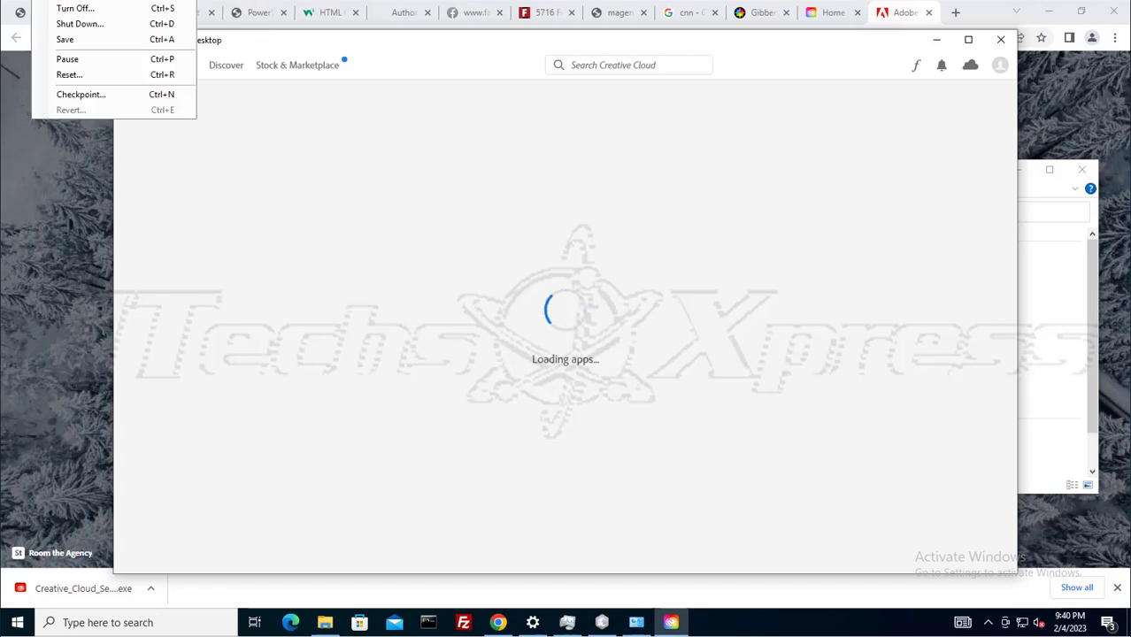
mouse_move(67, 59)
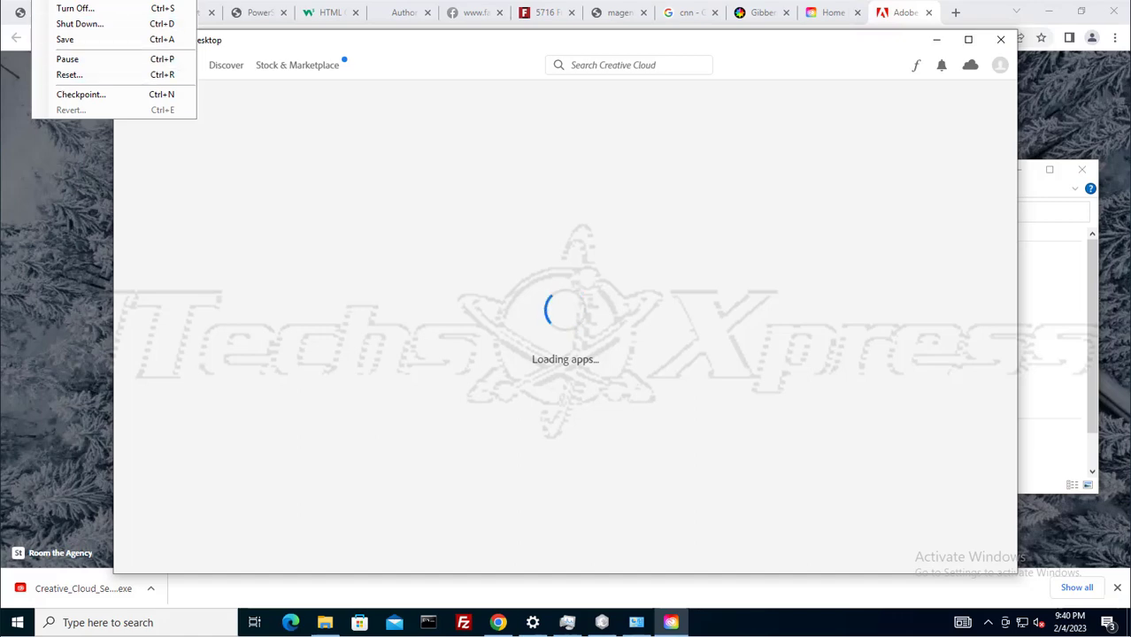
mouse_move(81, 93)
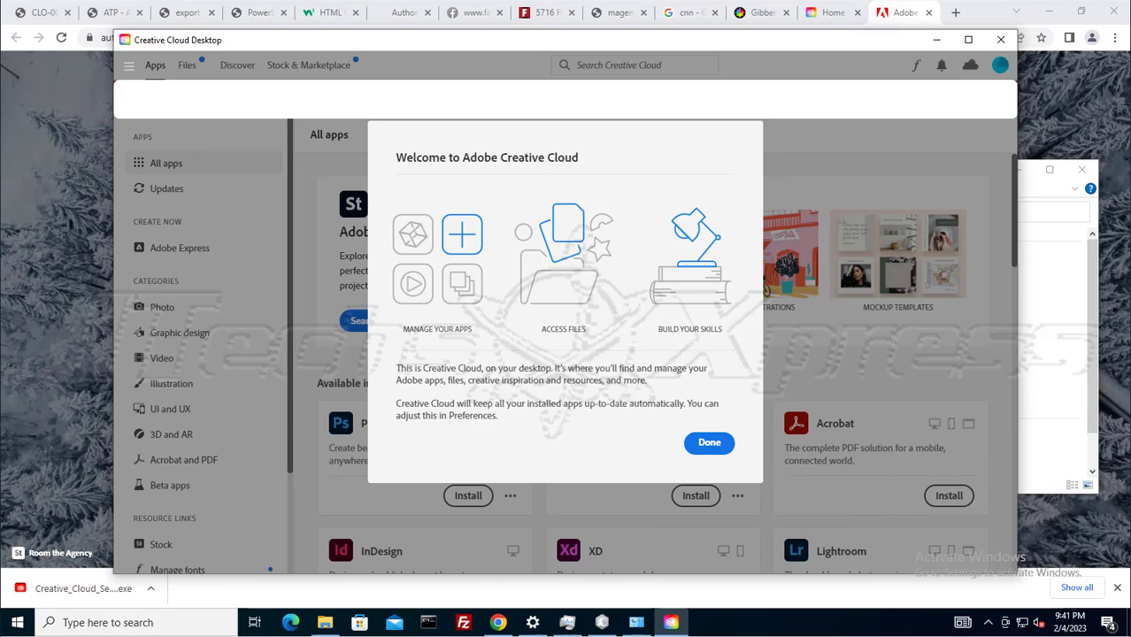
mouse_move(699, 283)
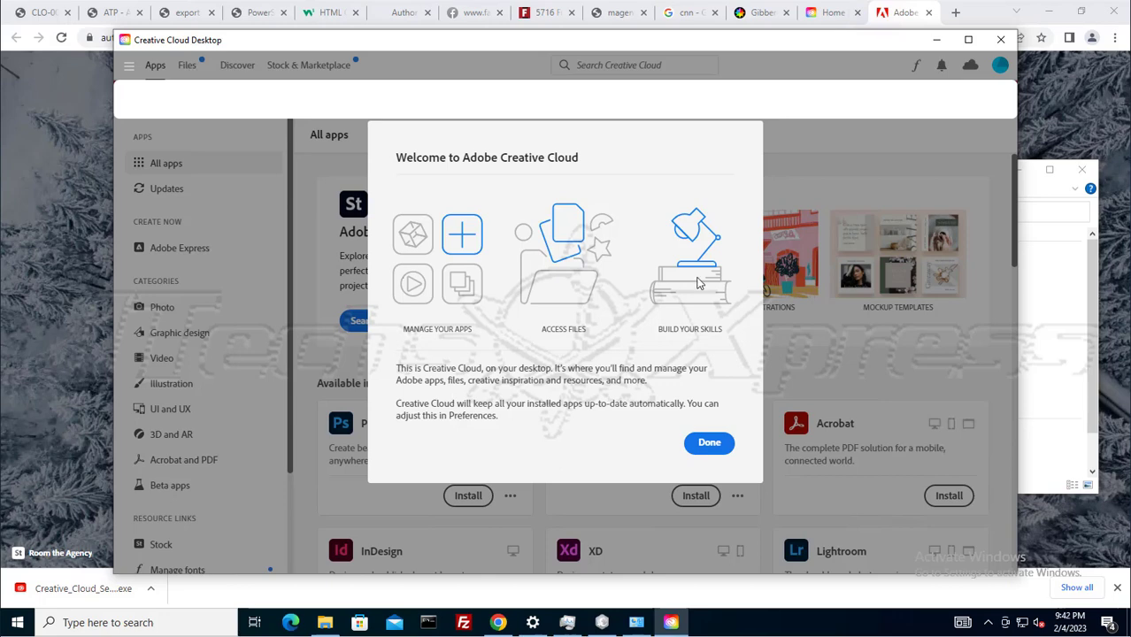
mouse_move(556, 439)
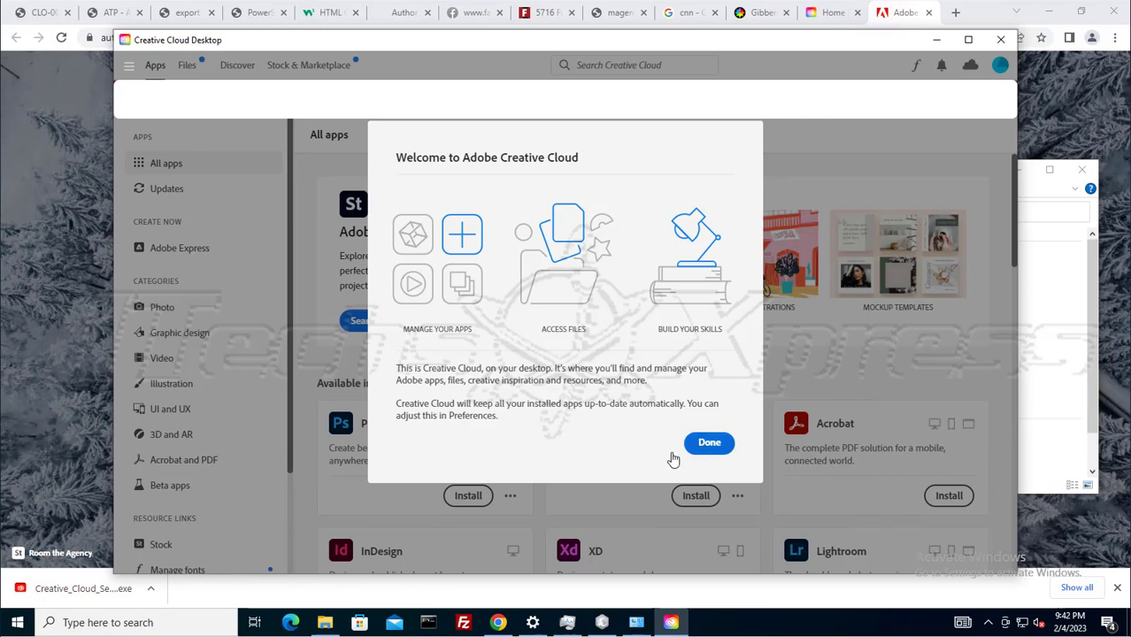
Dismiss the Welcome to Adobe Creative Cloud dialog with Done
left_click(710, 443)
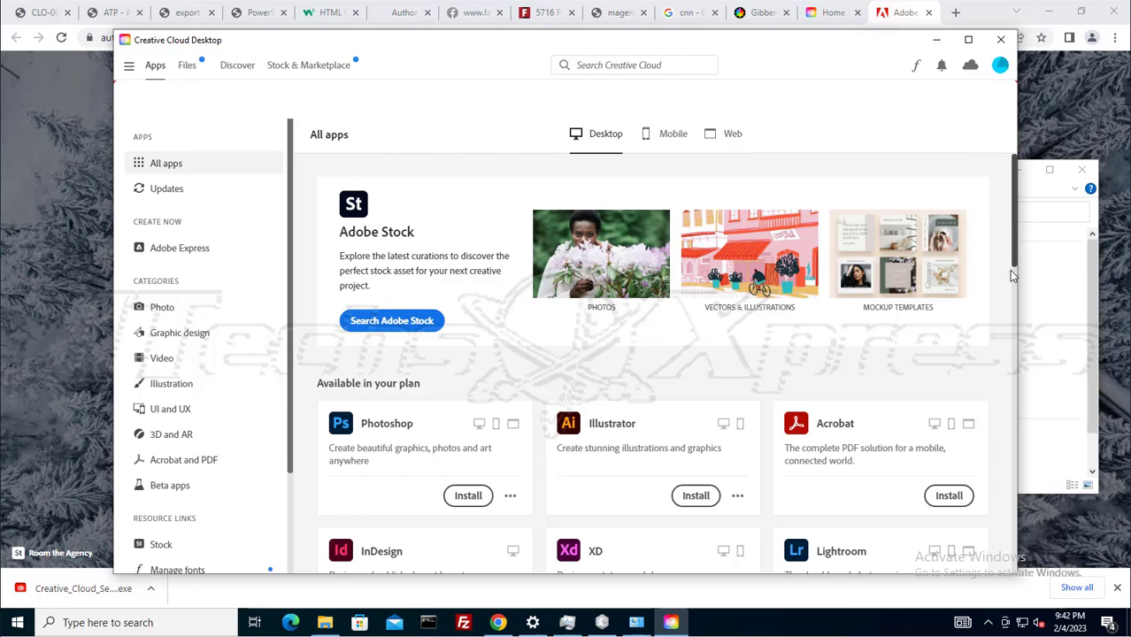
scroll("down", 3)
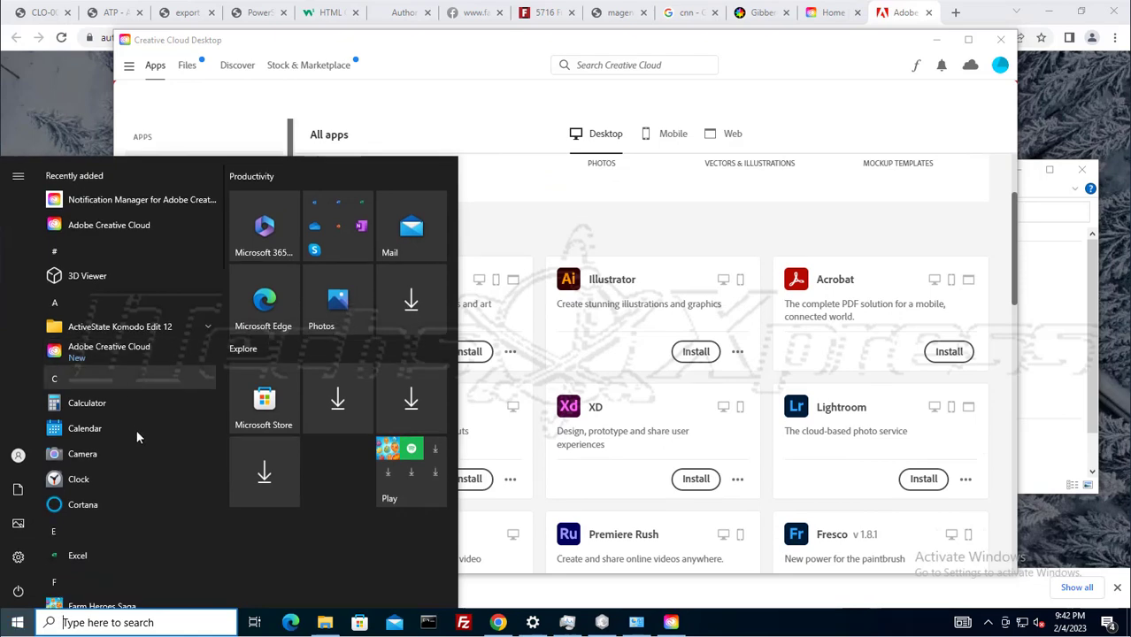
scroll("down", 3)
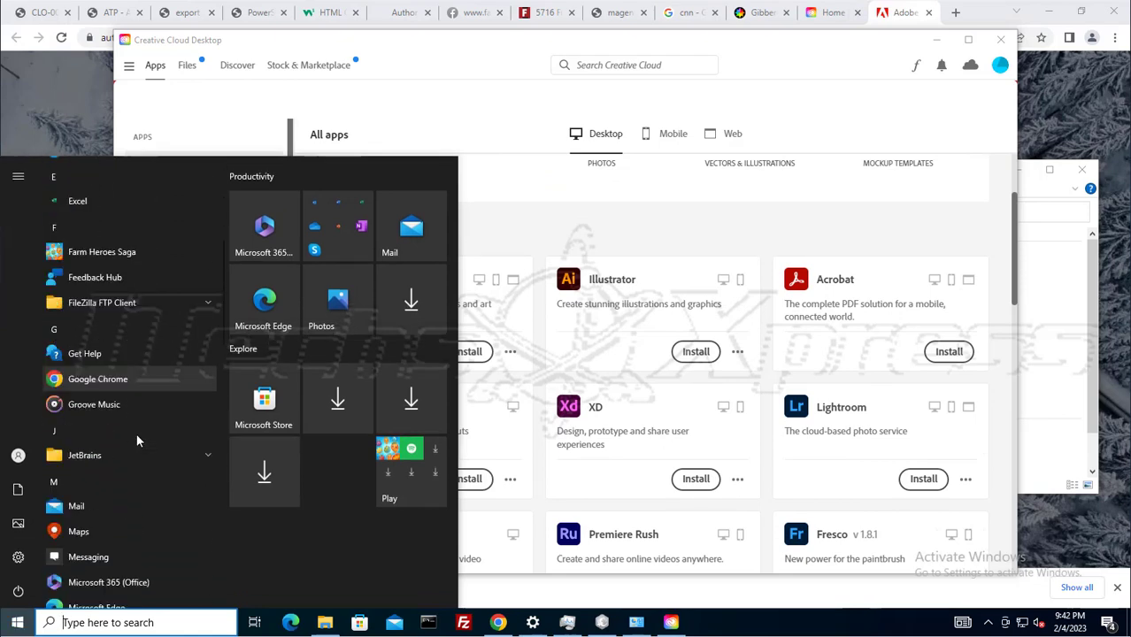
scroll("down", 3)
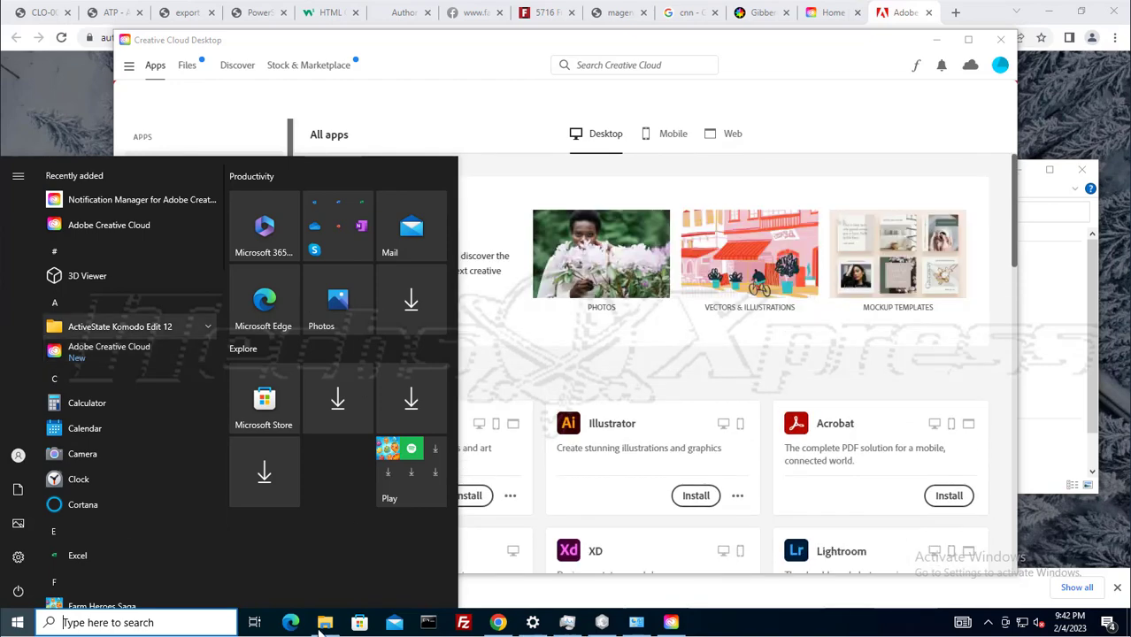
left_click(326, 623)
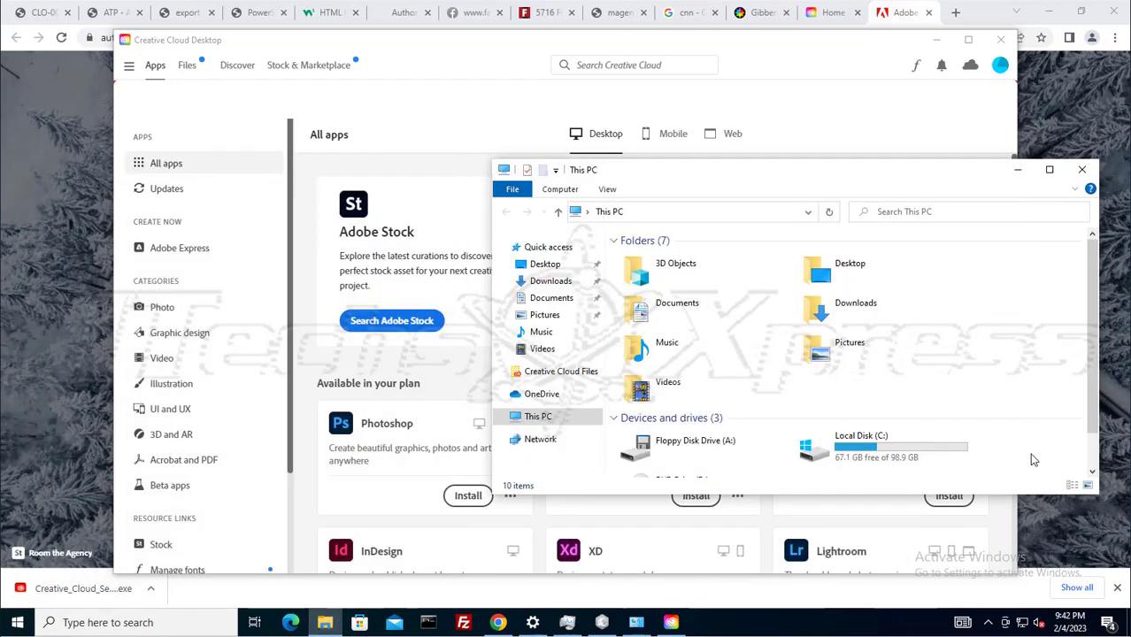
right_click(1035, 460)
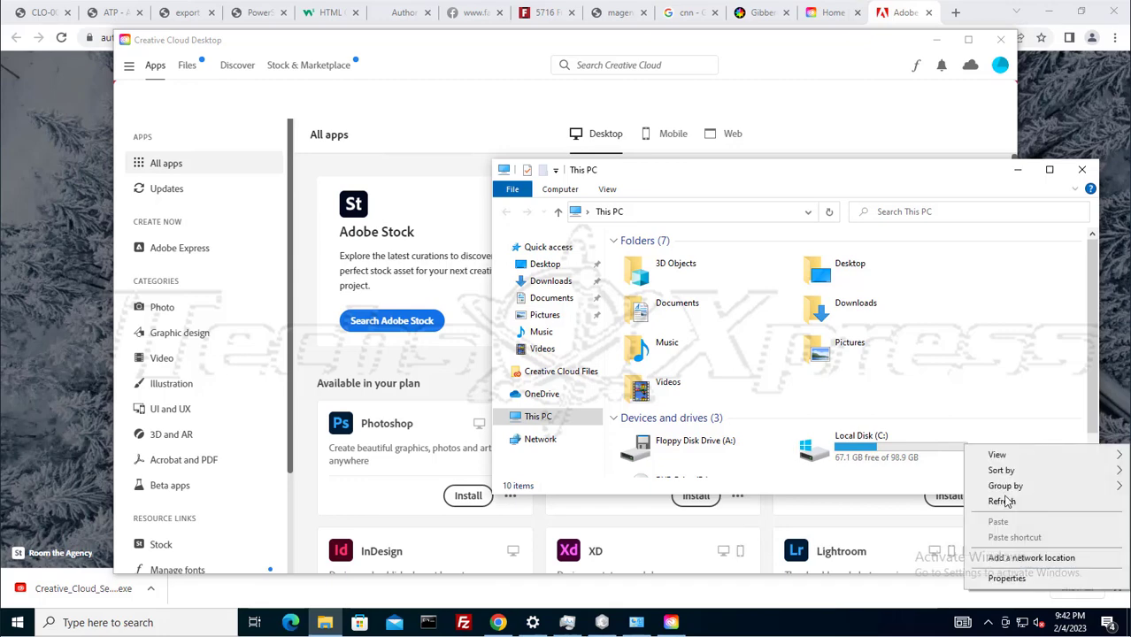
left_click(1001, 501)
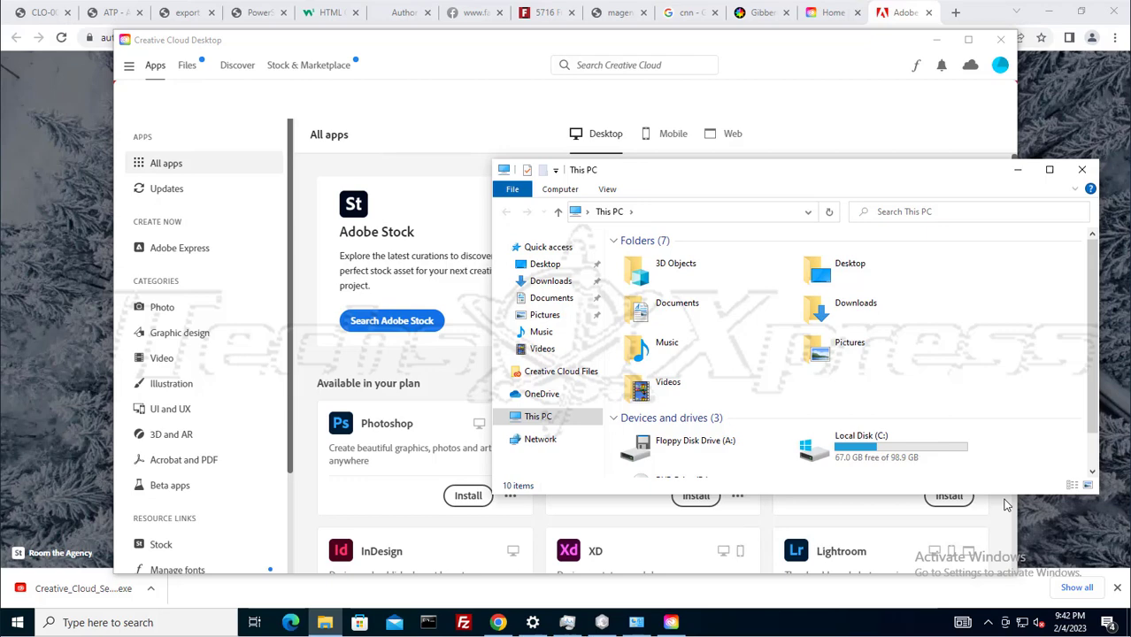
mouse_move(1002, 503)
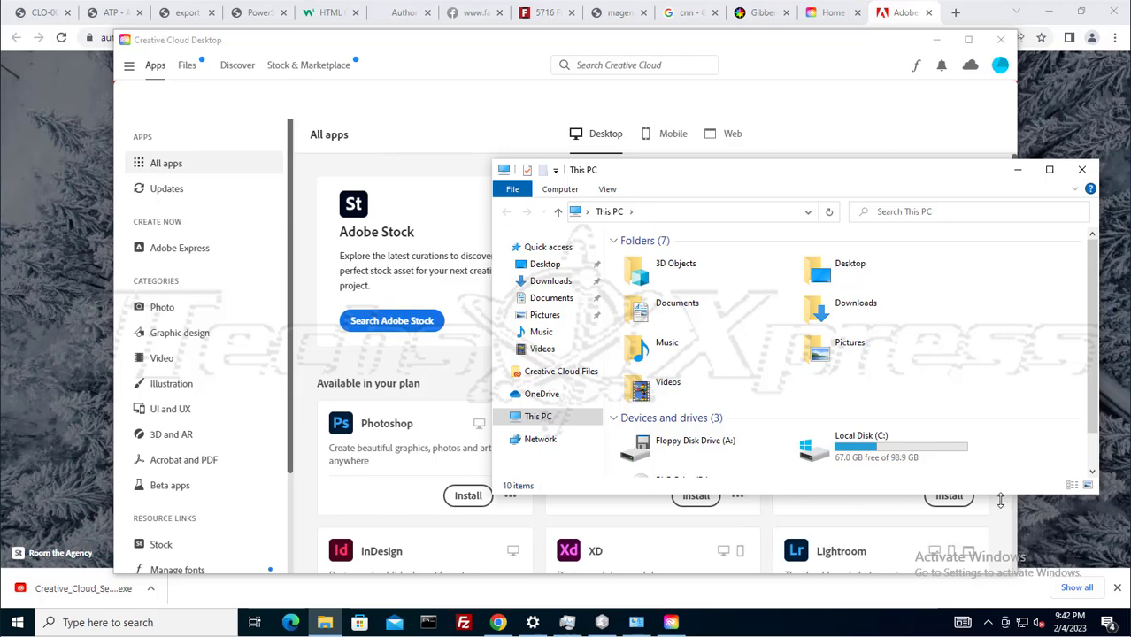
mouse_move(1002, 503)
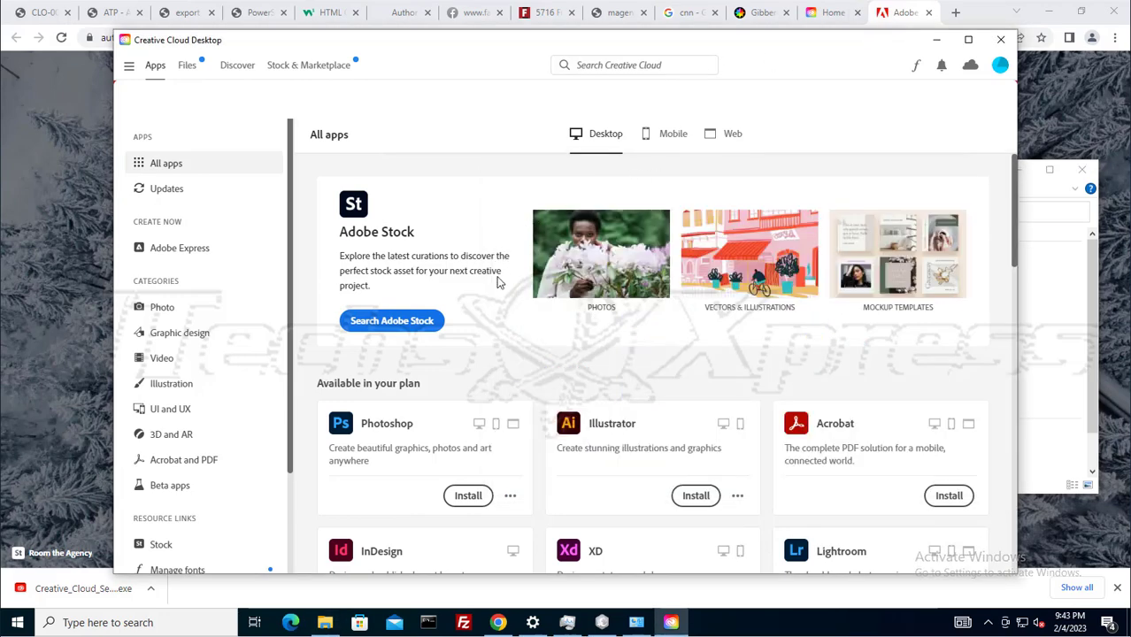
mouse_move(469, 386)
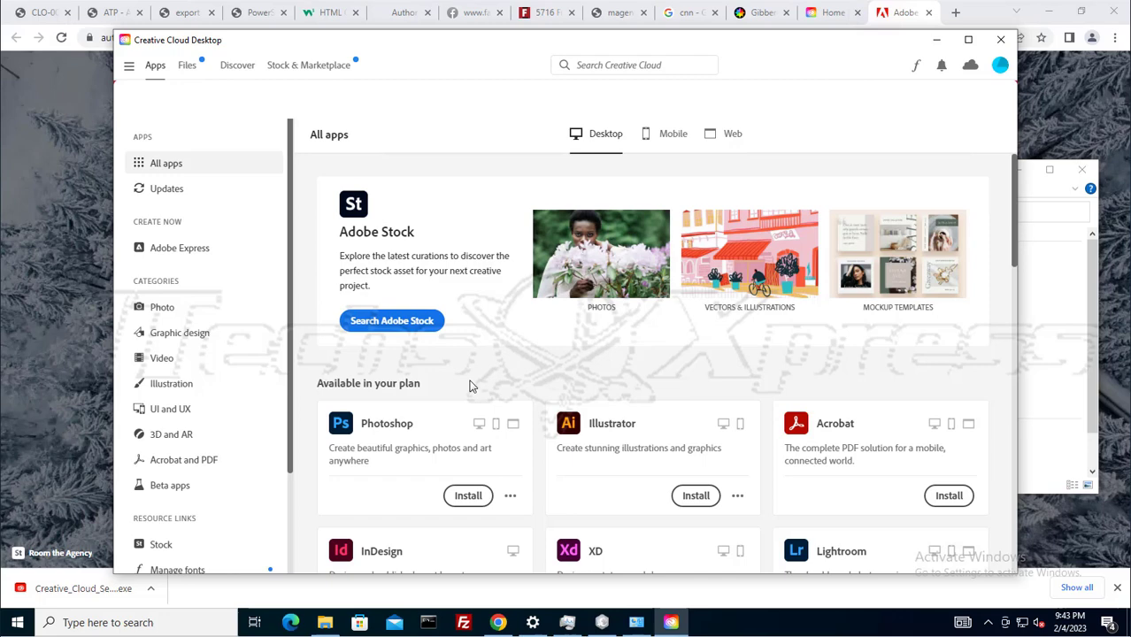
mouse_move(241, 319)
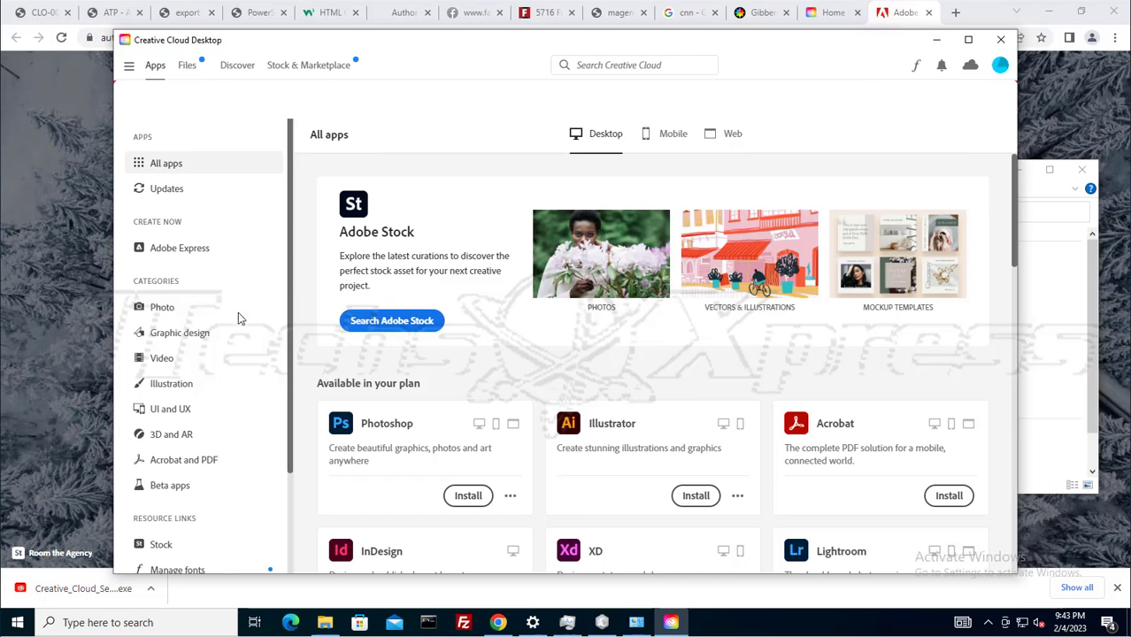
mouse_move(167, 188)
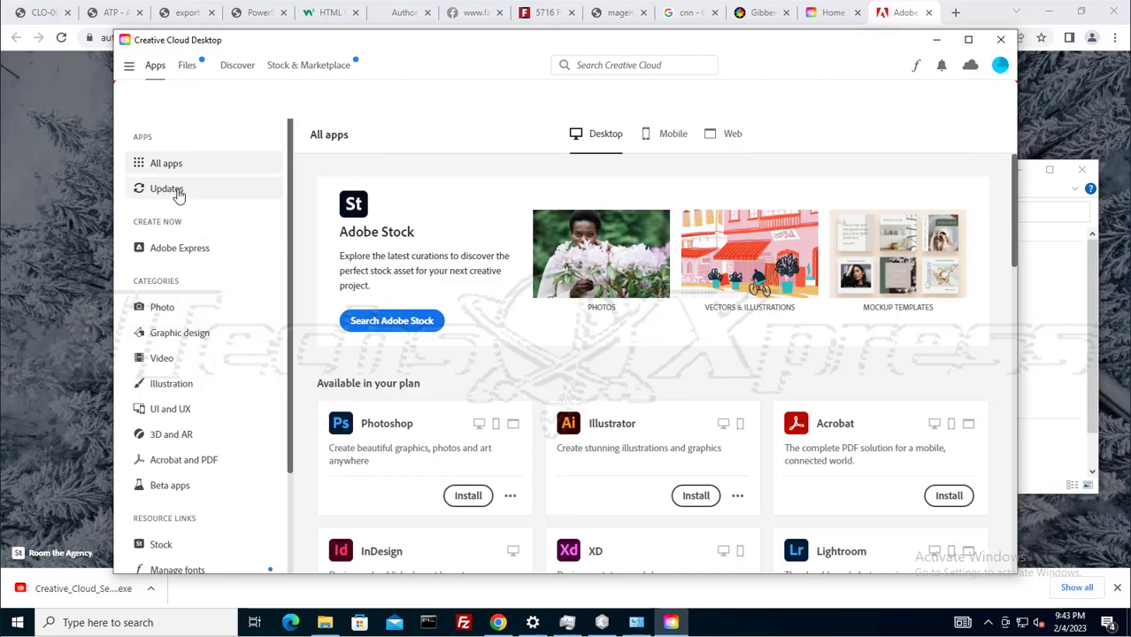
Check the Updates list for pending app updates and return to All apps
left_click(167, 187)
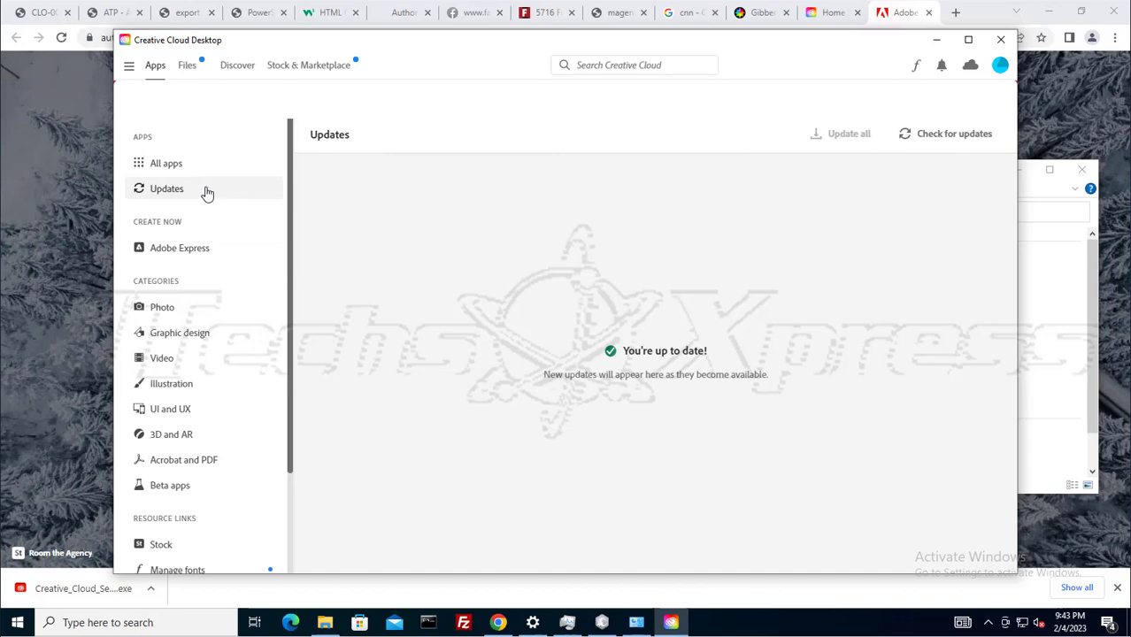
mouse_move(186, 163)
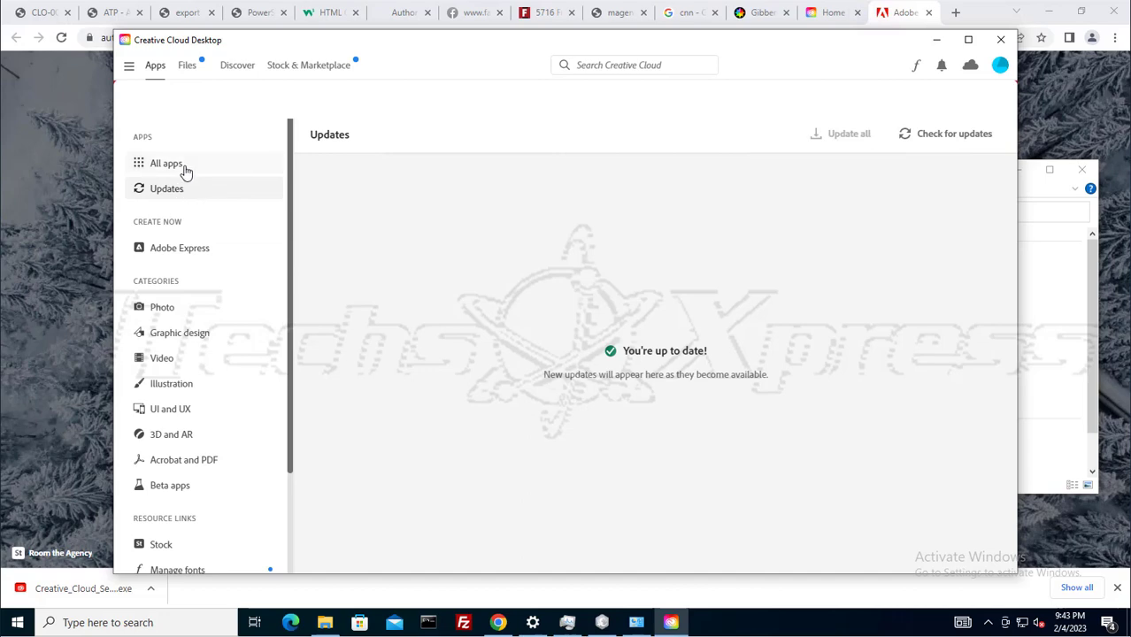
left_click(167, 163)
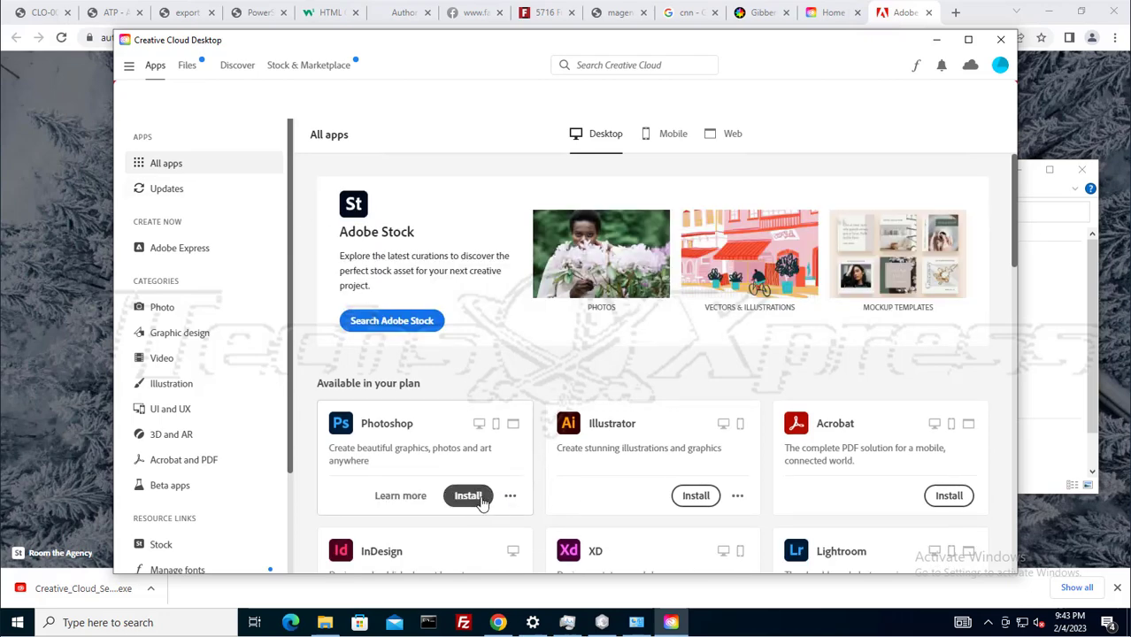
Start installing Photoshop and queue Illustrator and Acrobat after it
left_click(510, 495)
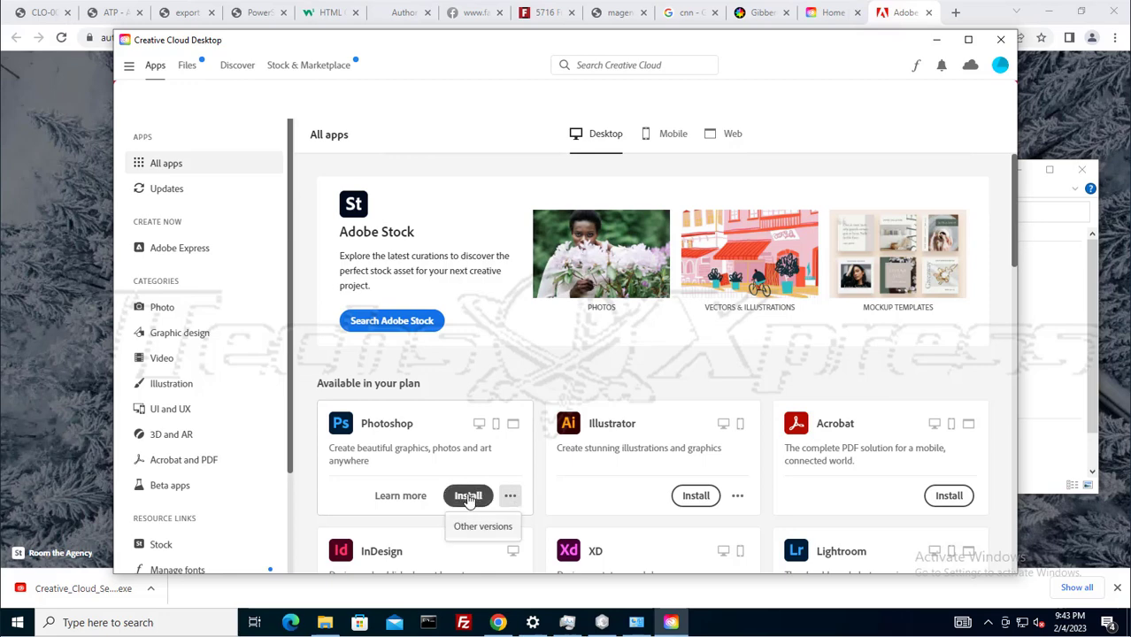
left_click(467, 495)
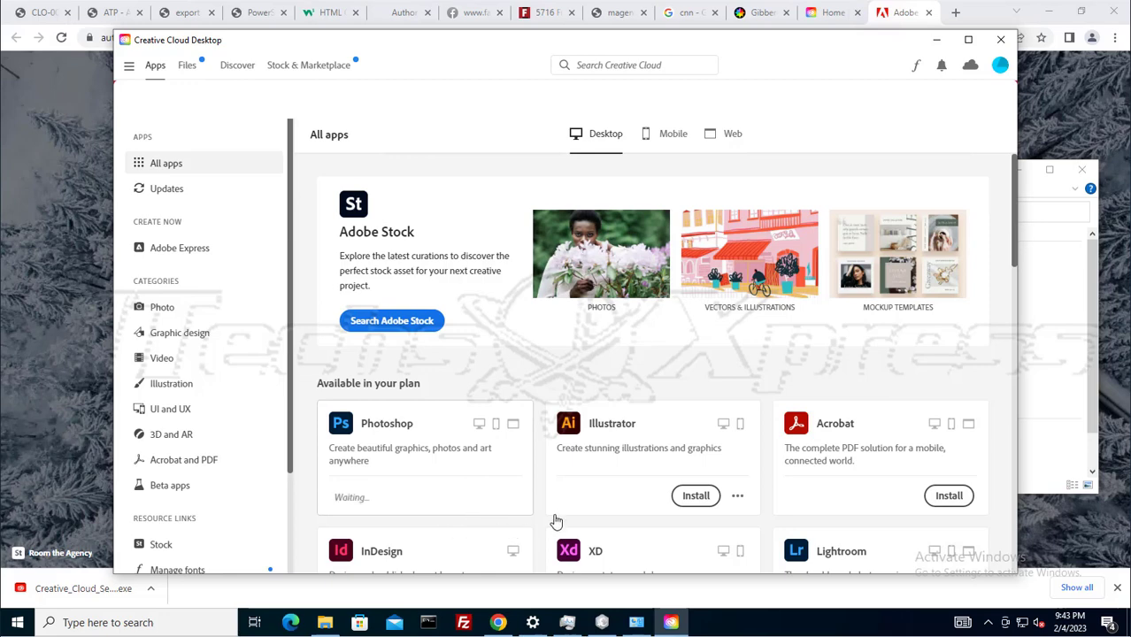
left_click(695, 496)
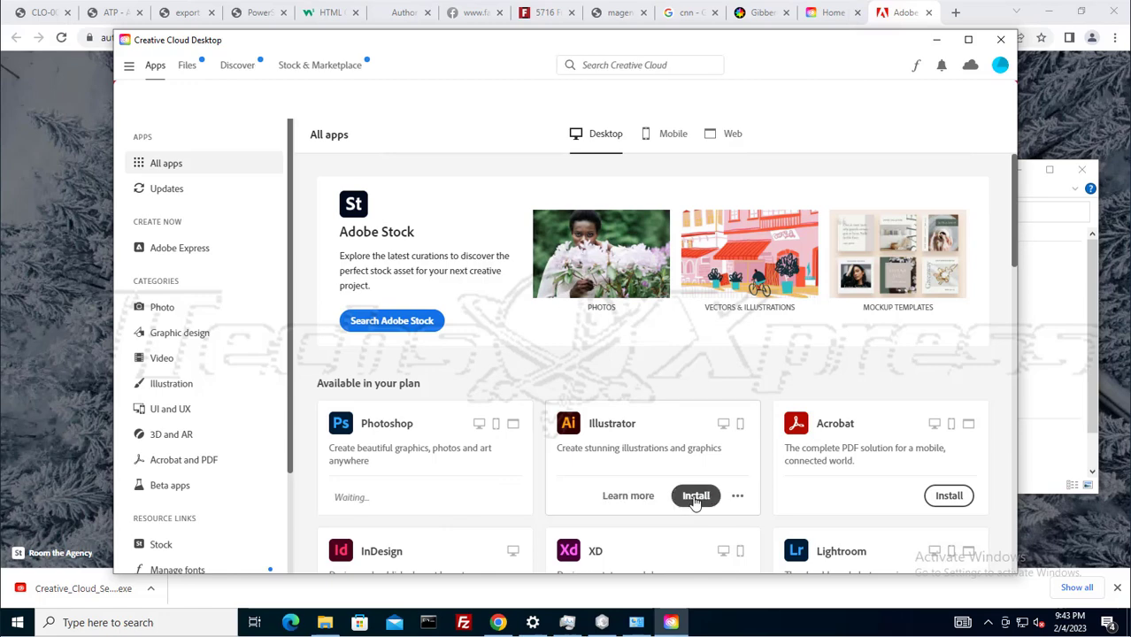
left_click(696, 496)
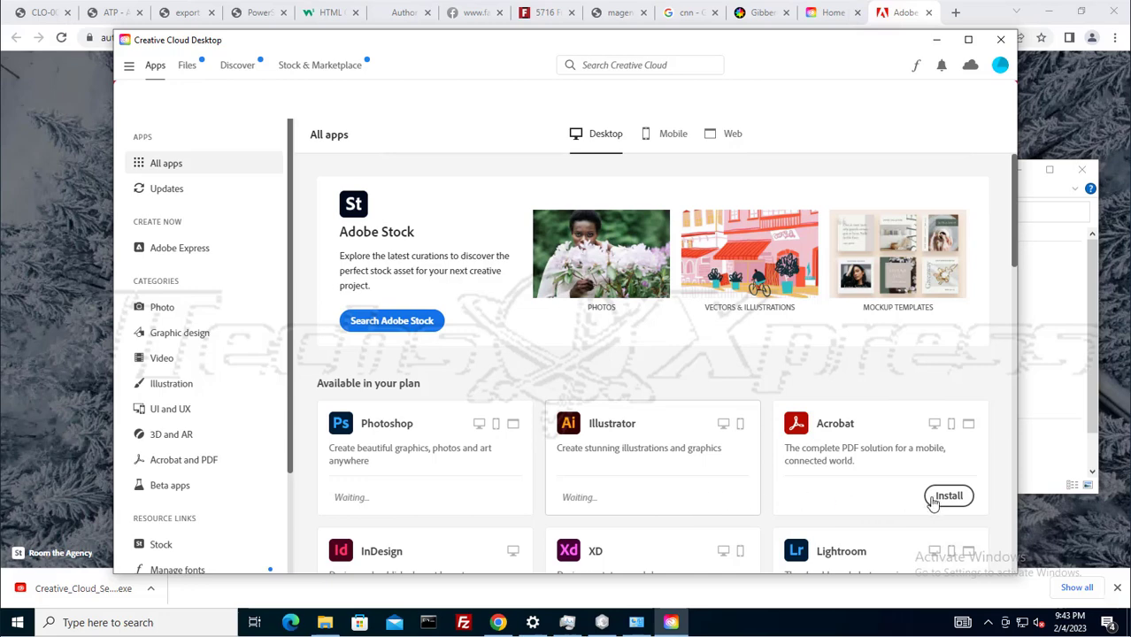
left_click(948, 496)
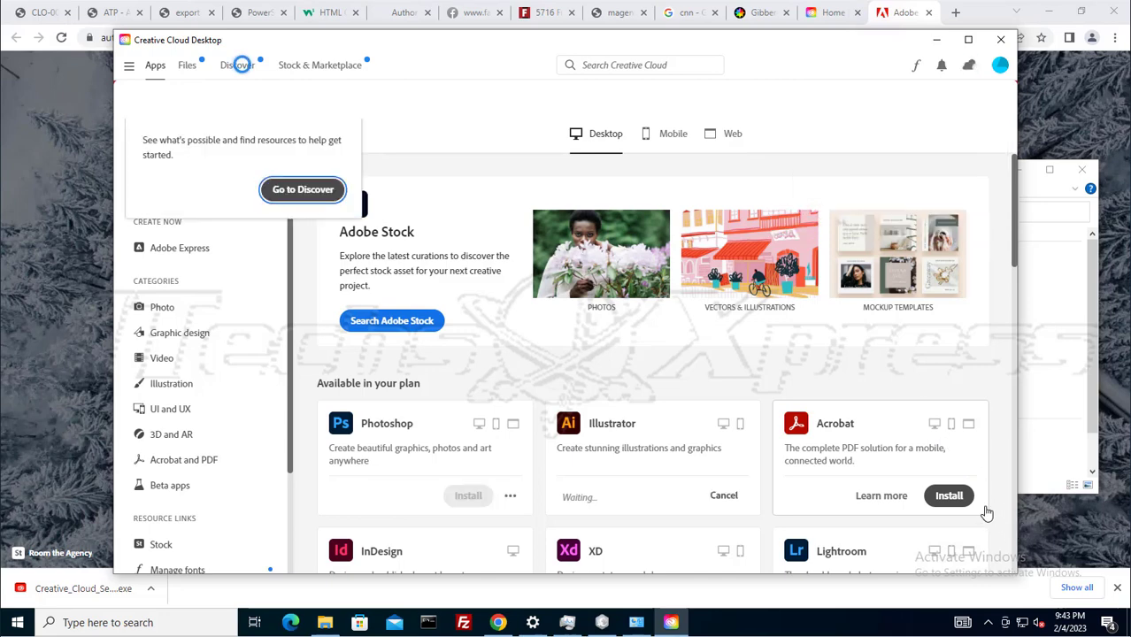
left_click(949, 496)
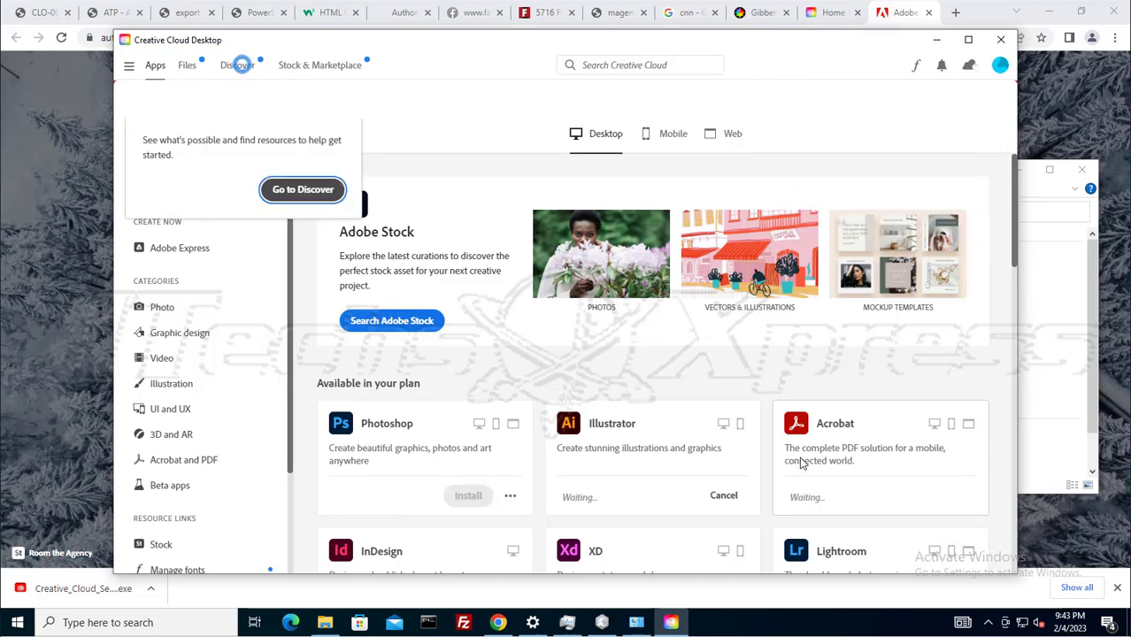
mouse_move(974, 450)
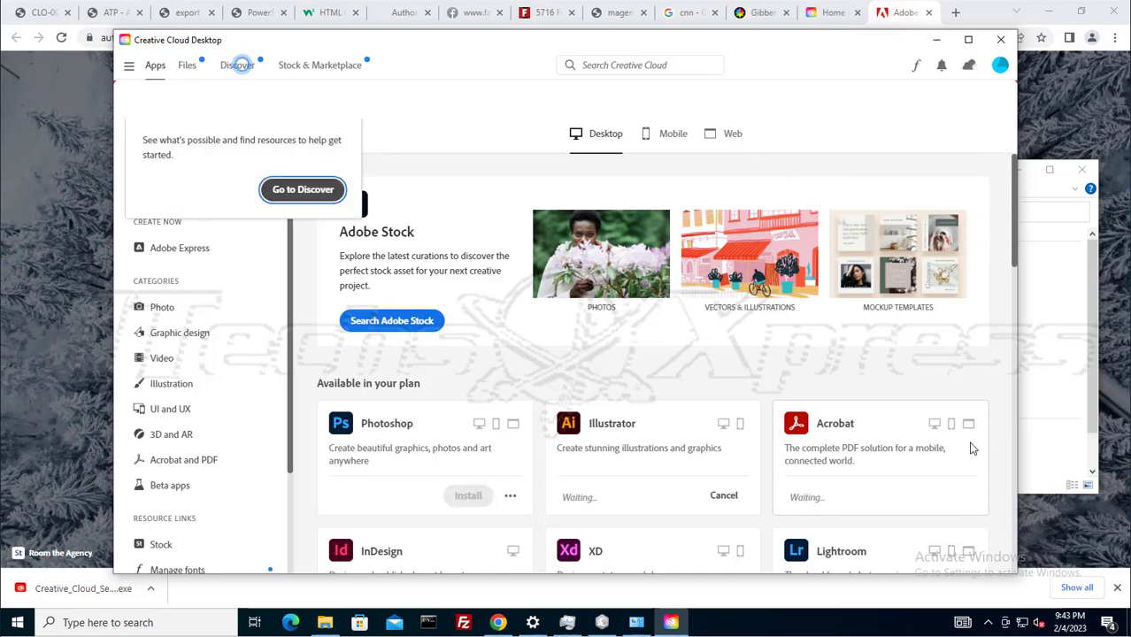
mouse_move(994, 411)
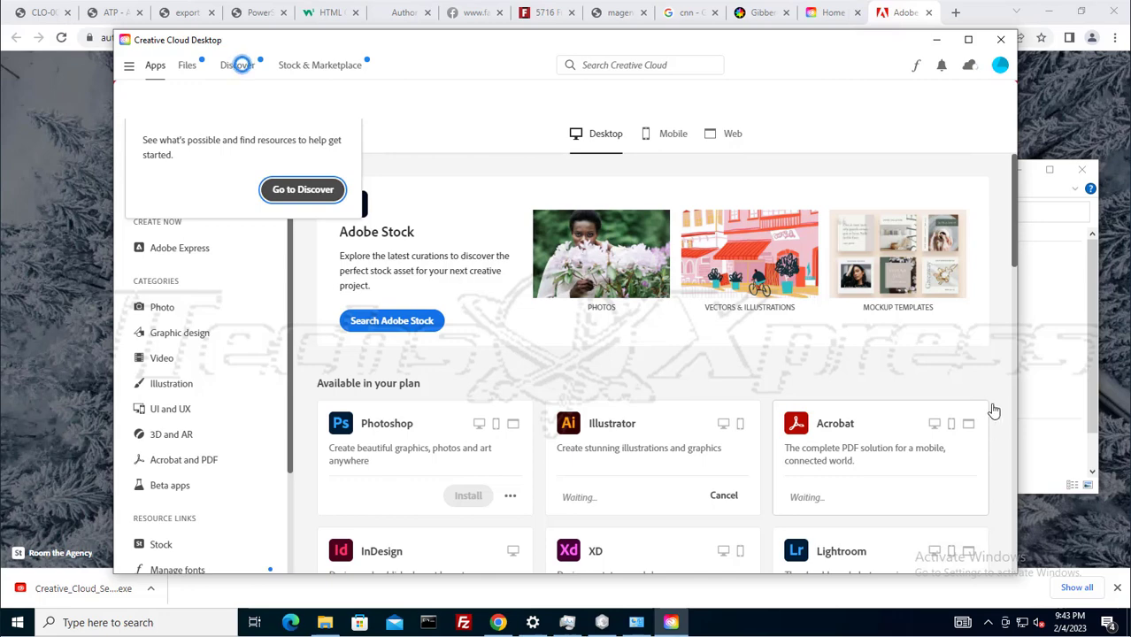
scroll("down", 3)
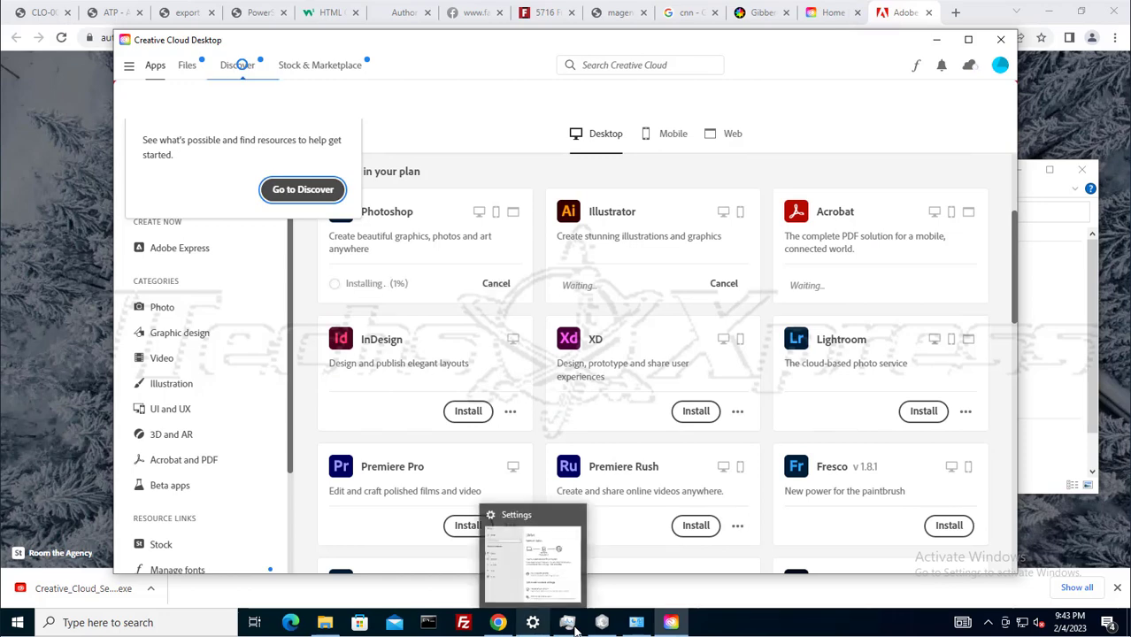
left_click(566, 623)
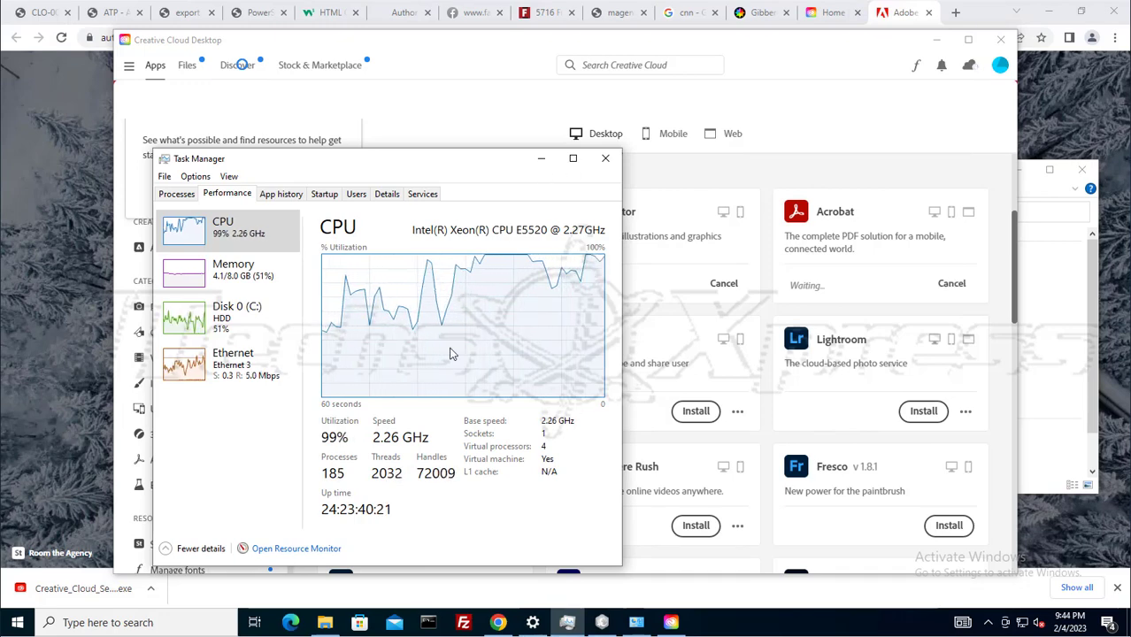
right_click(451, 354)
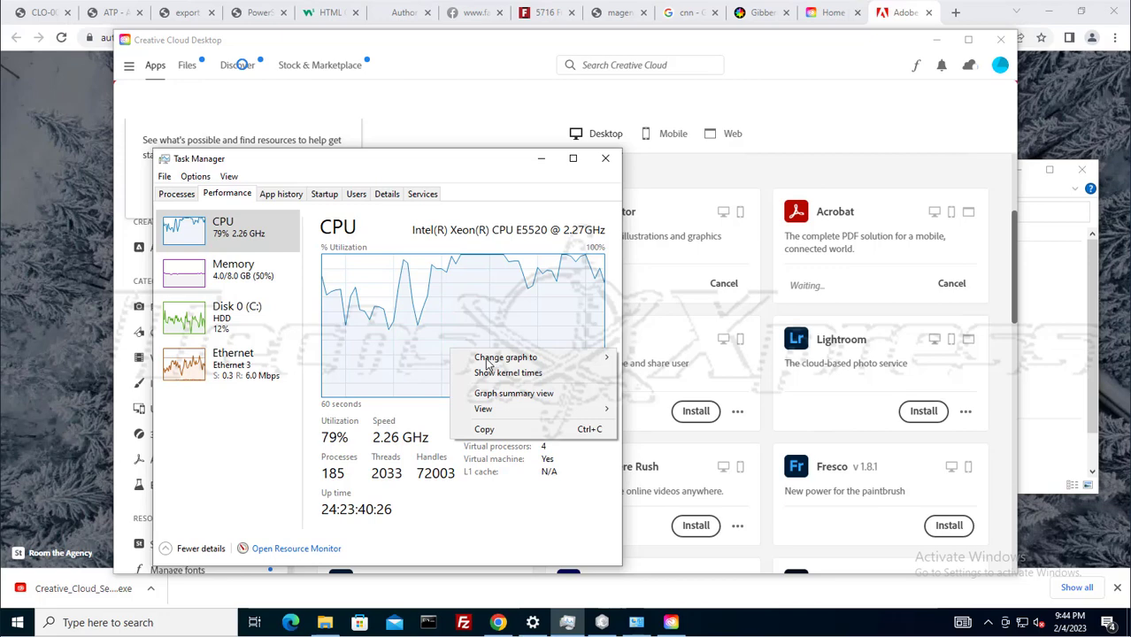
mouse_move(506, 357)
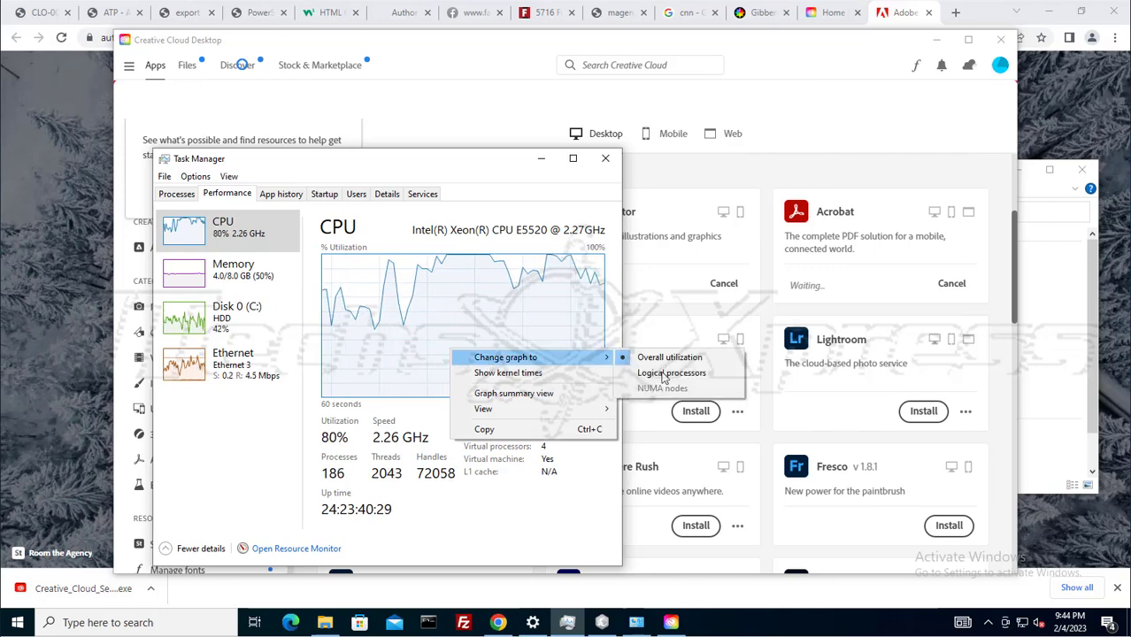
left_click(673, 371)
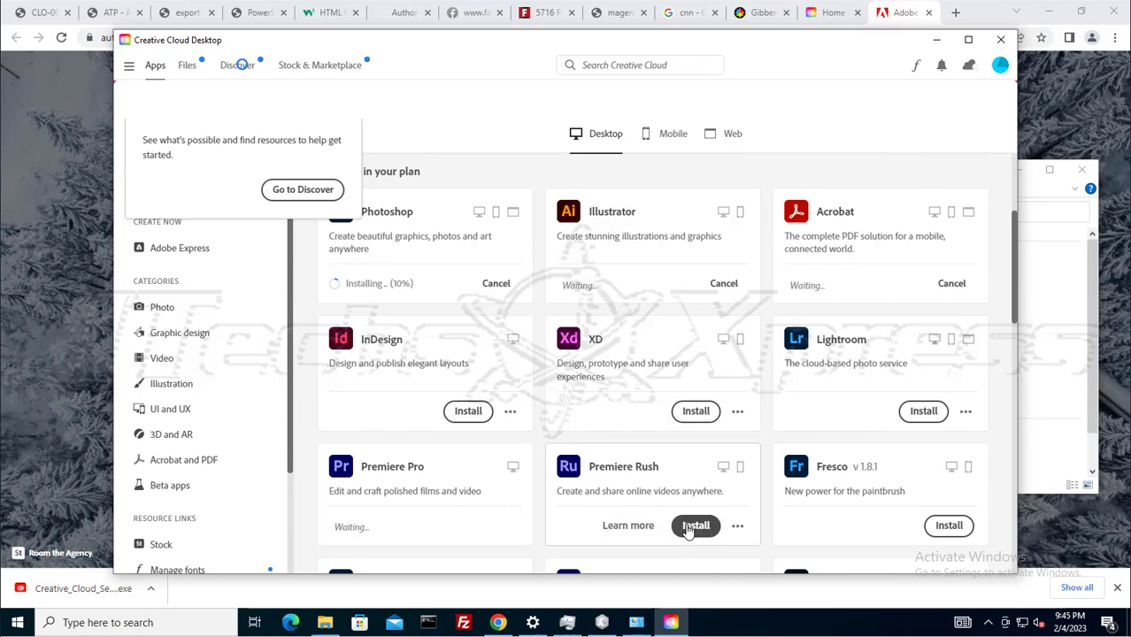
Queue Premiere Rush, InDesign, After Effects and Dreamweaver for installation behind Photoshop
left_click(695, 526)
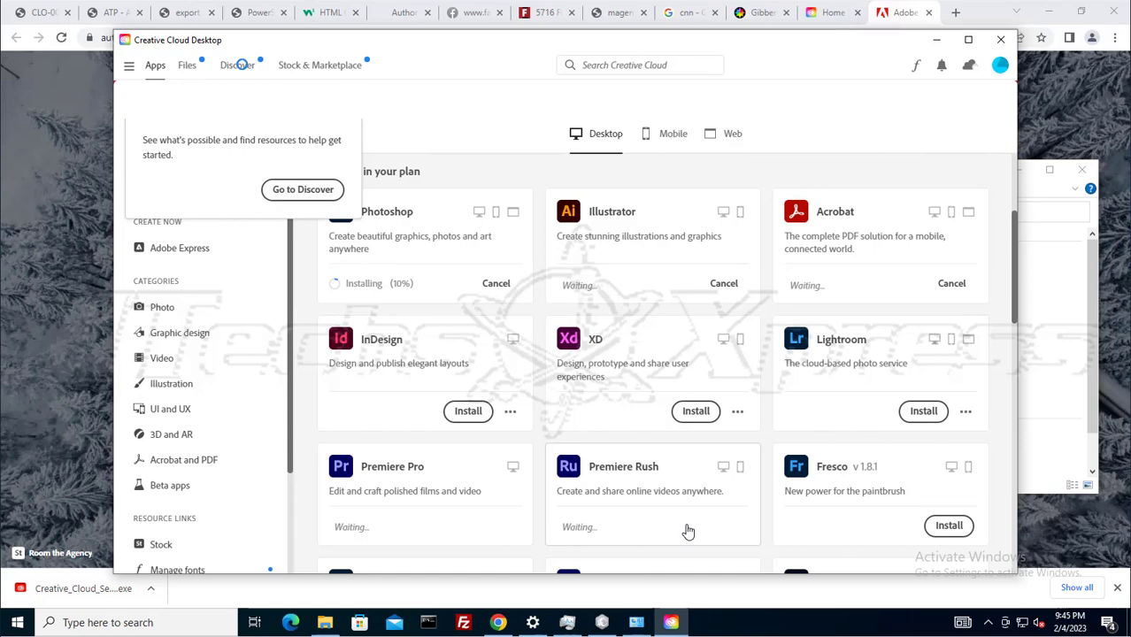
mouse_move(476, 423)
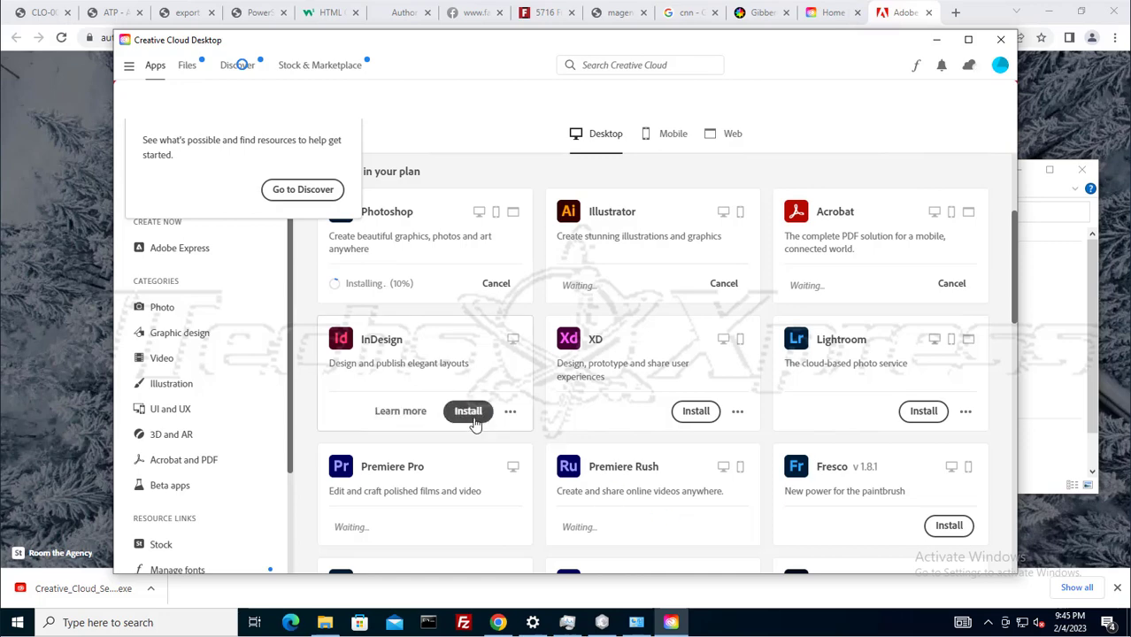
left_click(467, 411)
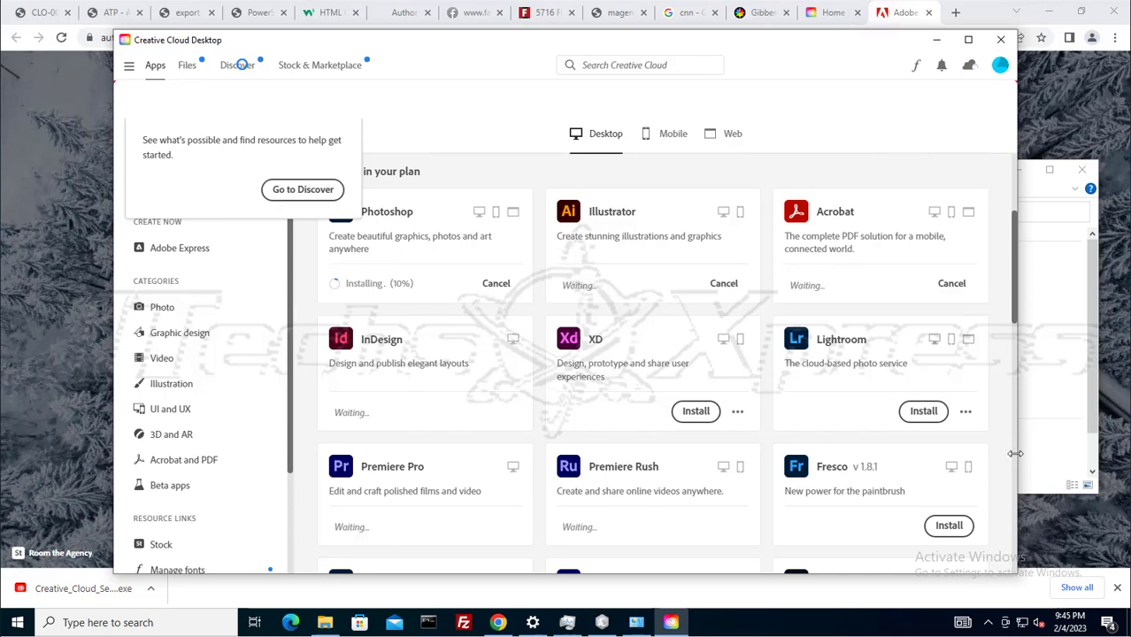
mouse_move(1017, 456)
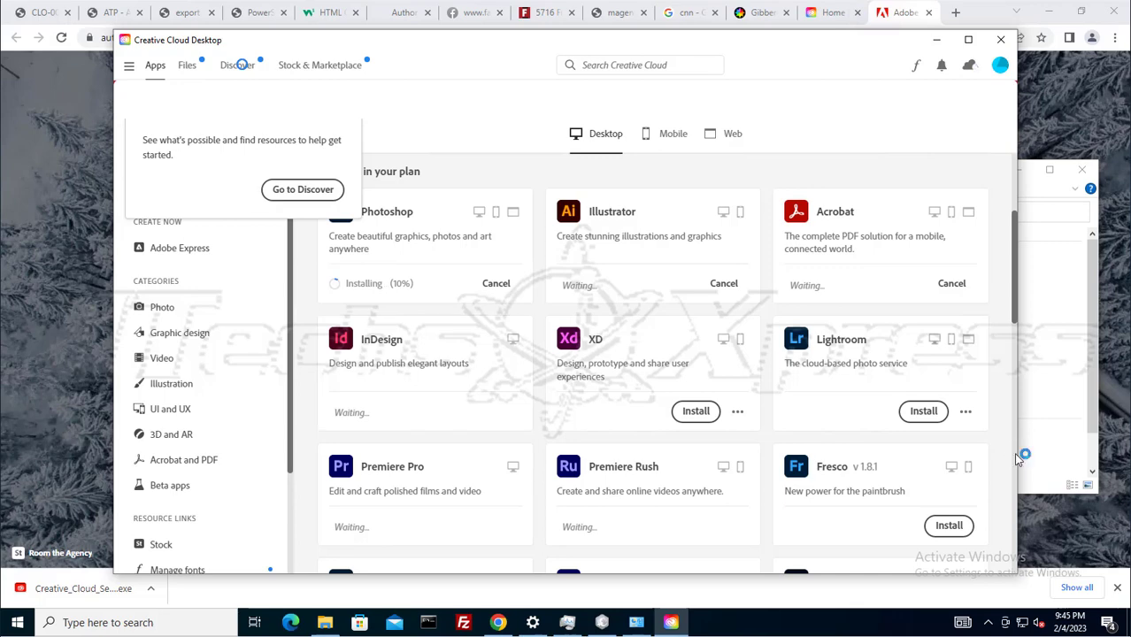
scroll("down", 3)
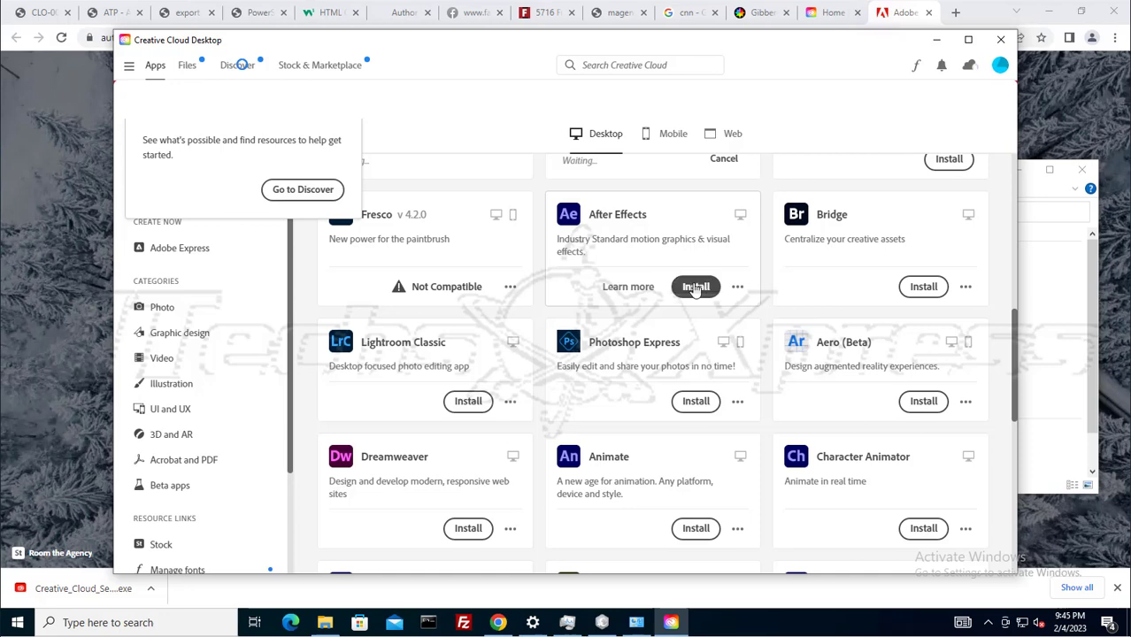
left_click(695, 287)
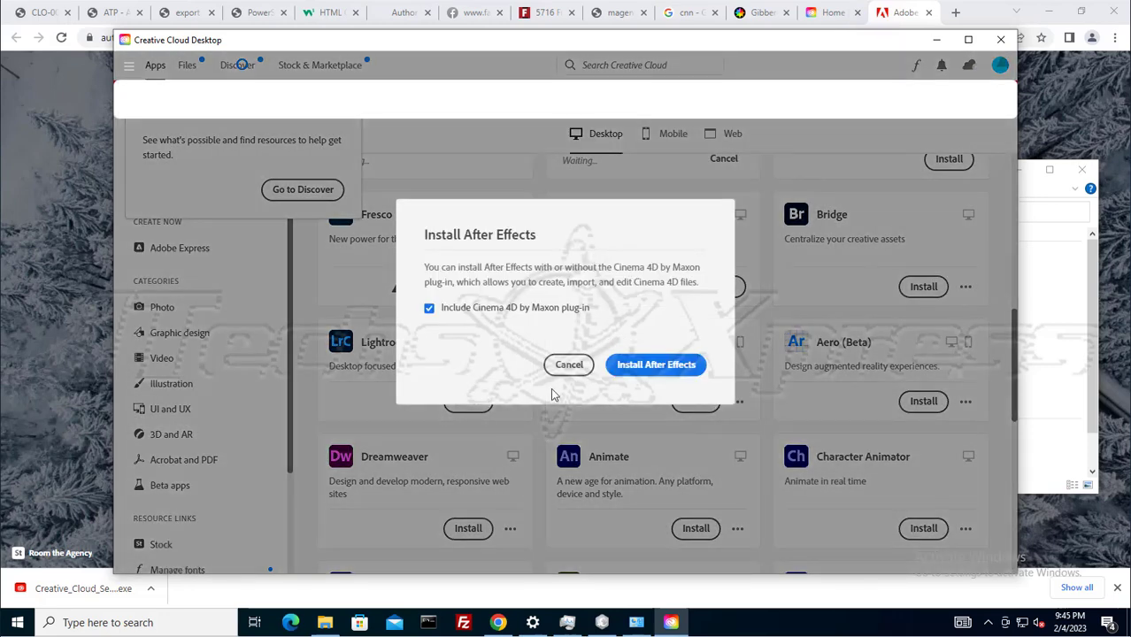
mouse_move(655, 364)
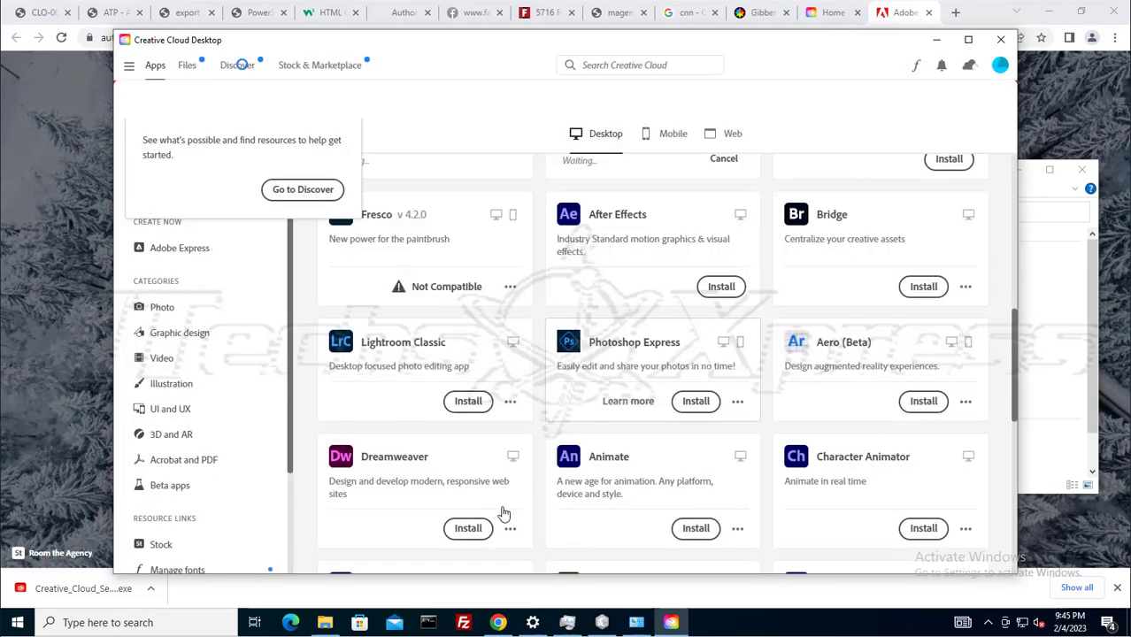
left_click(467, 528)
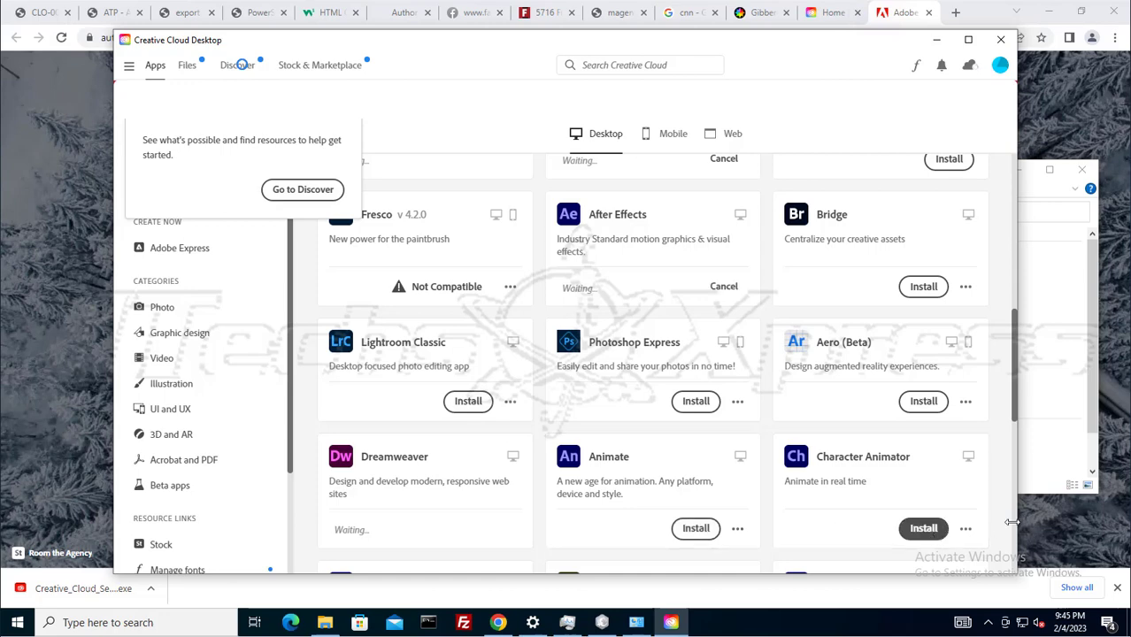
scroll("down", 3)
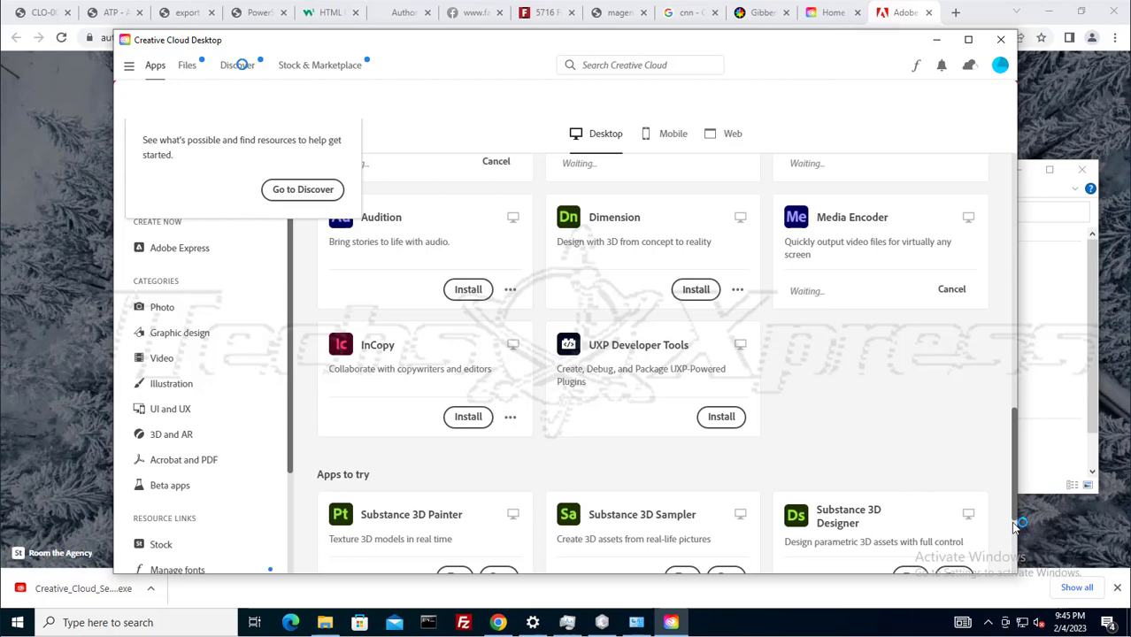
mouse_move(1015, 535)
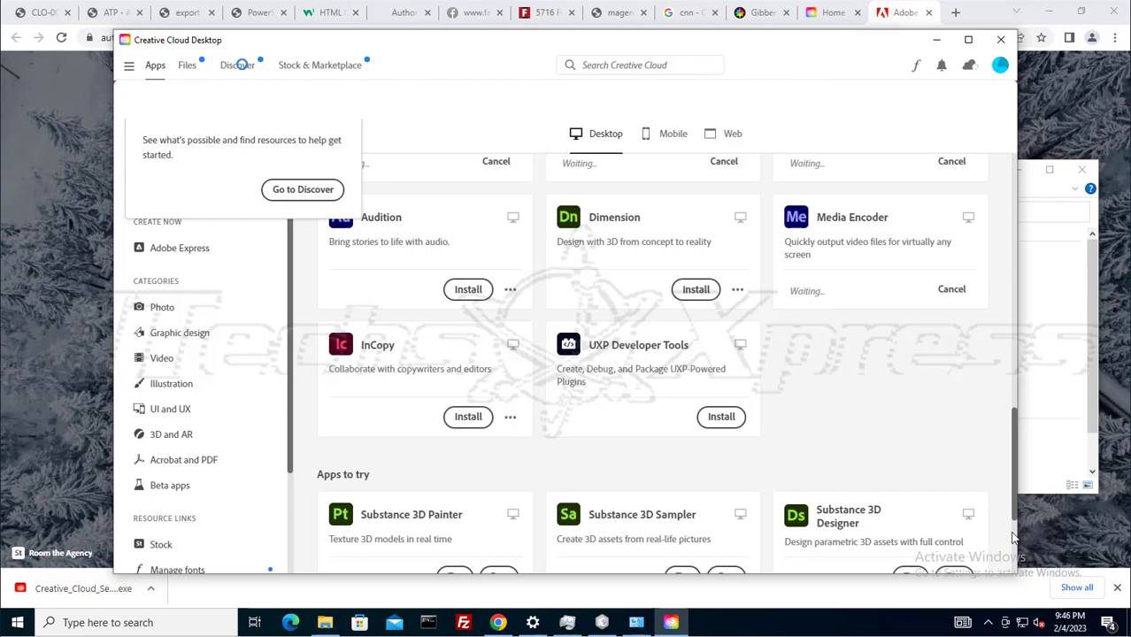
scroll("down", 3)
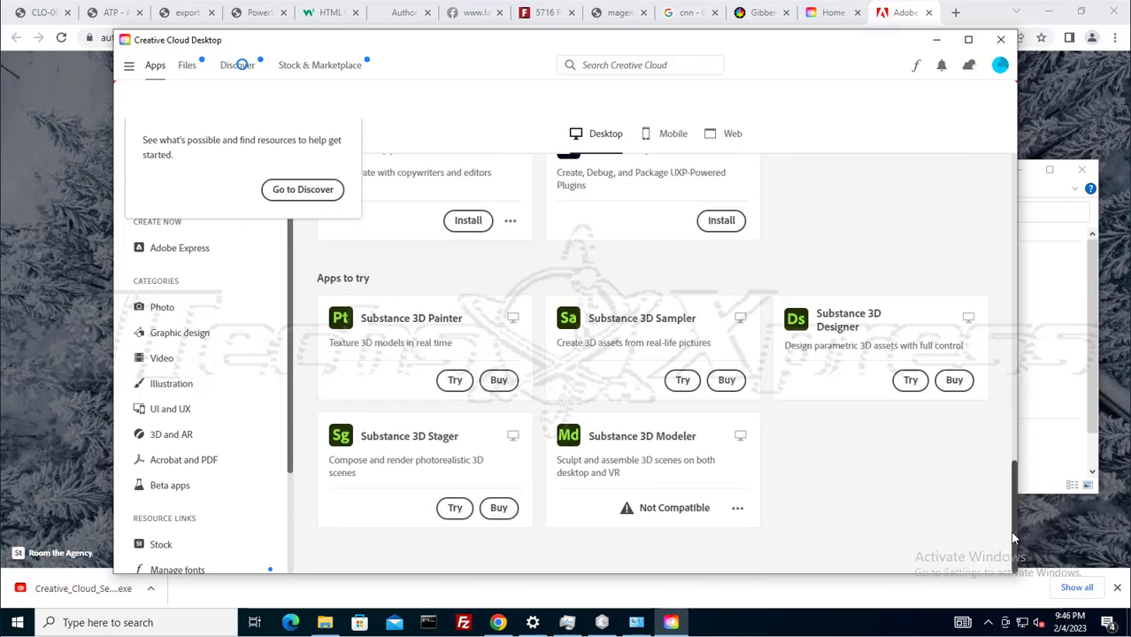
mouse_move(775, 545)
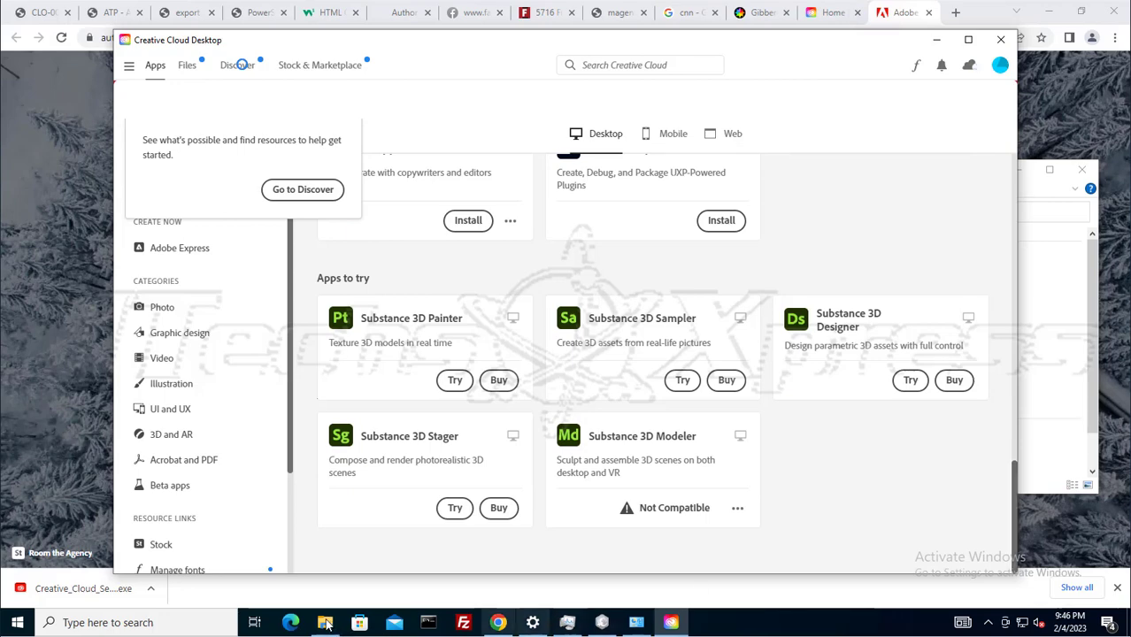
left_click(325, 623)
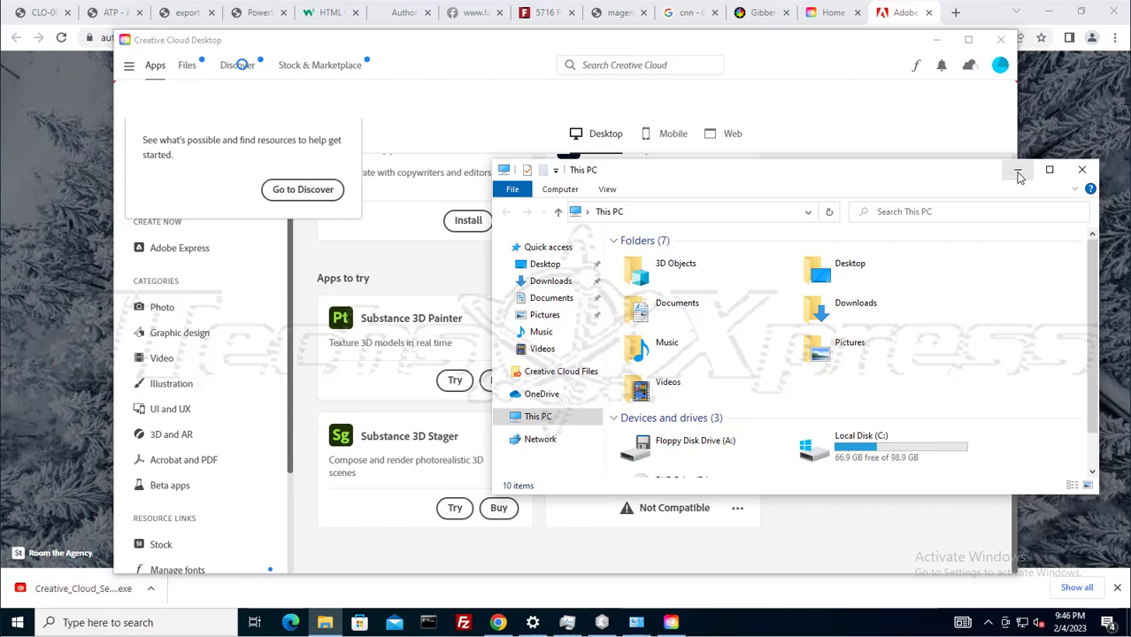
mouse_move(1017, 170)
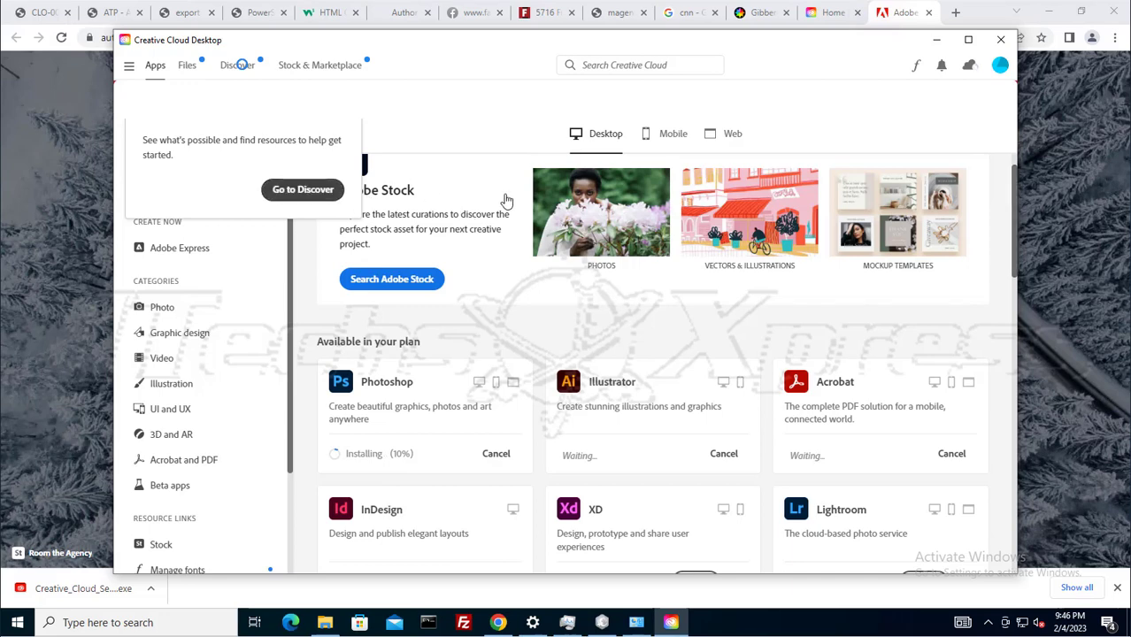
left_click(237, 64)
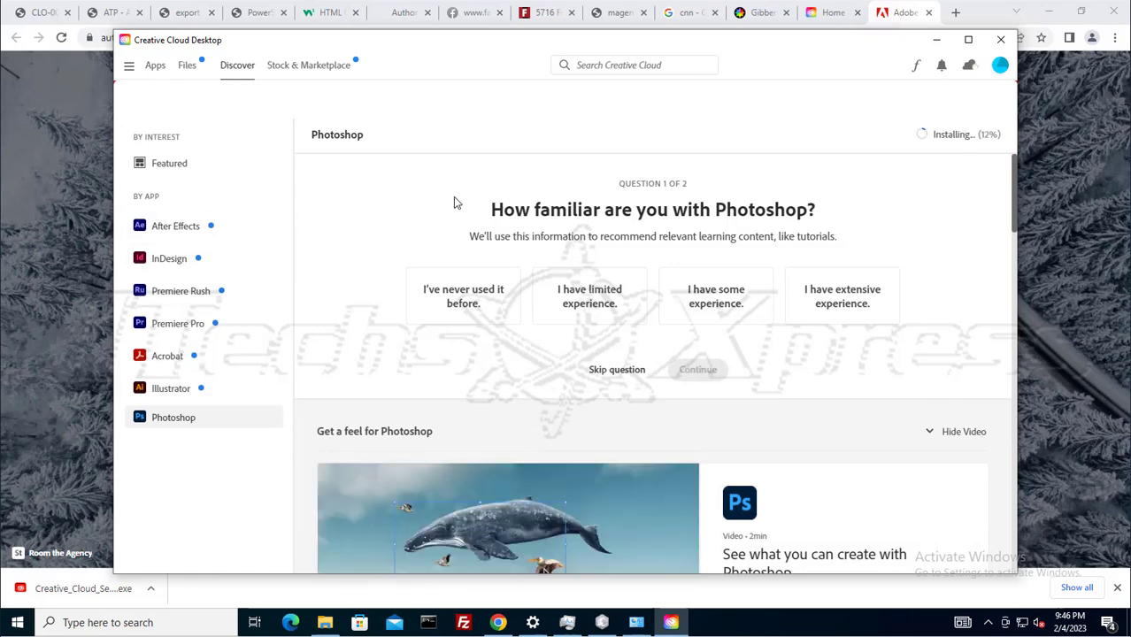
mouse_move(888, 230)
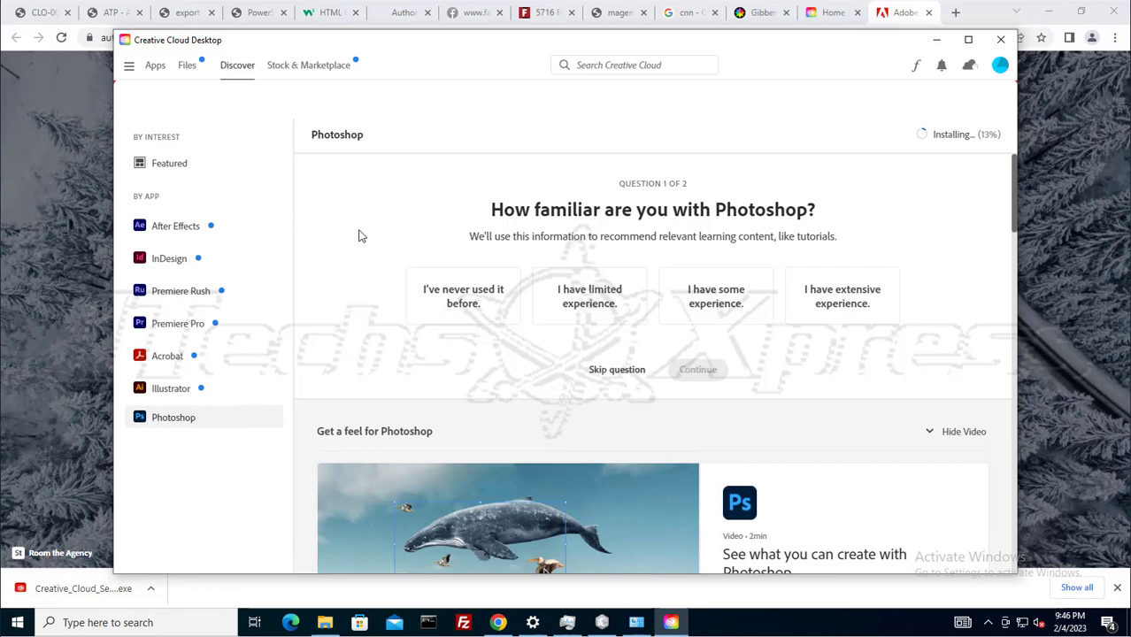
mouse_move(163, 67)
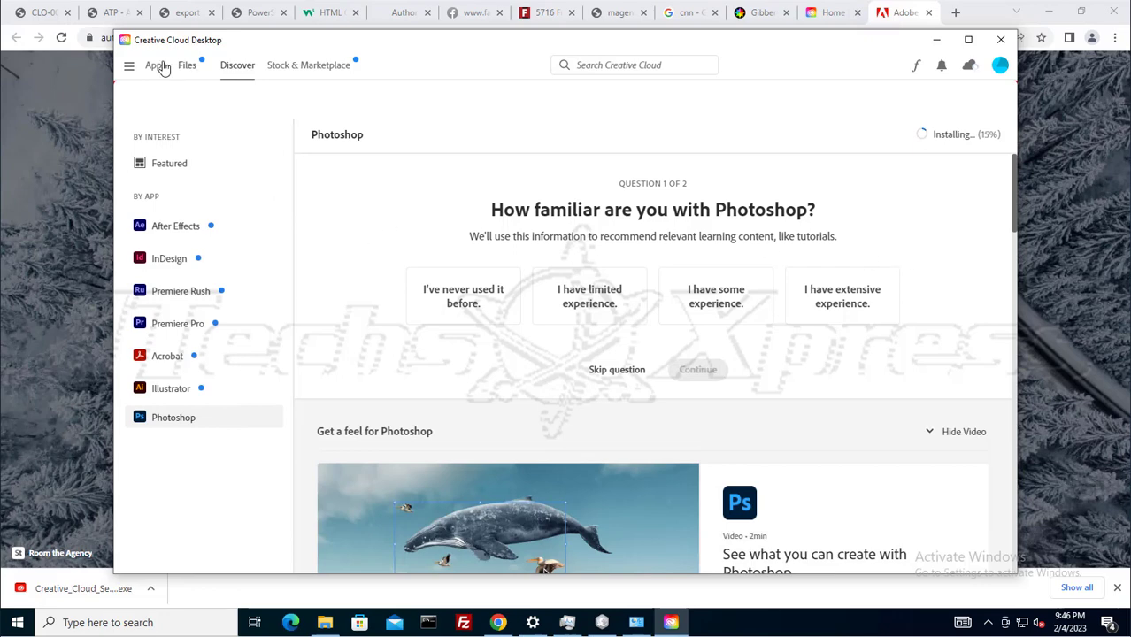
left_click(156, 63)
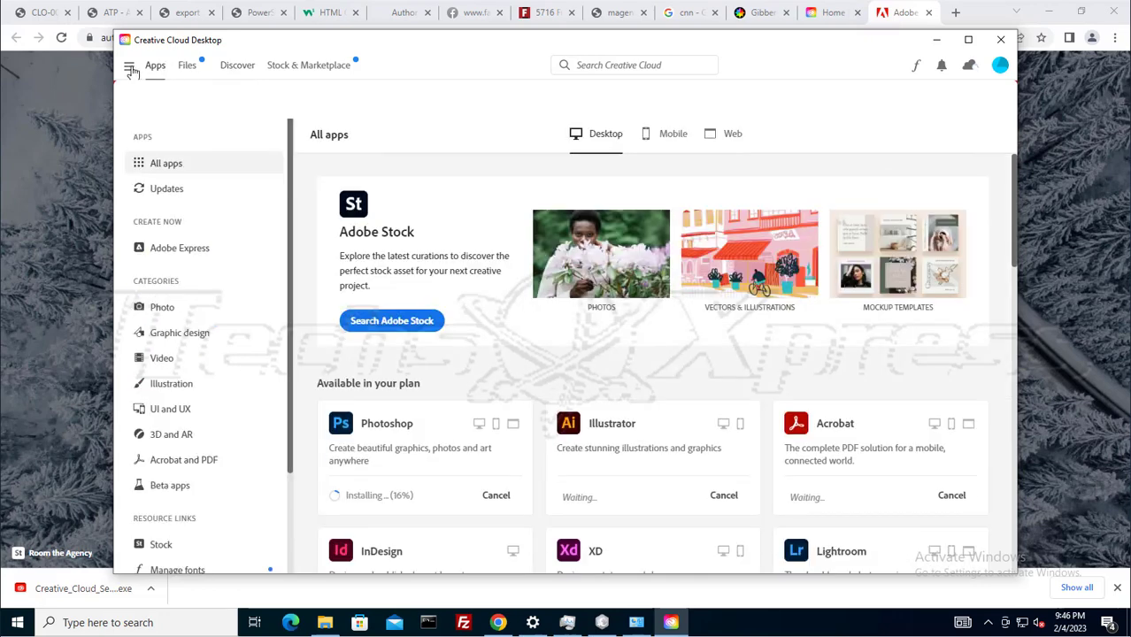
left_click(130, 64)
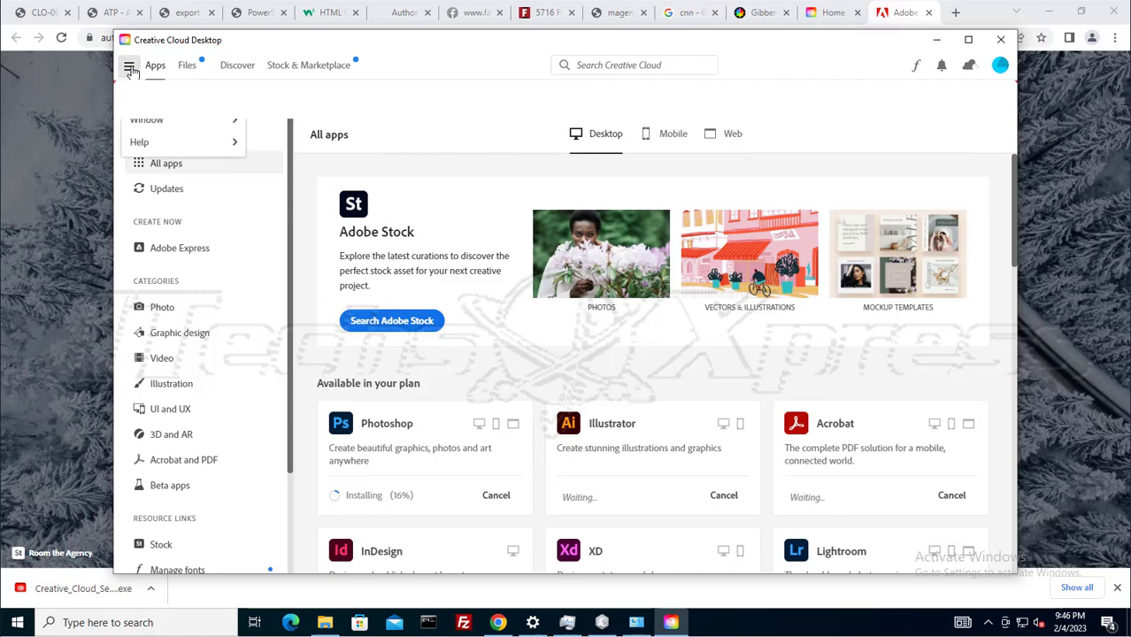
left_click(129, 64)
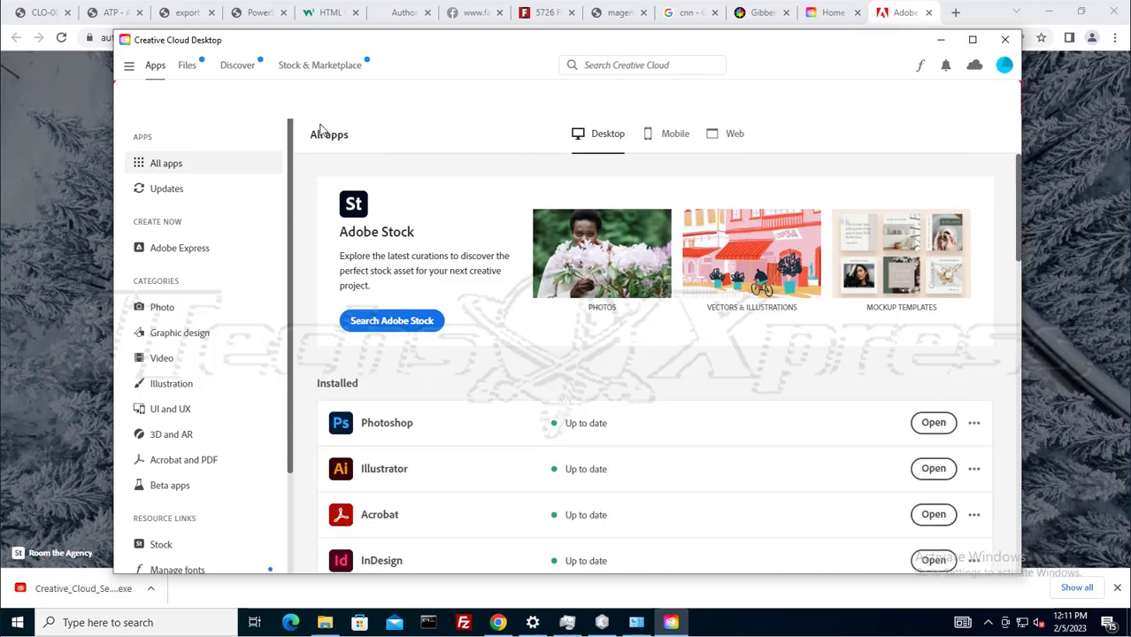
mouse_move(1016, 252)
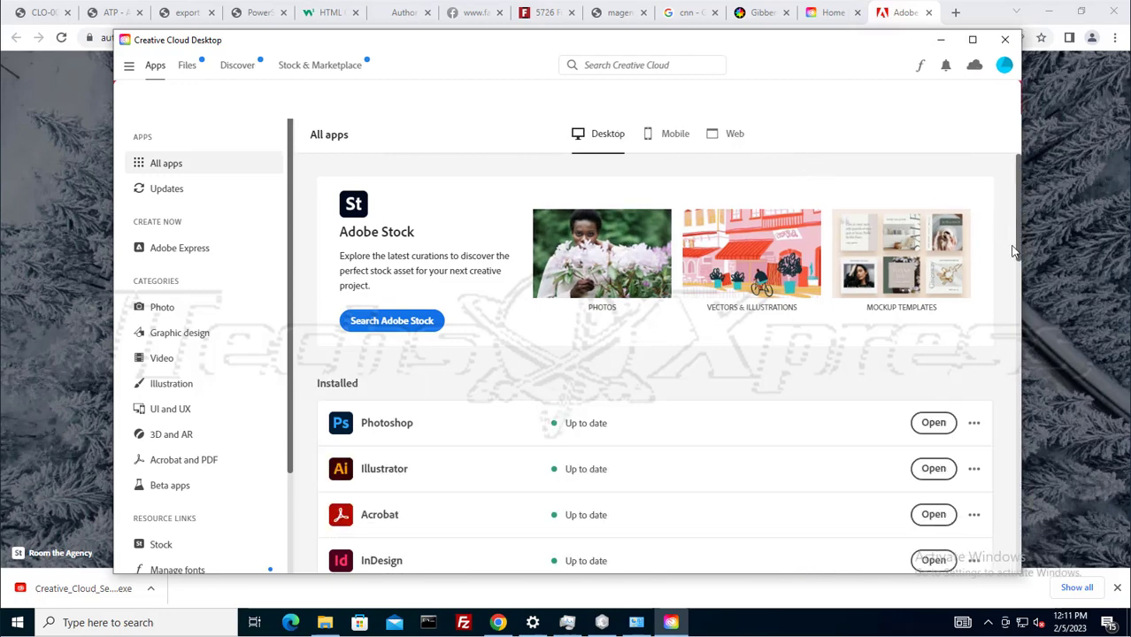
Launch Photoshop from the Installed list
scroll("down", 3)
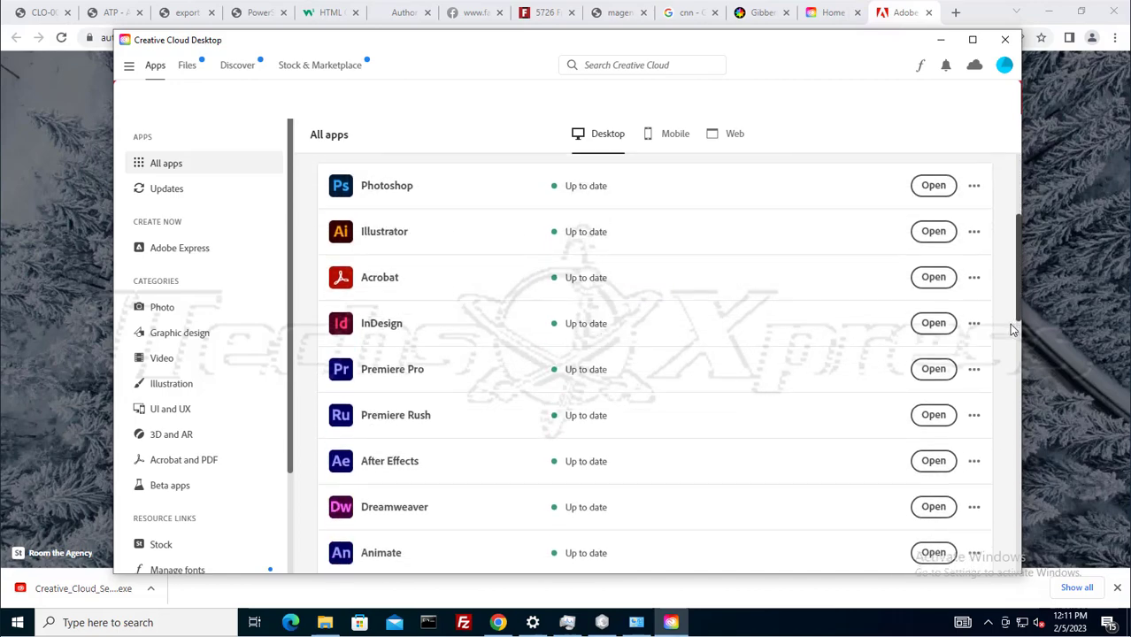
scroll("down", 3)
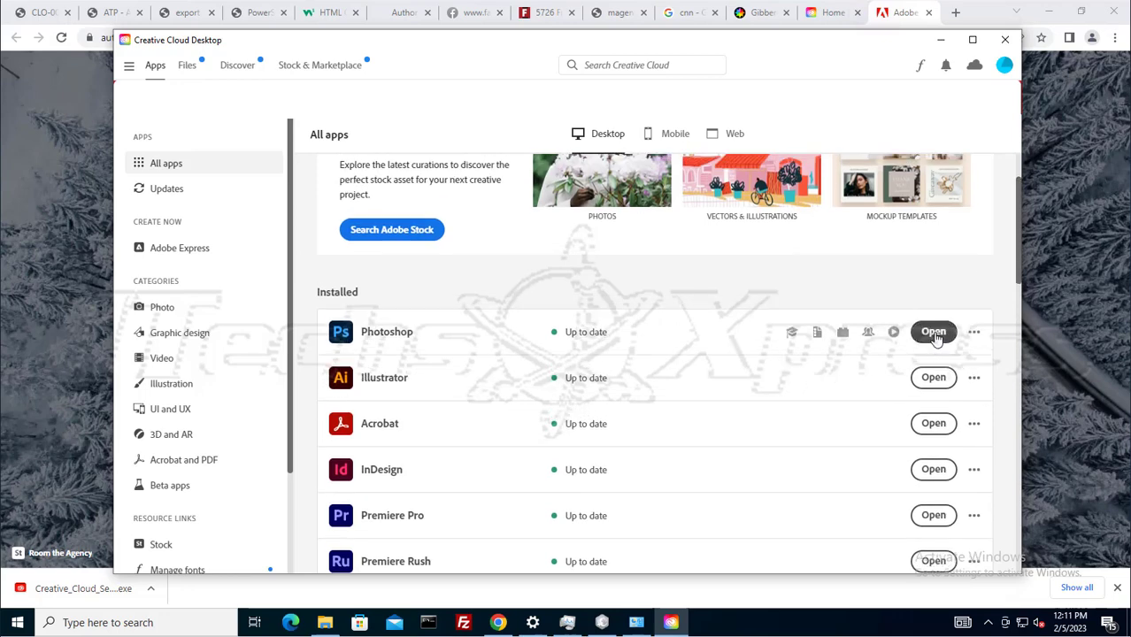
mouse_move(894, 333)
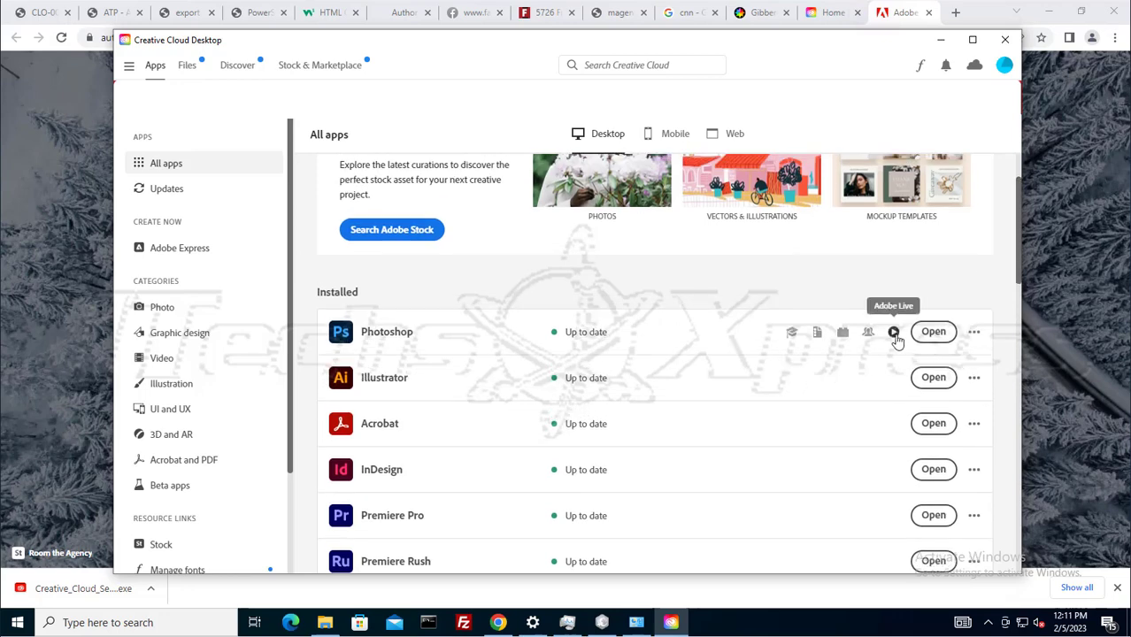
mouse_move(842, 333)
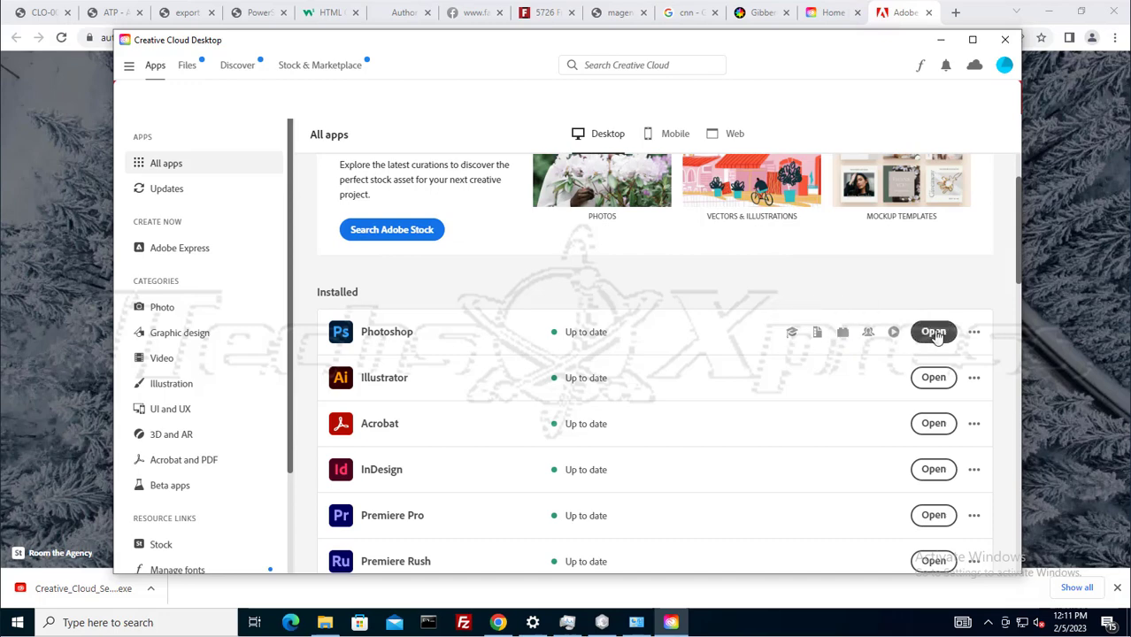
mouse_move(917, 343)
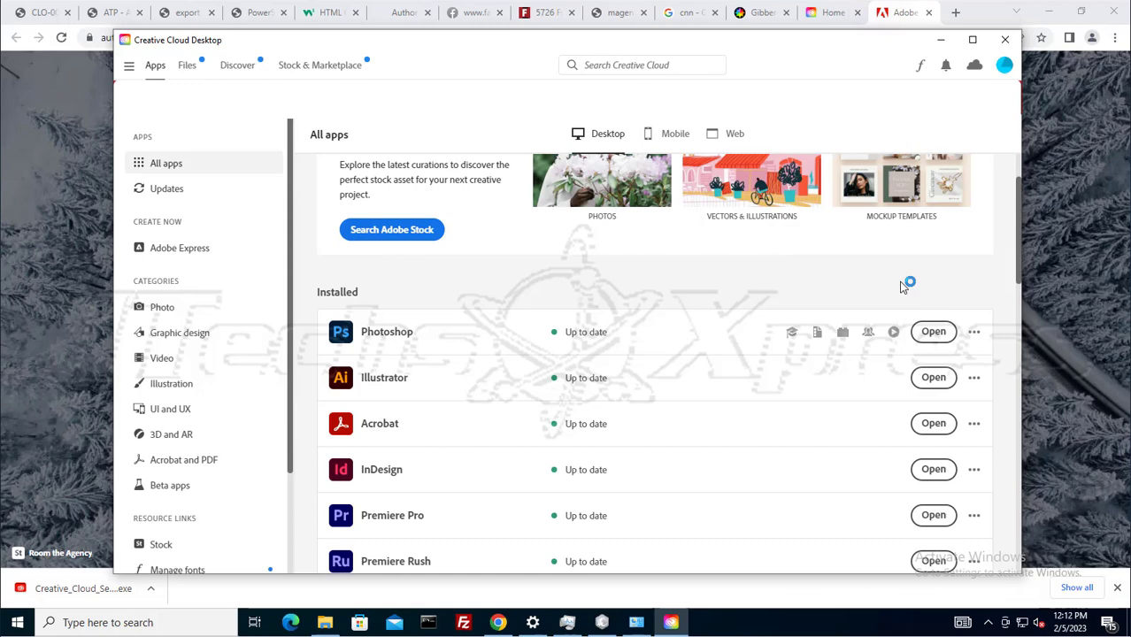
left_click(934, 331)
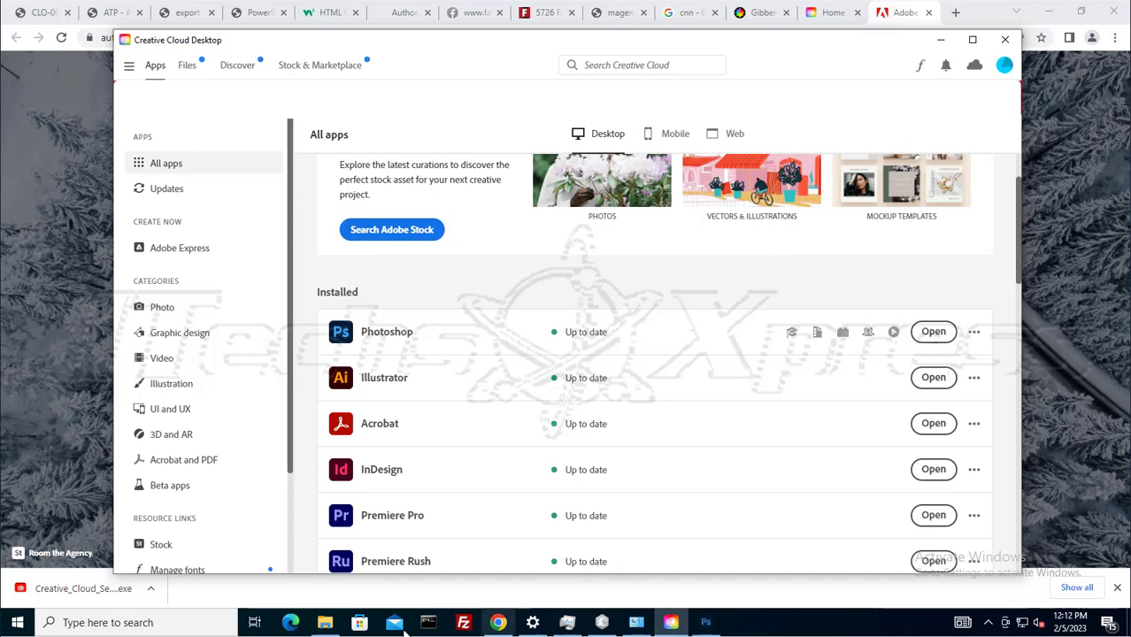
left_click(326, 623)
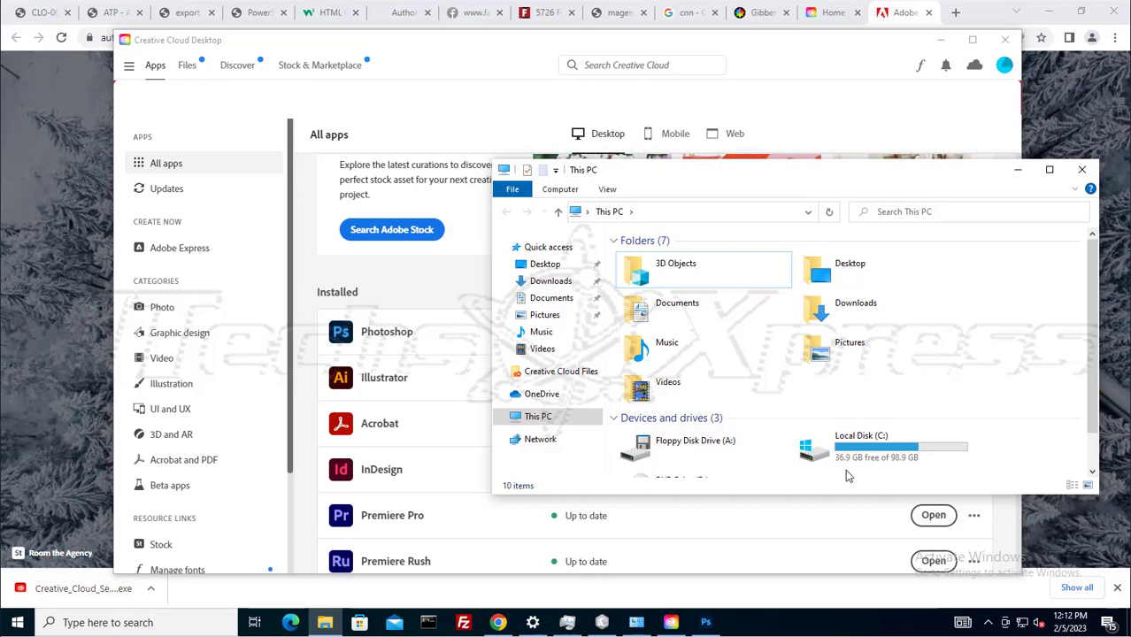
mouse_move(918, 488)
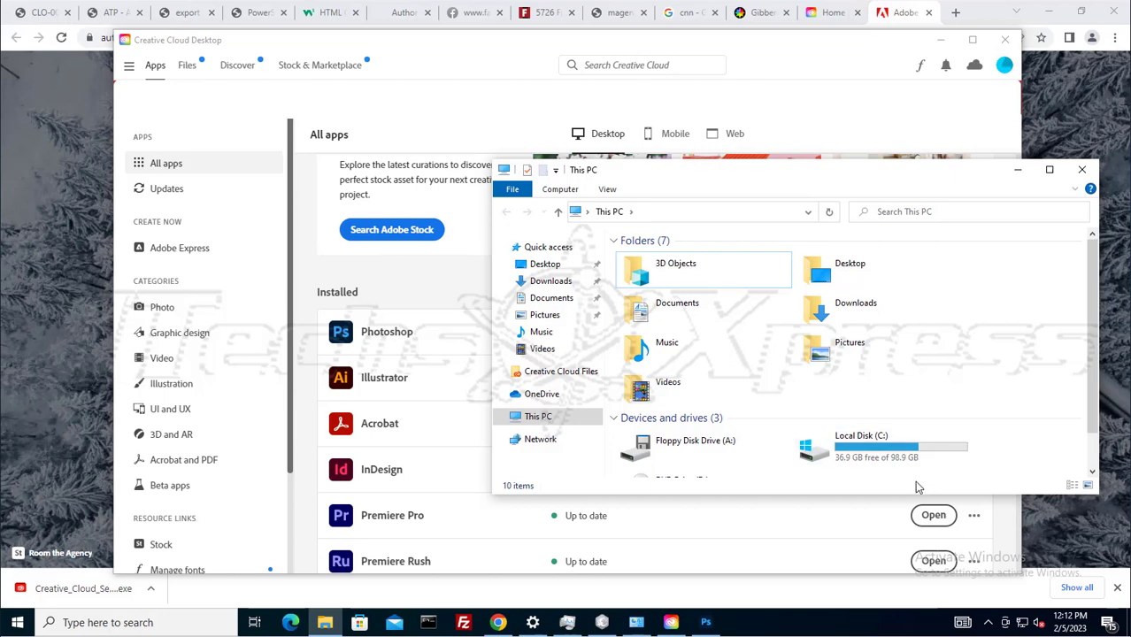
mouse_move(1047, 361)
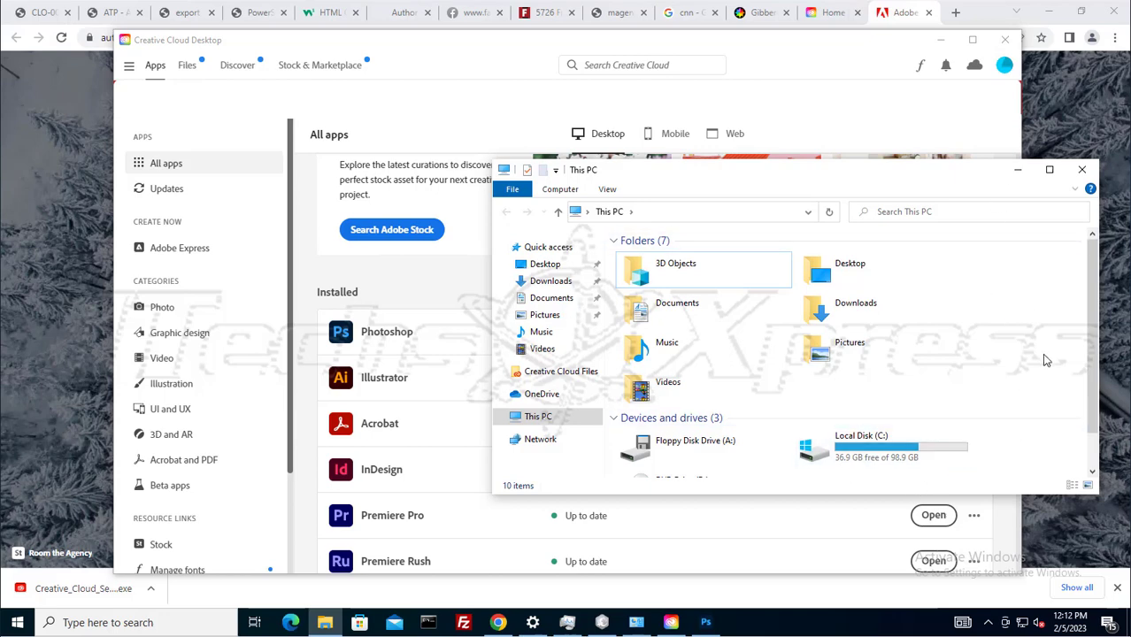
left_click(1081, 170)
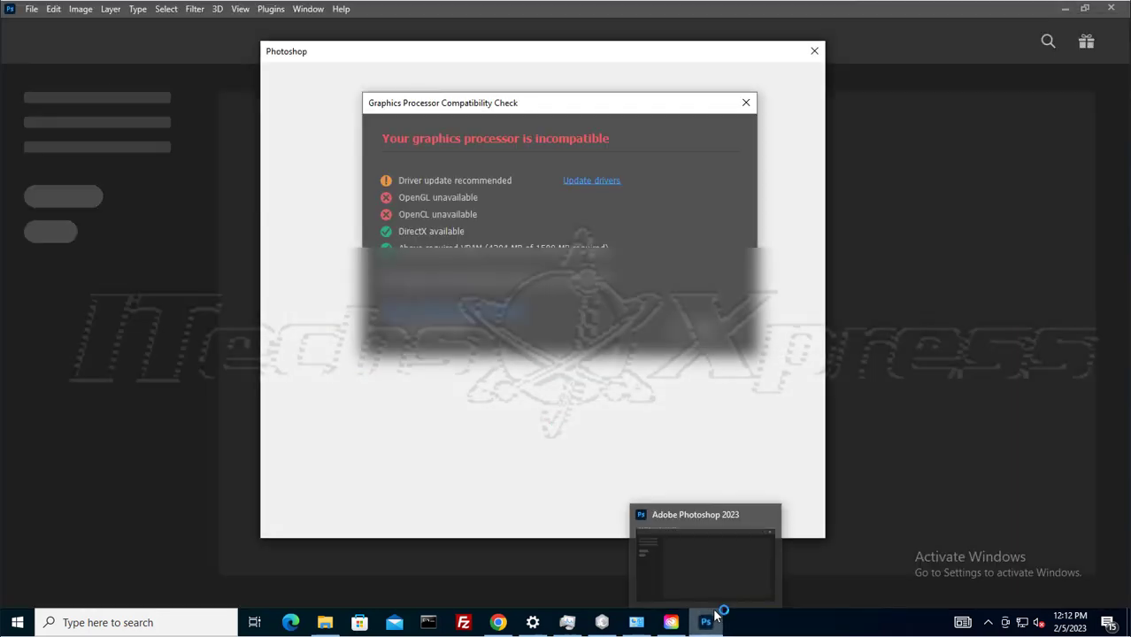
Bring the Adobe Photoshop 2023 window to the front from the taskbar
left_click(744, 103)
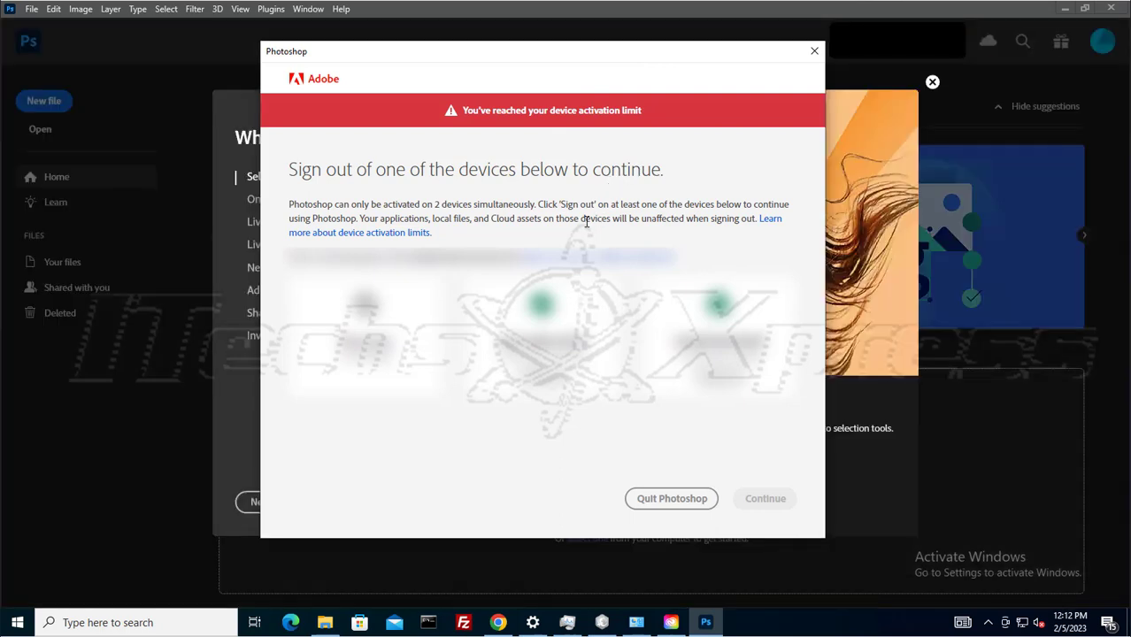
mouse_move(586, 223)
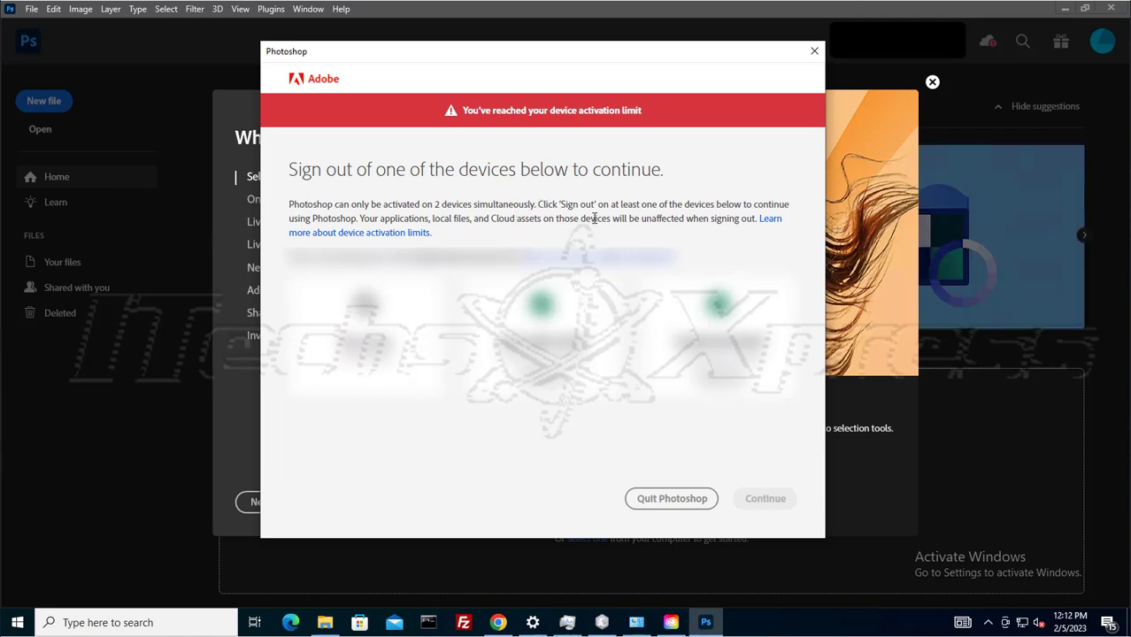
mouse_move(607, 434)
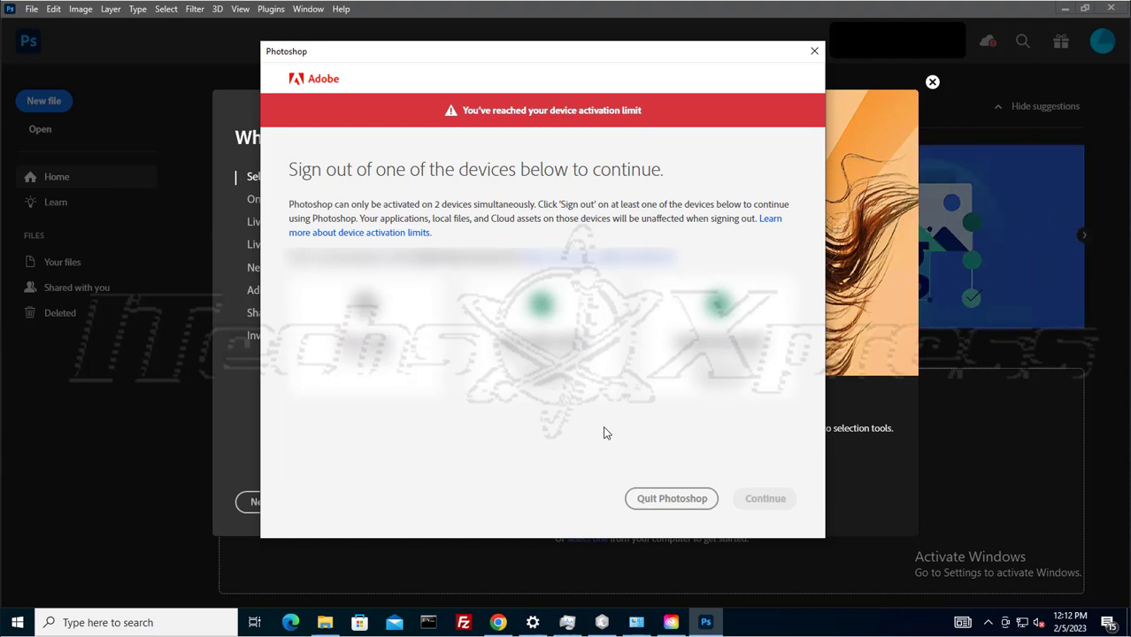
mouse_move(607, 431)
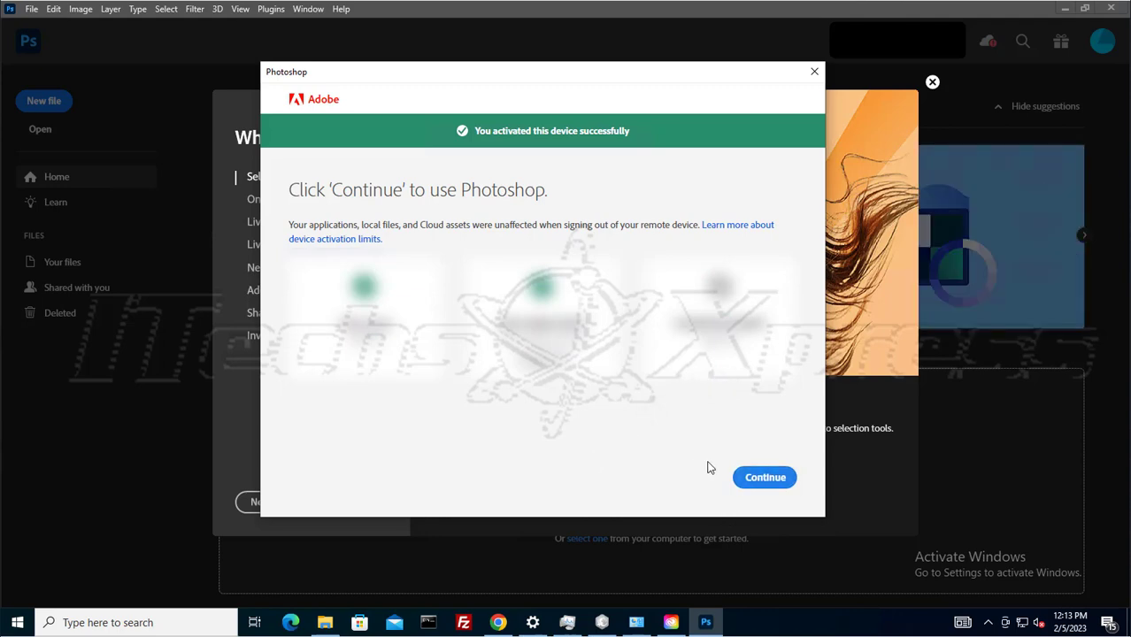
Continue into Photoshop after the device activation succeeds
left_click(764, 478)
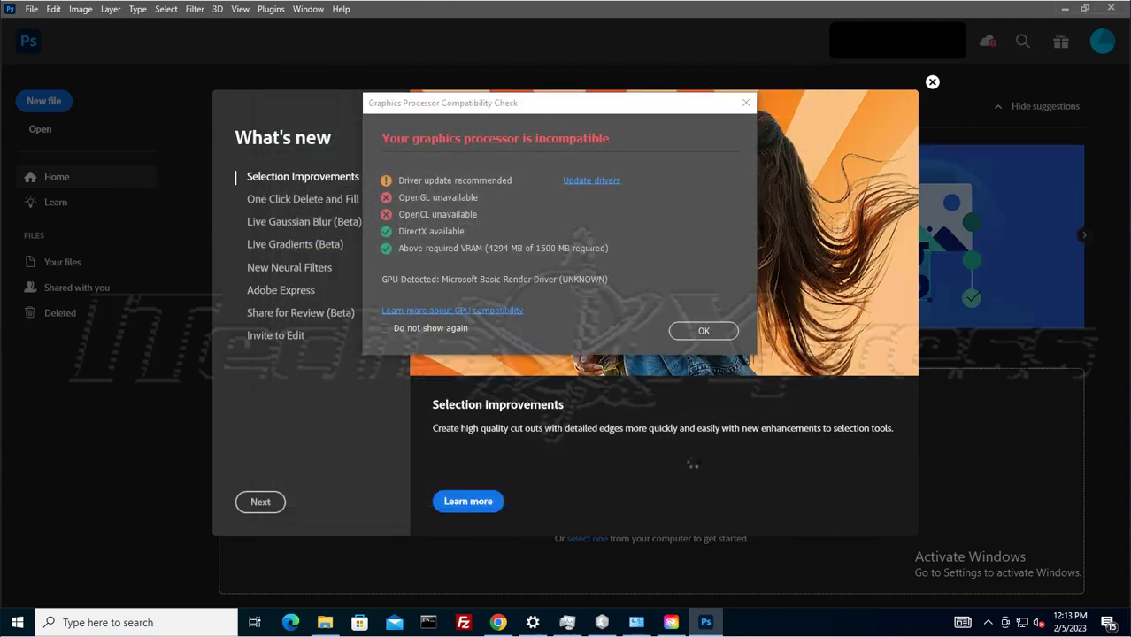
Follow the Update drivers link from the Graphics Processor Compatibility Check dialog
left_click(705, 331)
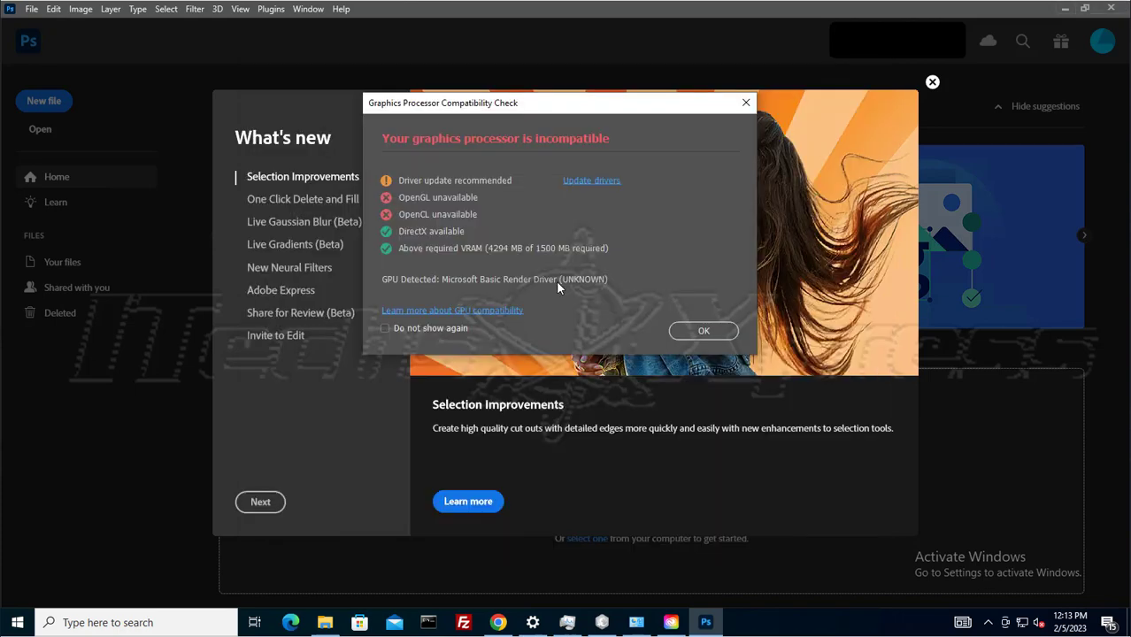
mouse_move(564, 295)
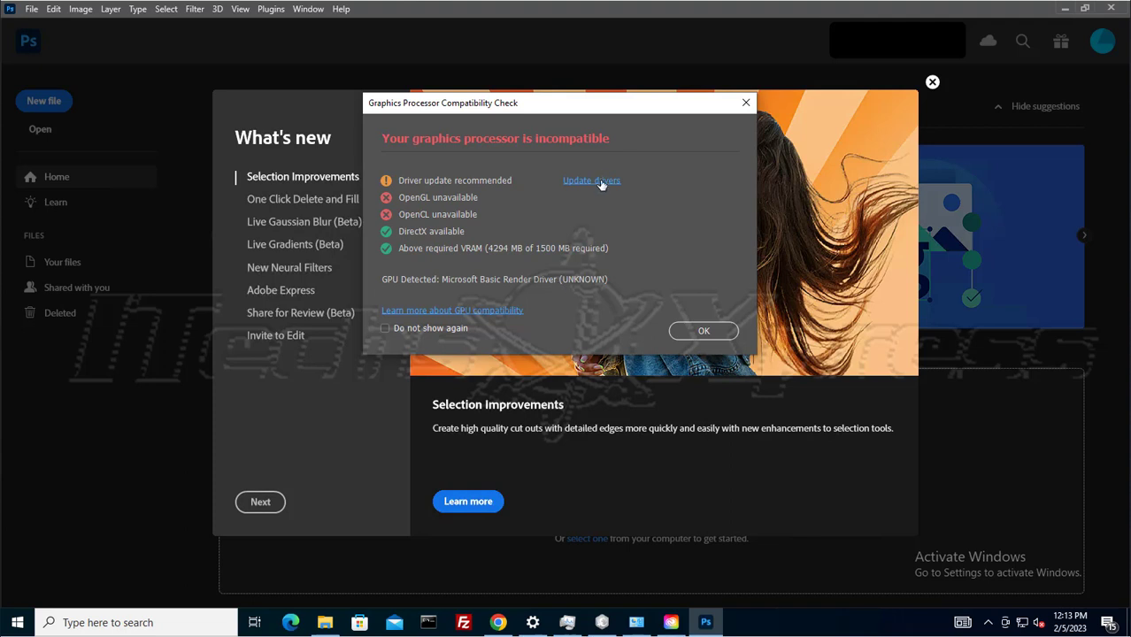
left_click(591, 180)
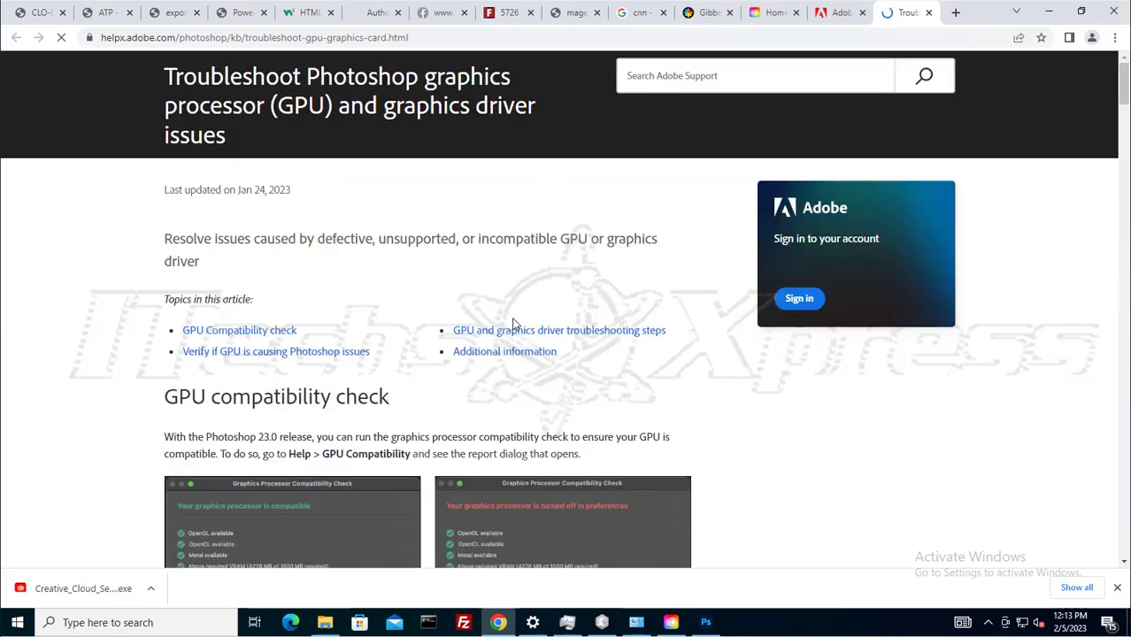
Follow the 'Intel drivers' link under 'Update your graphics driver' to Intel's download site
scroll("down", 3)
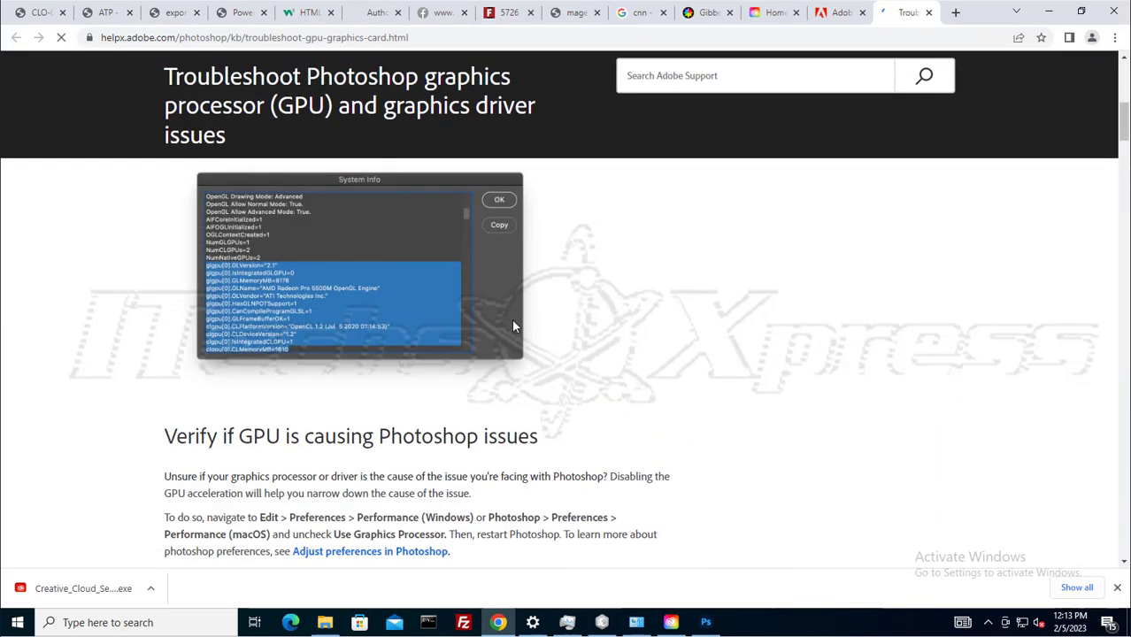
scroll("down", 3)
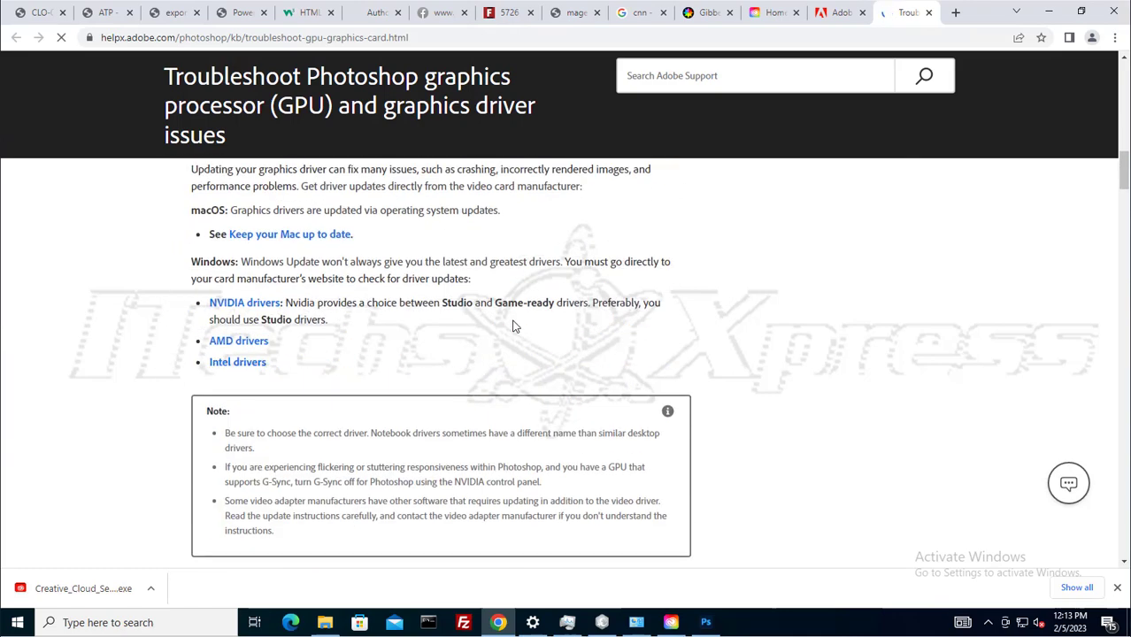
scroll("down", 3)
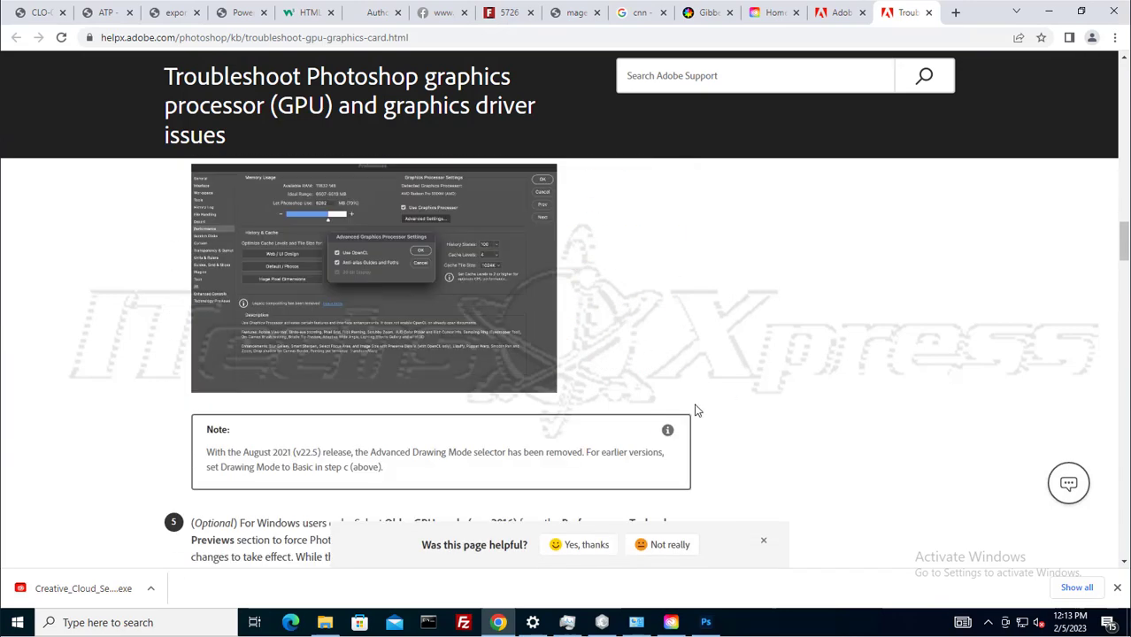
scroll("down", 3)
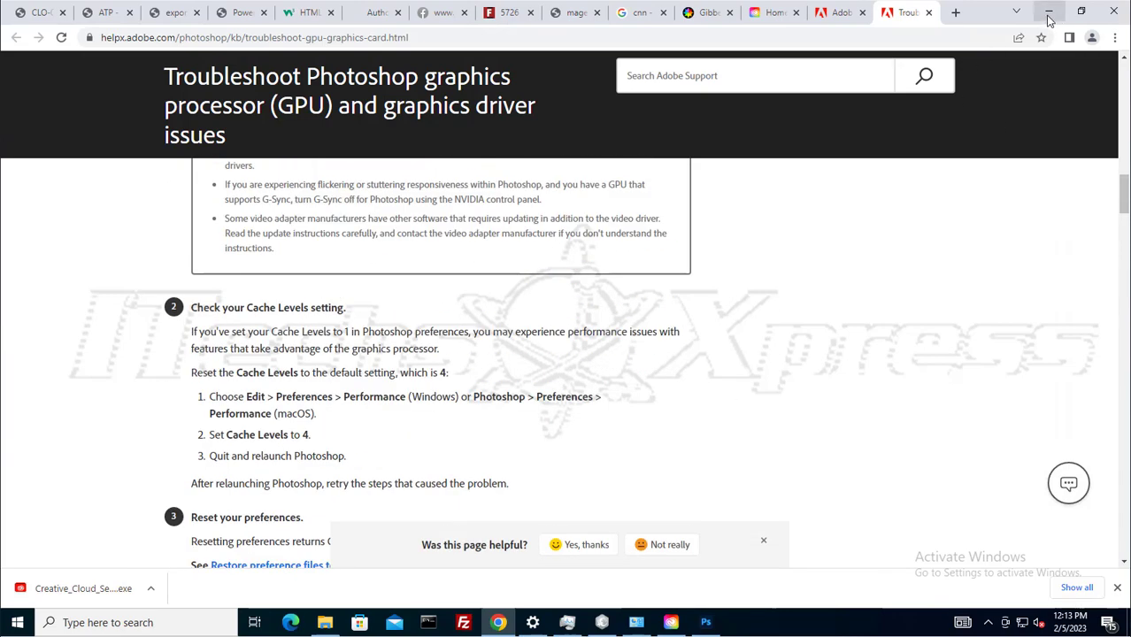
scroll("up", 3)
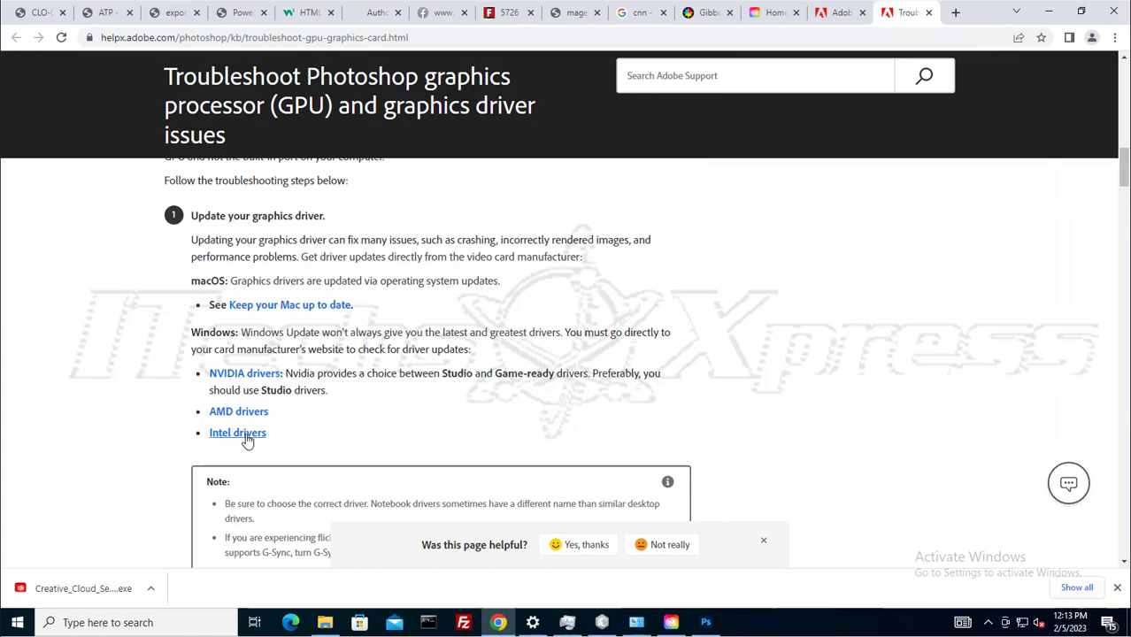
left_click(238, 432)
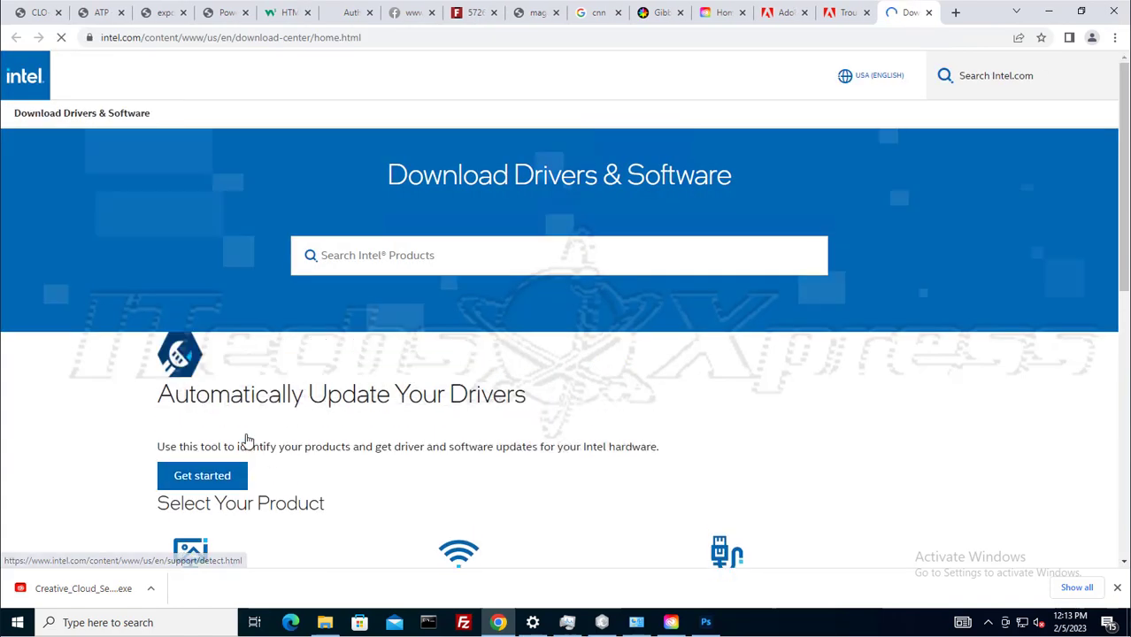
Browse the Intel download center and look through the Graphics driver listings
scroll("down", 3)
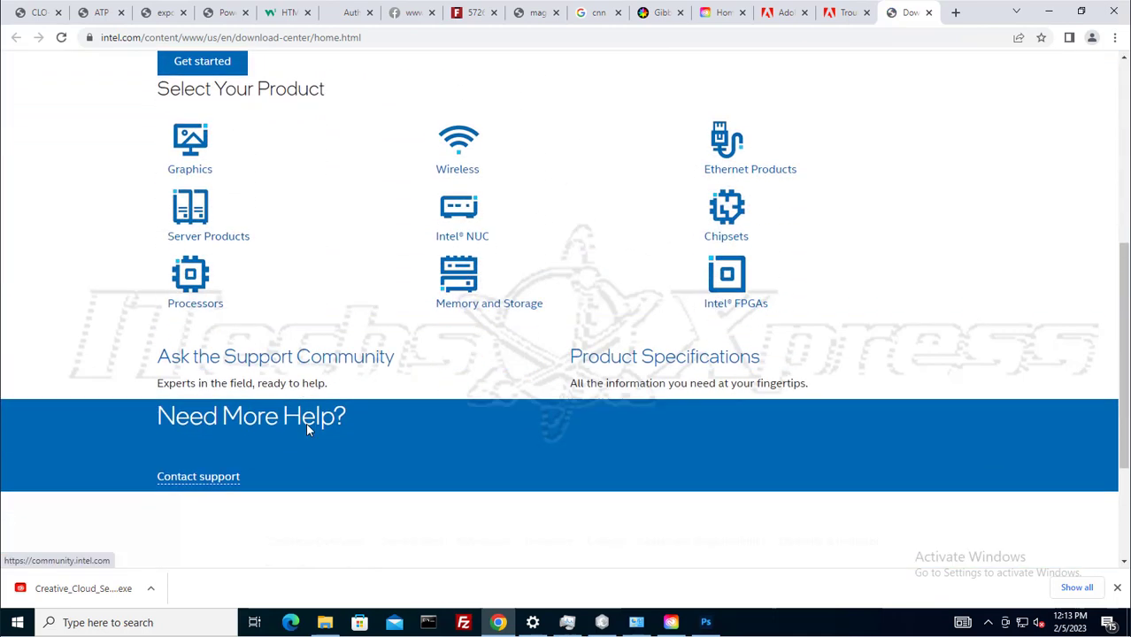
scroll("up", 3)
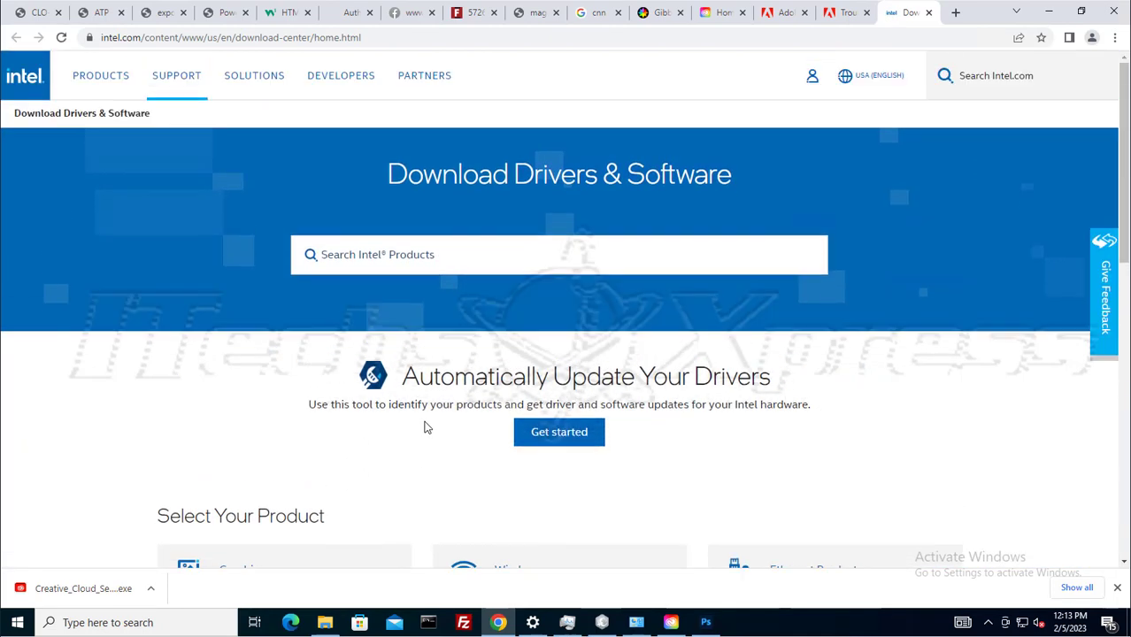
scroll("down", 3)
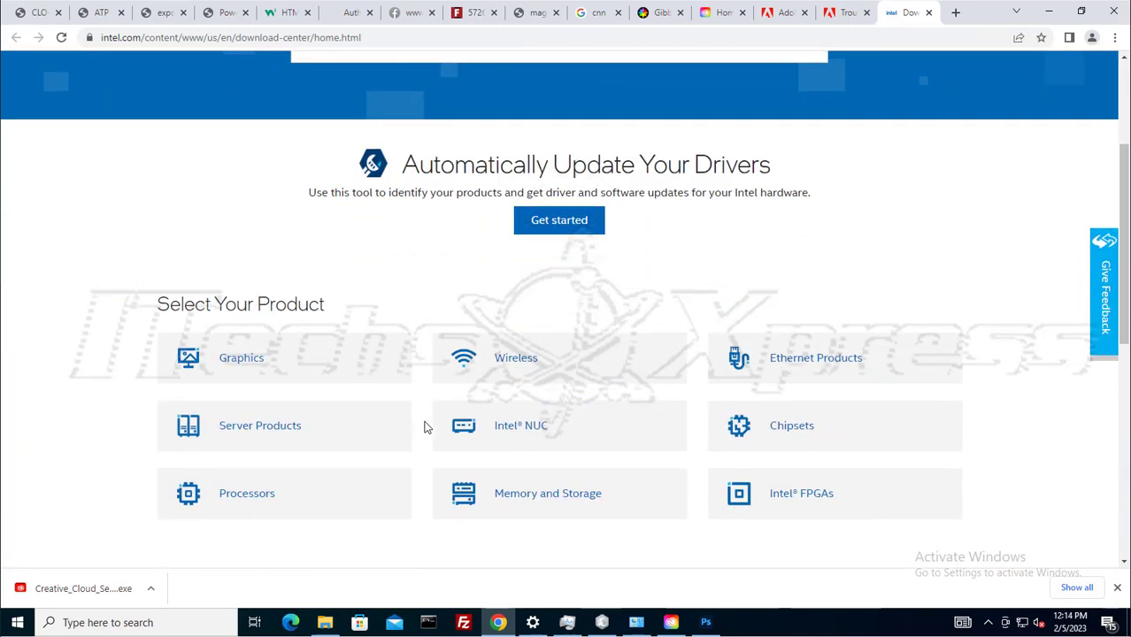
scroll("down", 3)
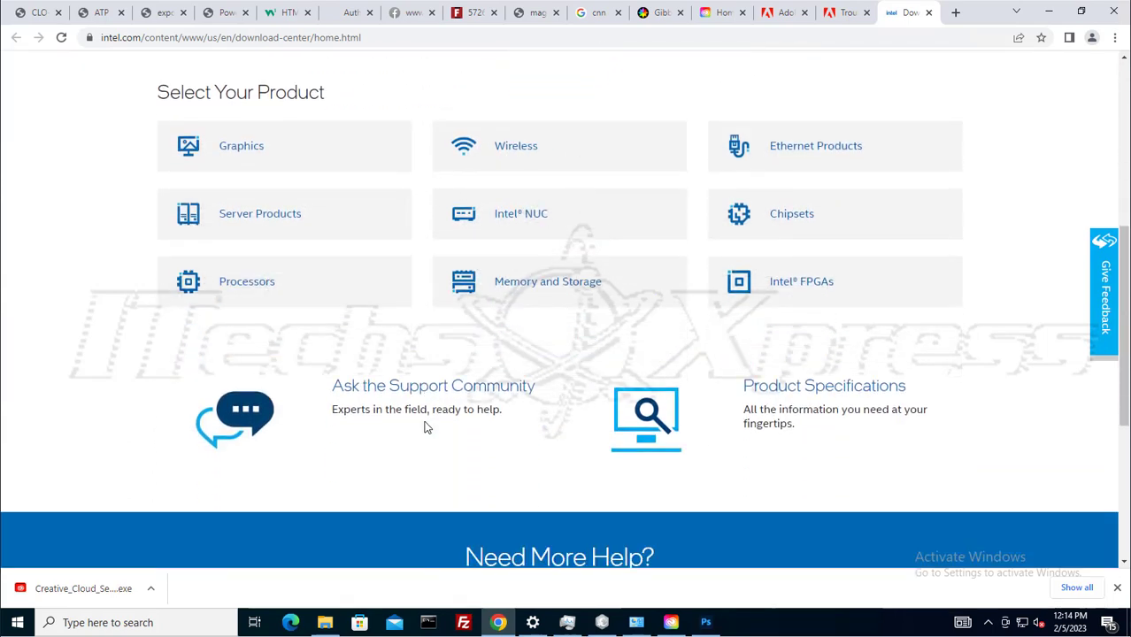
scroll("down", 3)
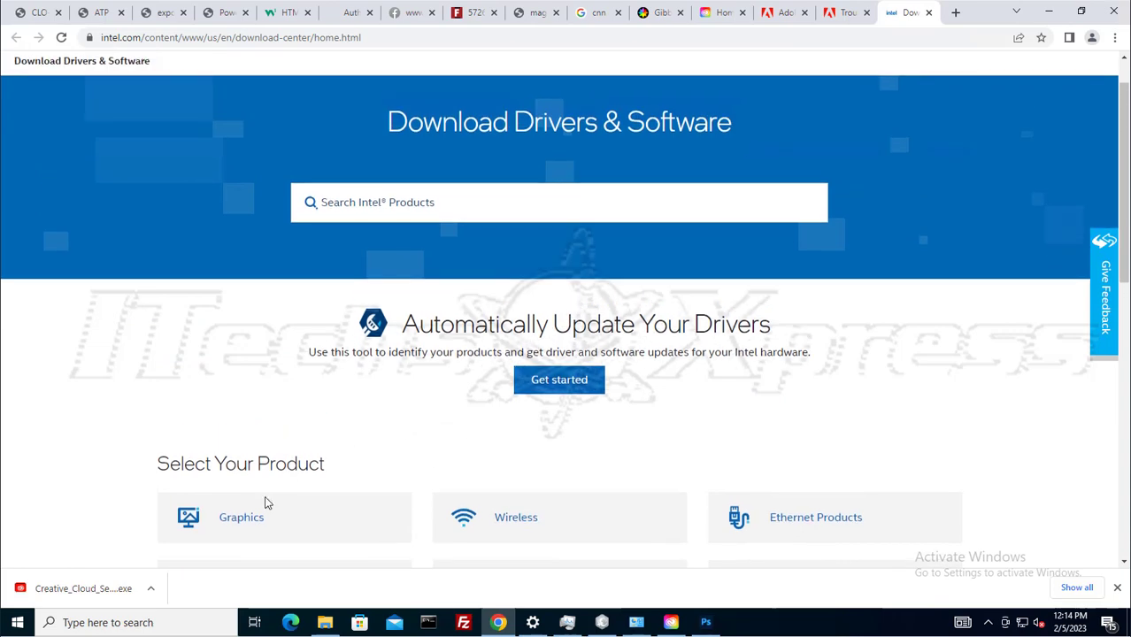
left_click(241, 517)
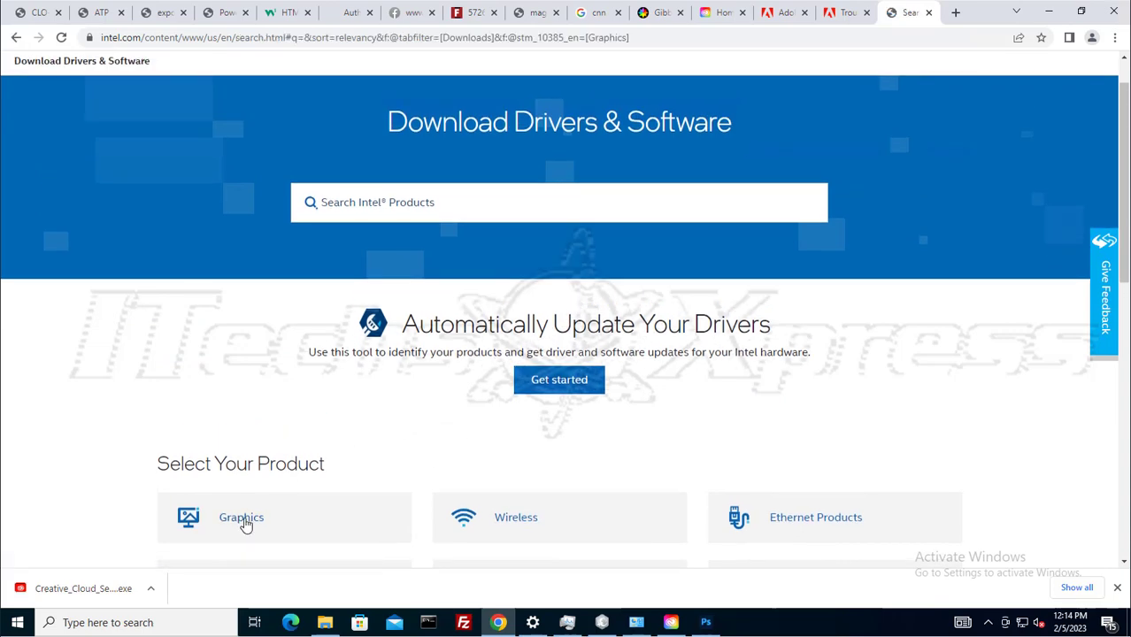
scroll("down", 3)
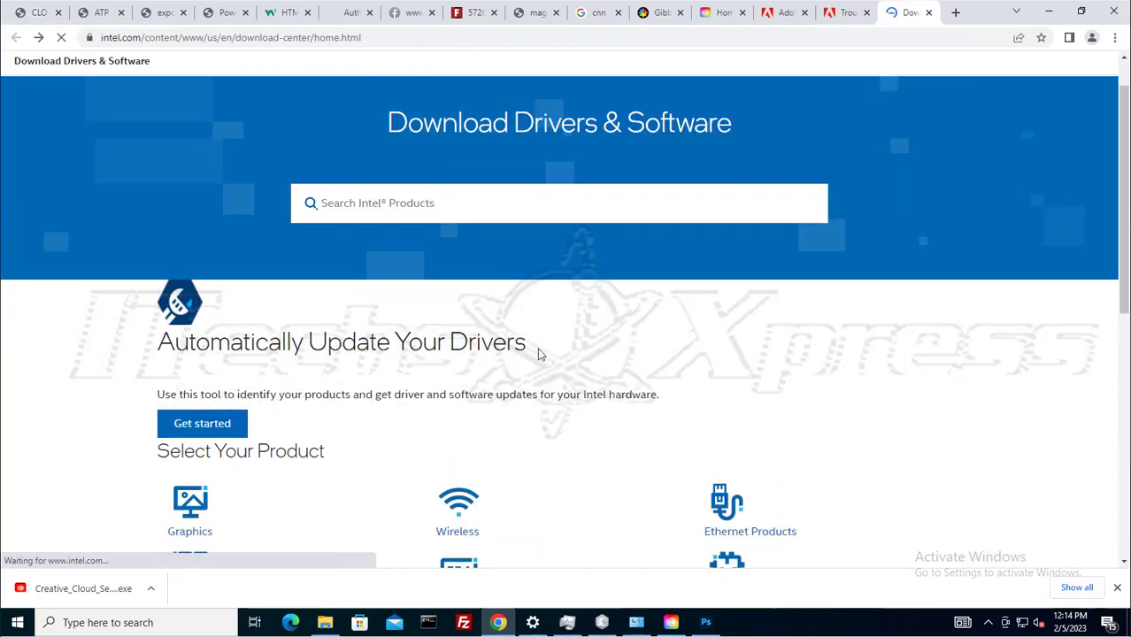
Download the Intel Driver & Support Assistant installer via Get started, then return to Photoshop
left_click(202, 423)
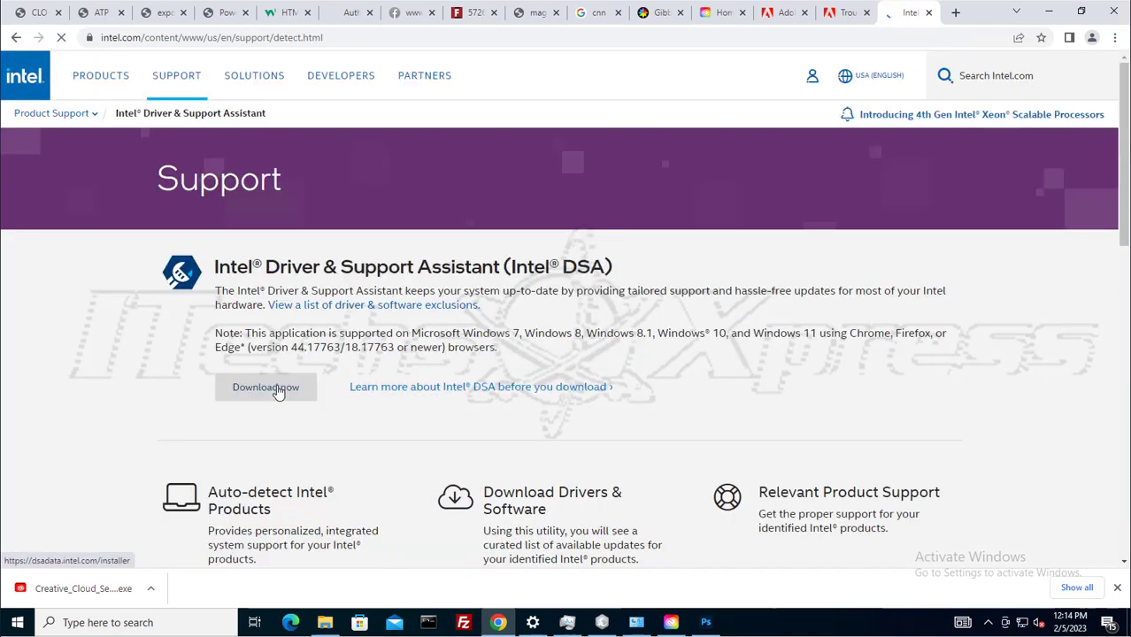
left_click(266, 385)
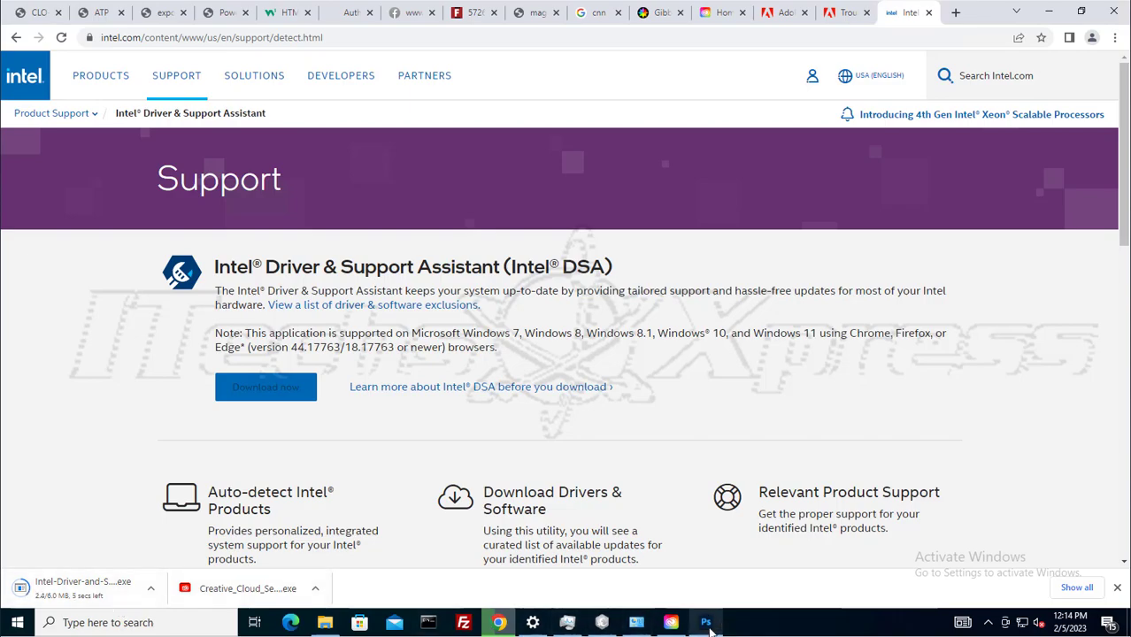
left_click(705, 623)
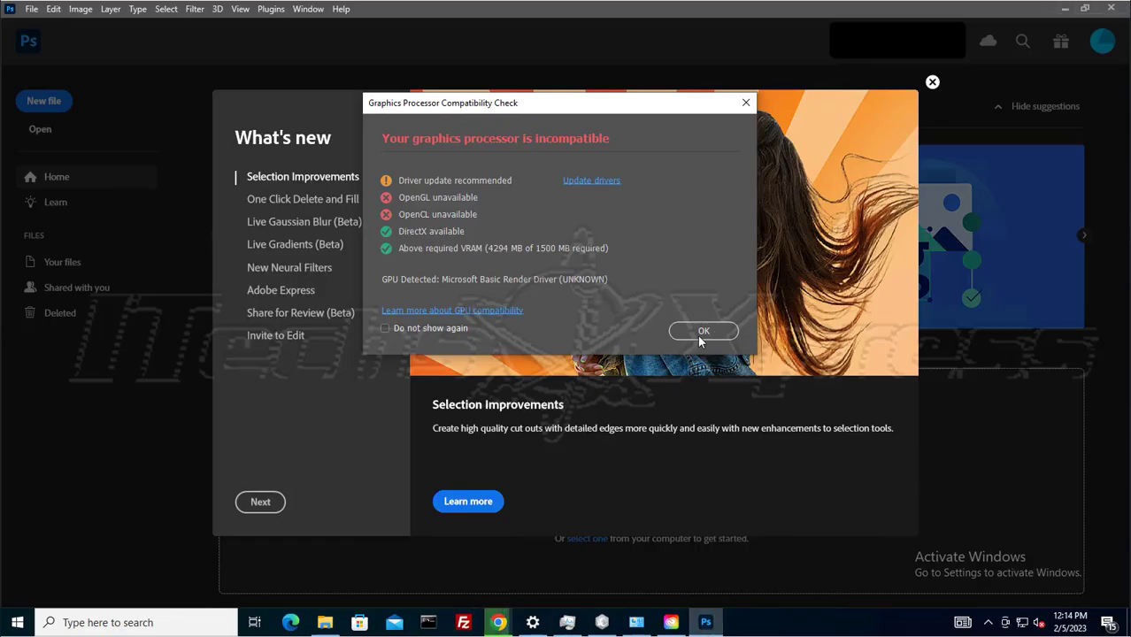
Dismiss the Graphics Processor Compatibility Check warning and close the What's new window
left_click(704, 331)
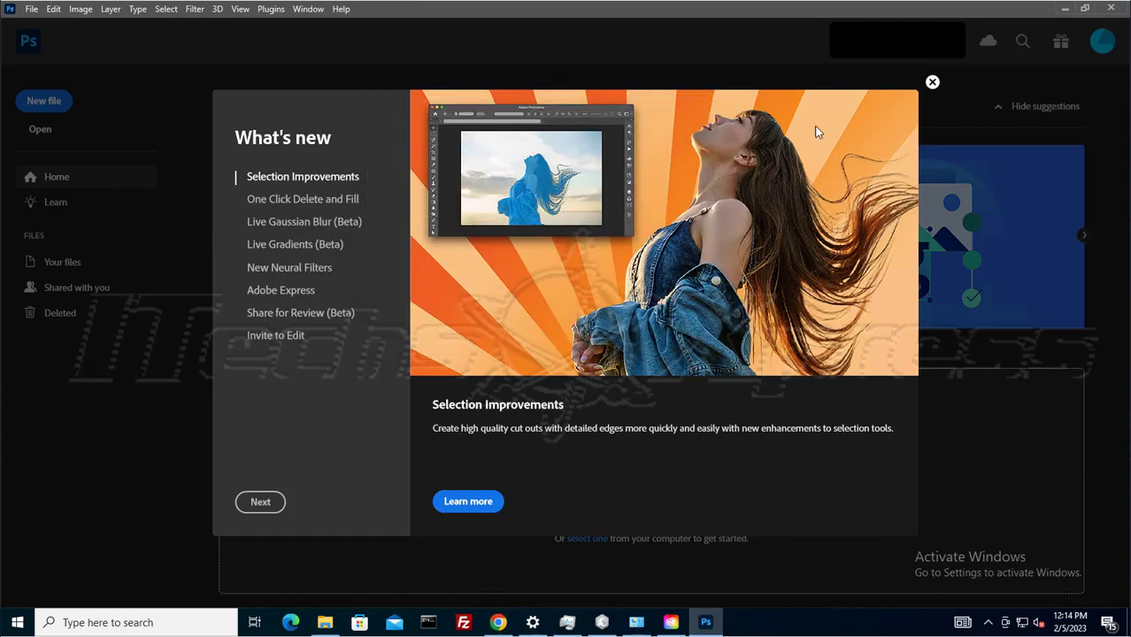
left_click(931, 81)
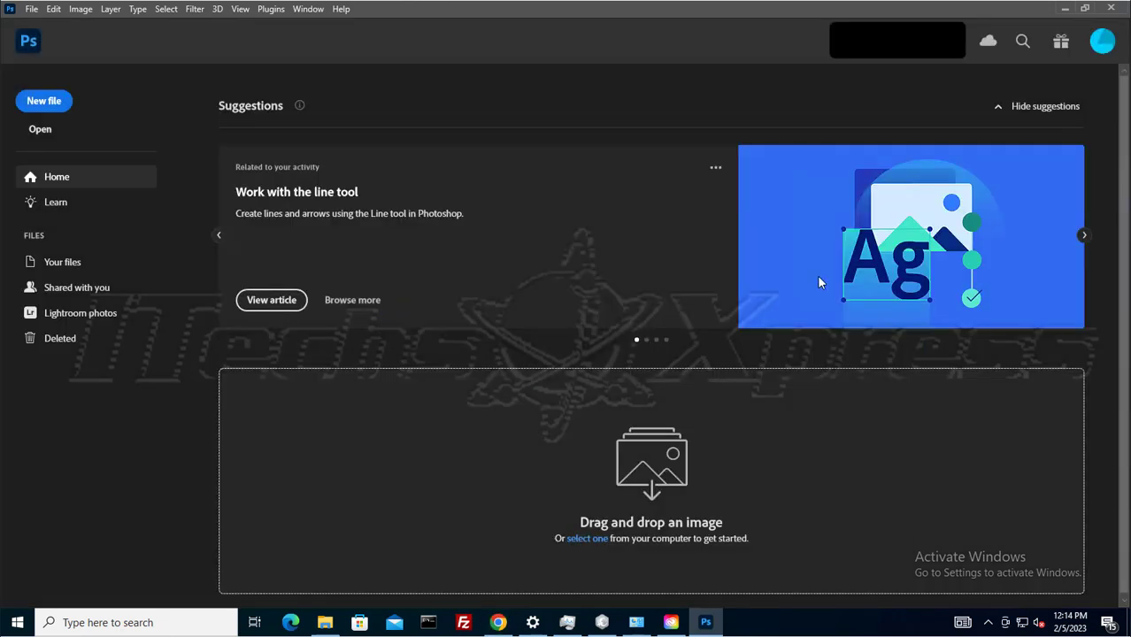
mouse_move(428, 358)
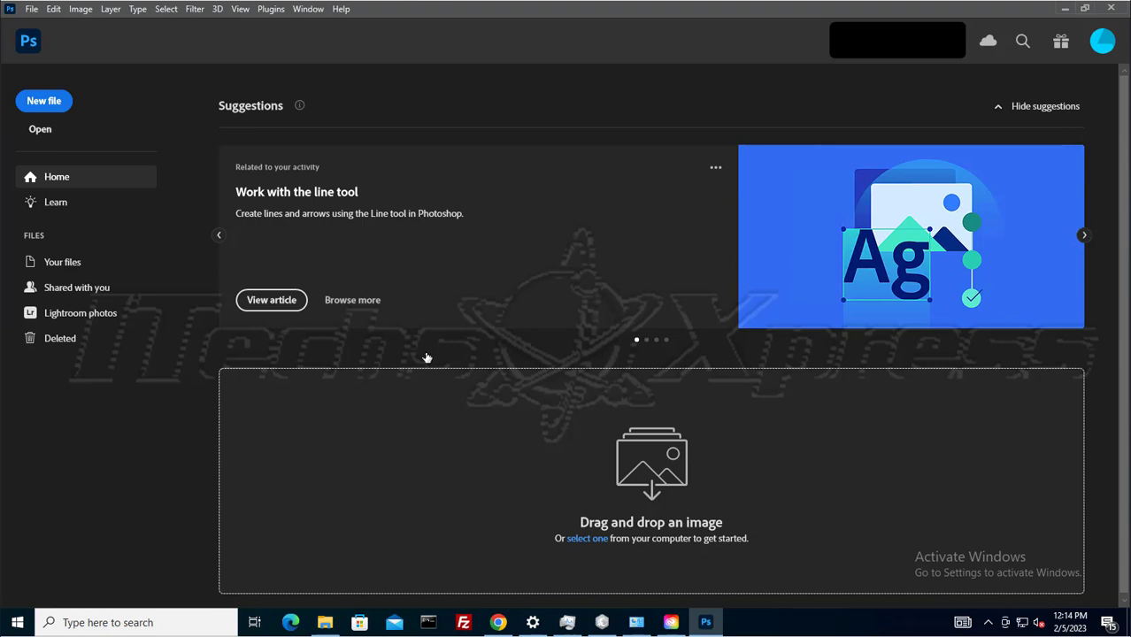
mouse_move(768, 563)
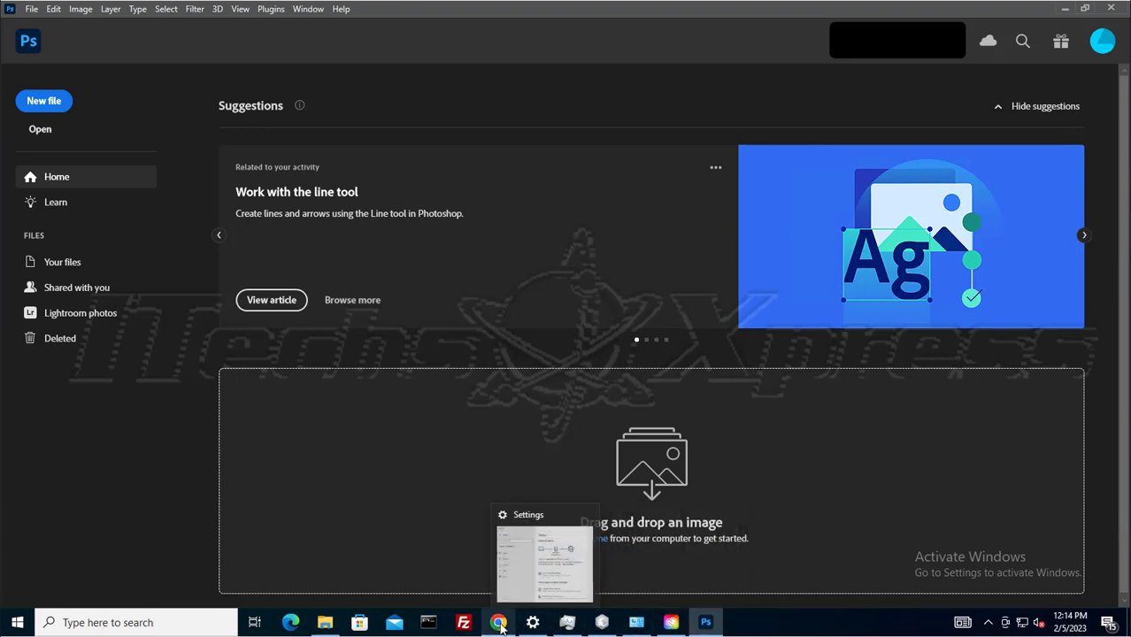
Run the downloaded Intel DSA installer, agree to the license terms and start installation
left_click(499, 623)
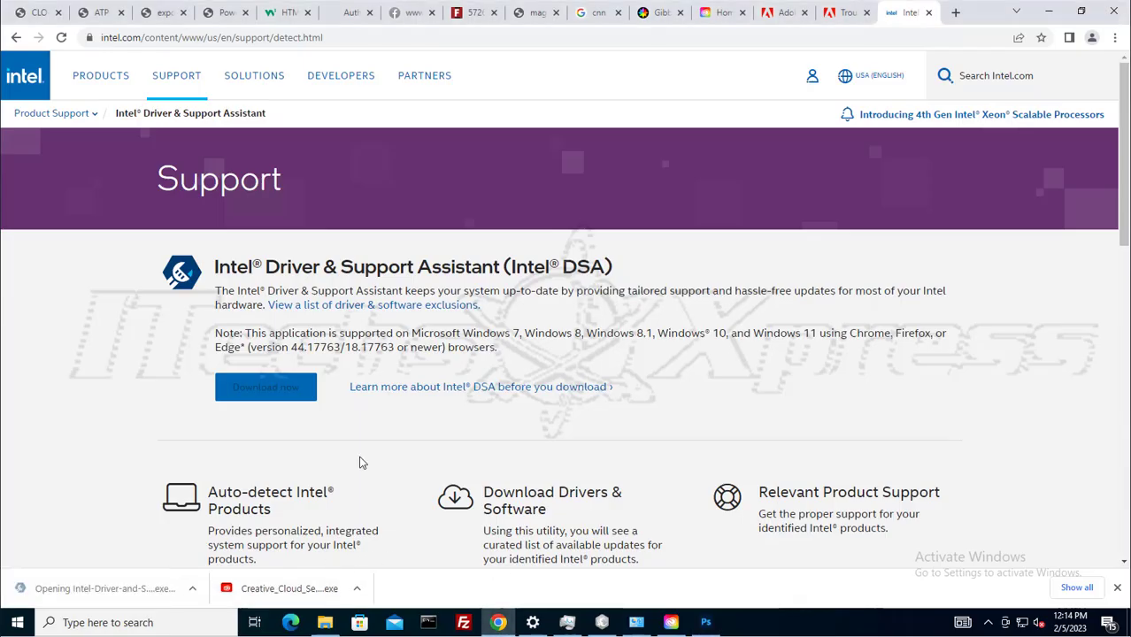
mouse_move(644, 272)
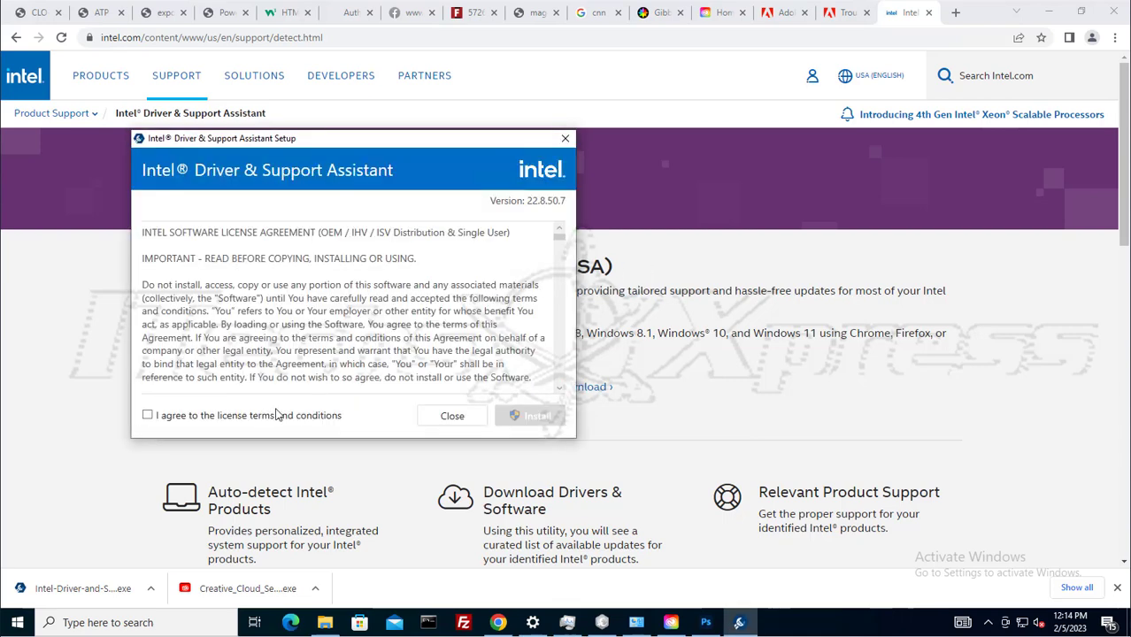
left_click(149, 414)
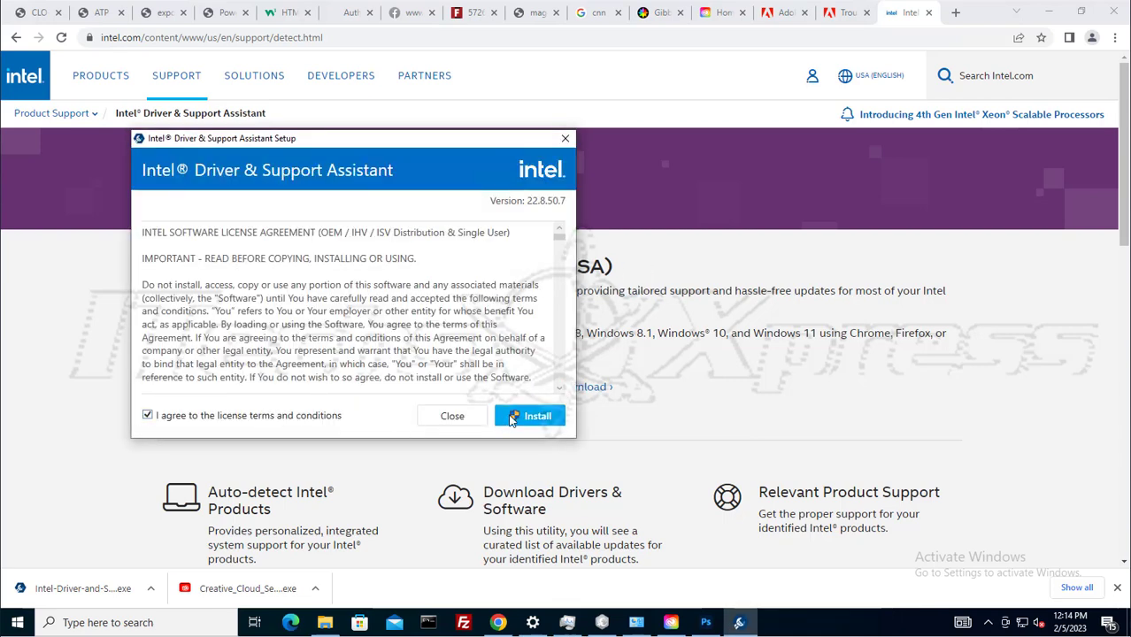
left_click(529, 416)
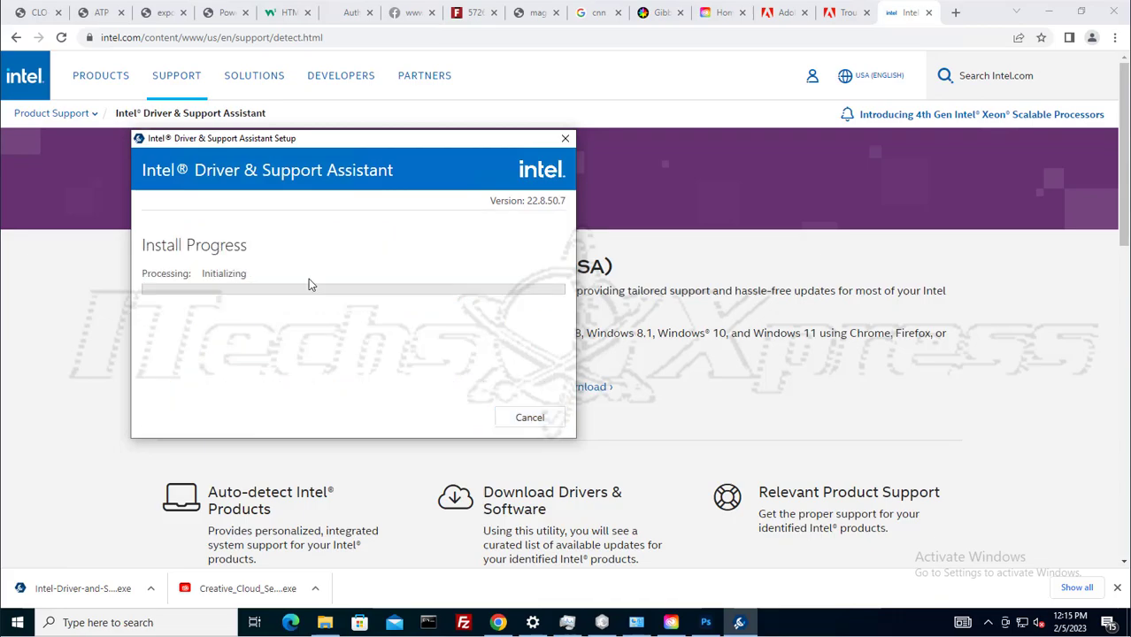
mouse_move(548, 350)
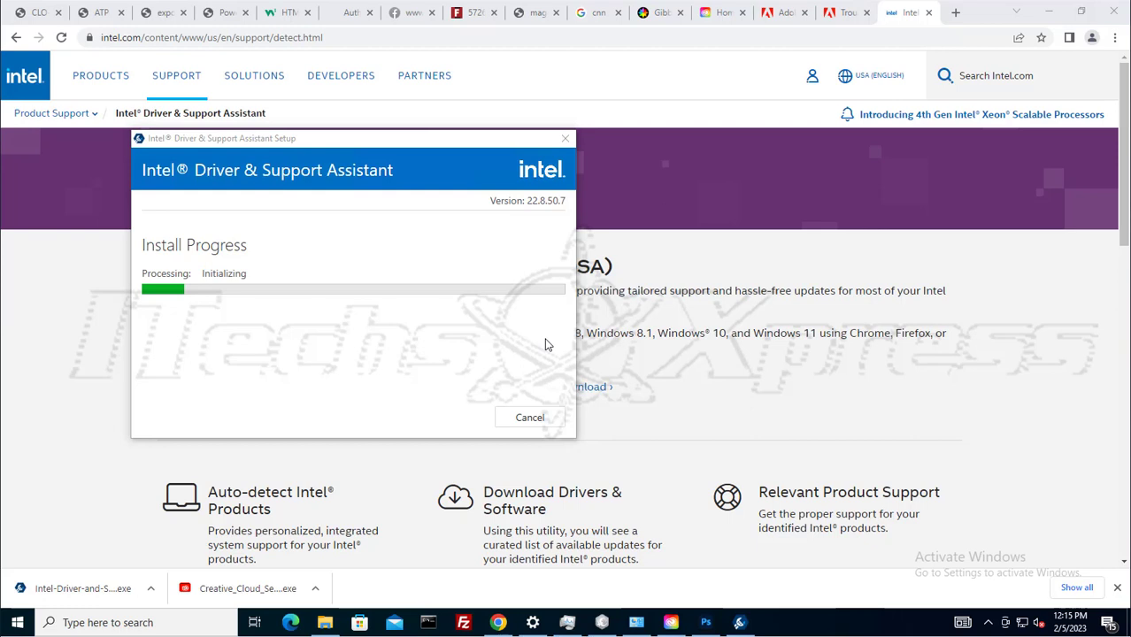
mouse_move(533, 343)
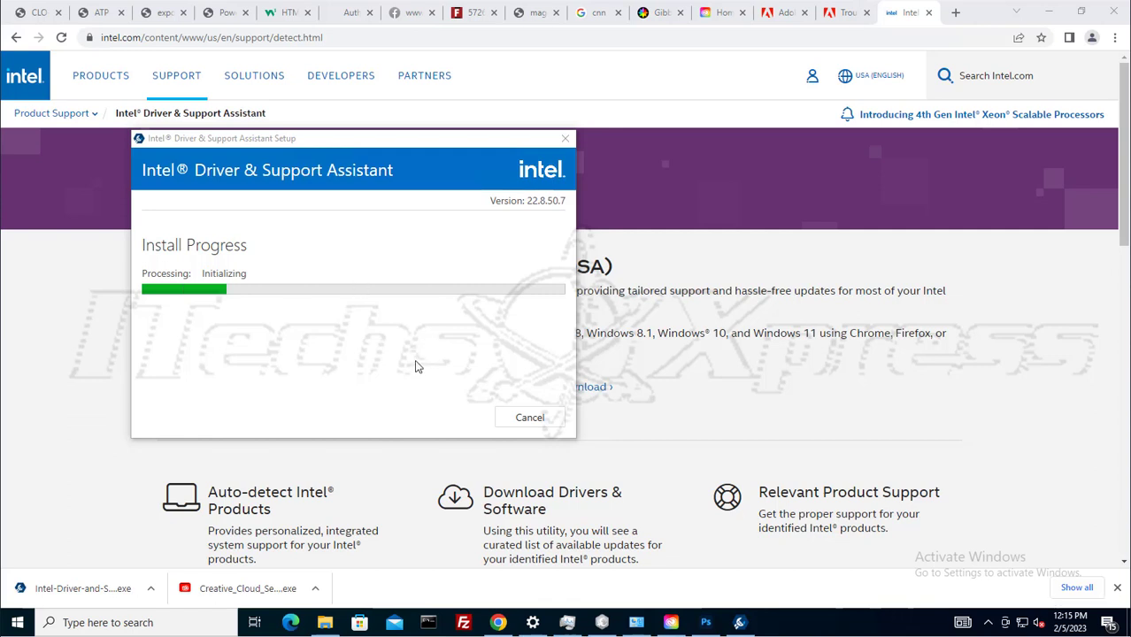
mouse_move(417, 361)
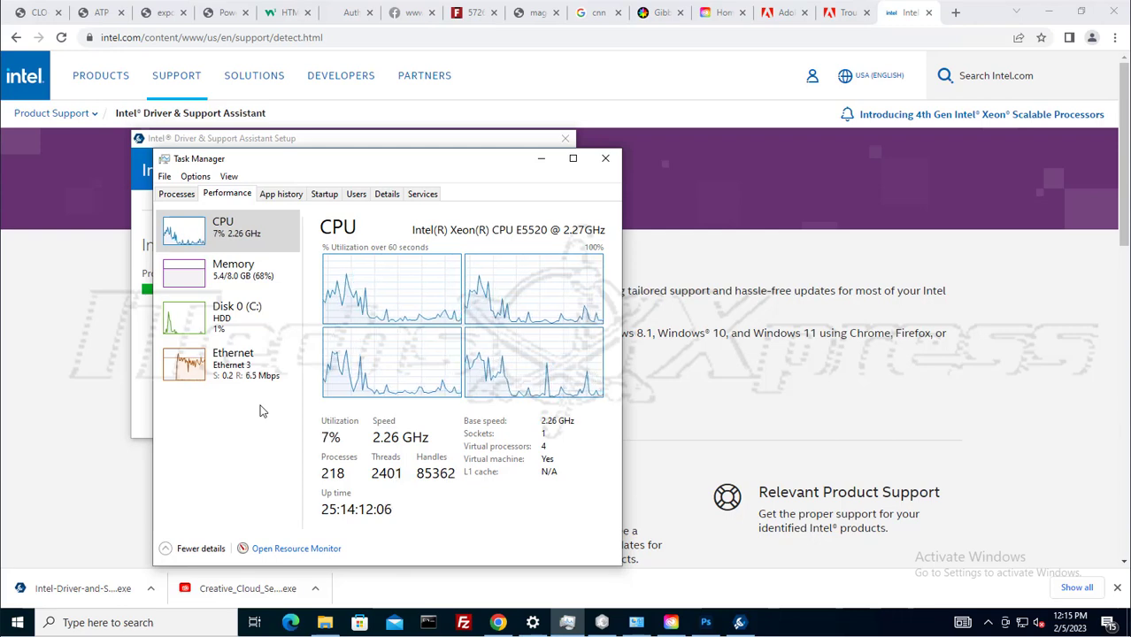
mouse_move(541, 163)
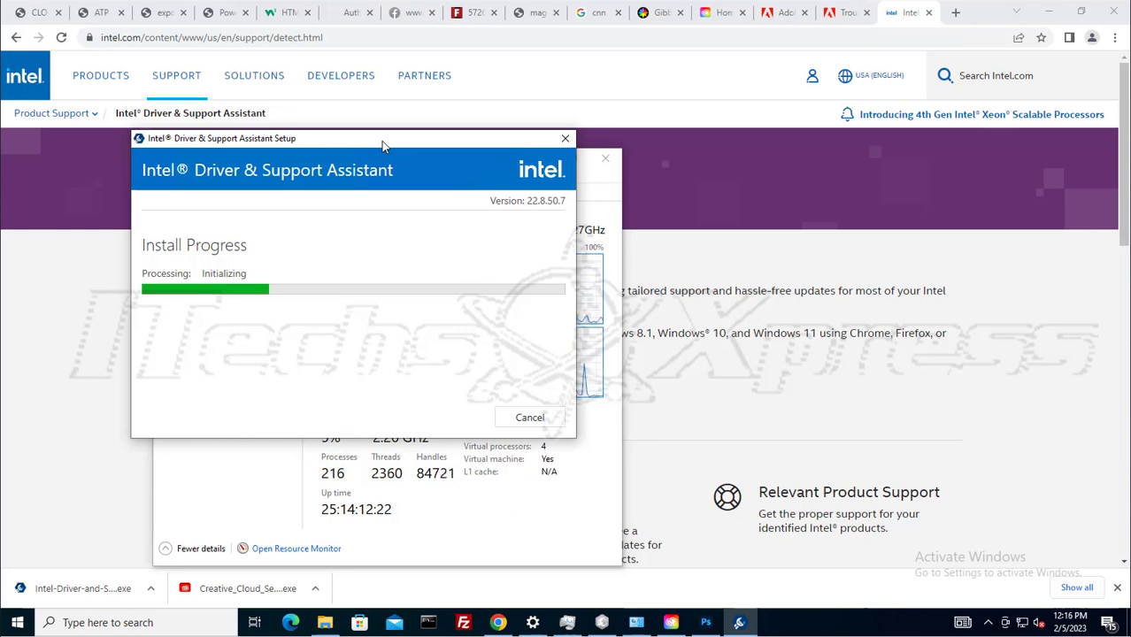
mouse_move(401, 605)
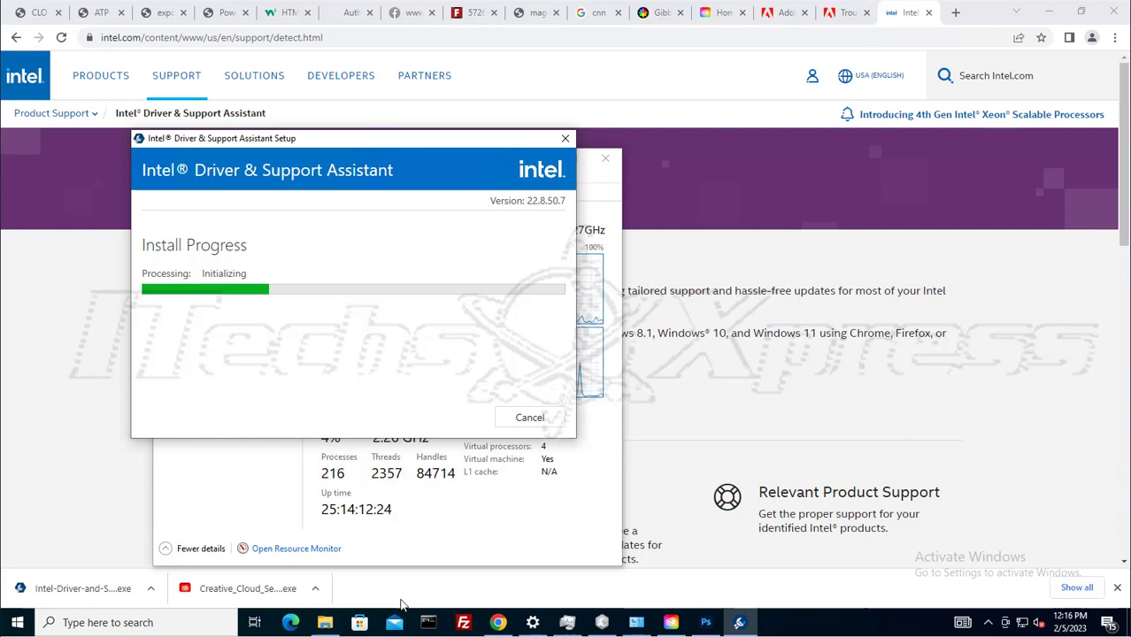
Bring up the Start button context menu to reach Device Manager
right_click(18, 623)
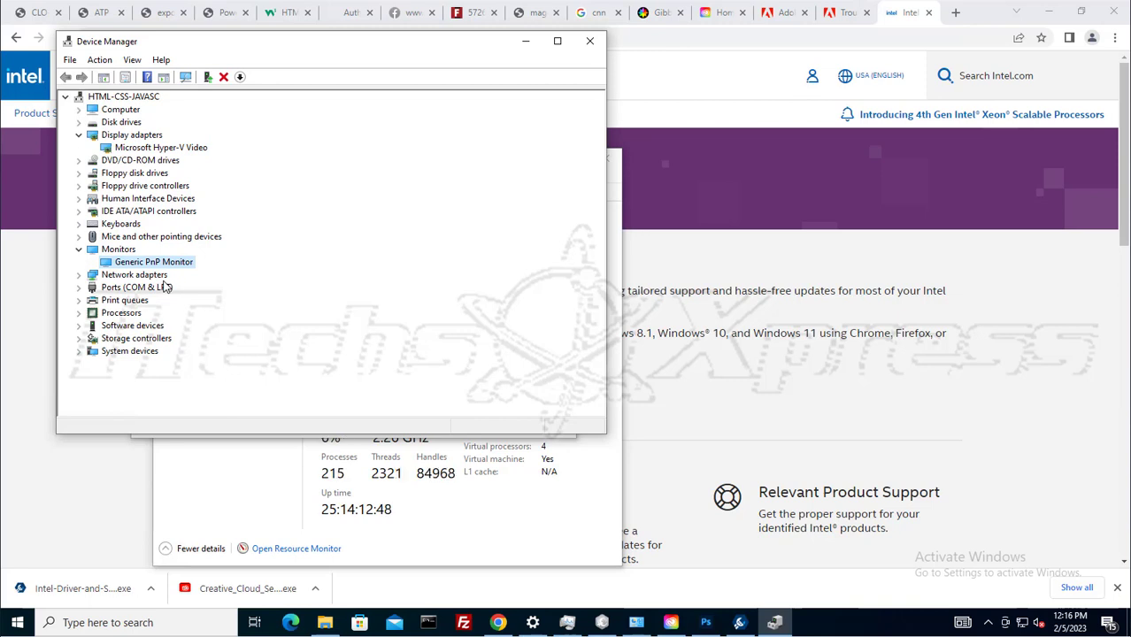
mouse_move(135, 160)
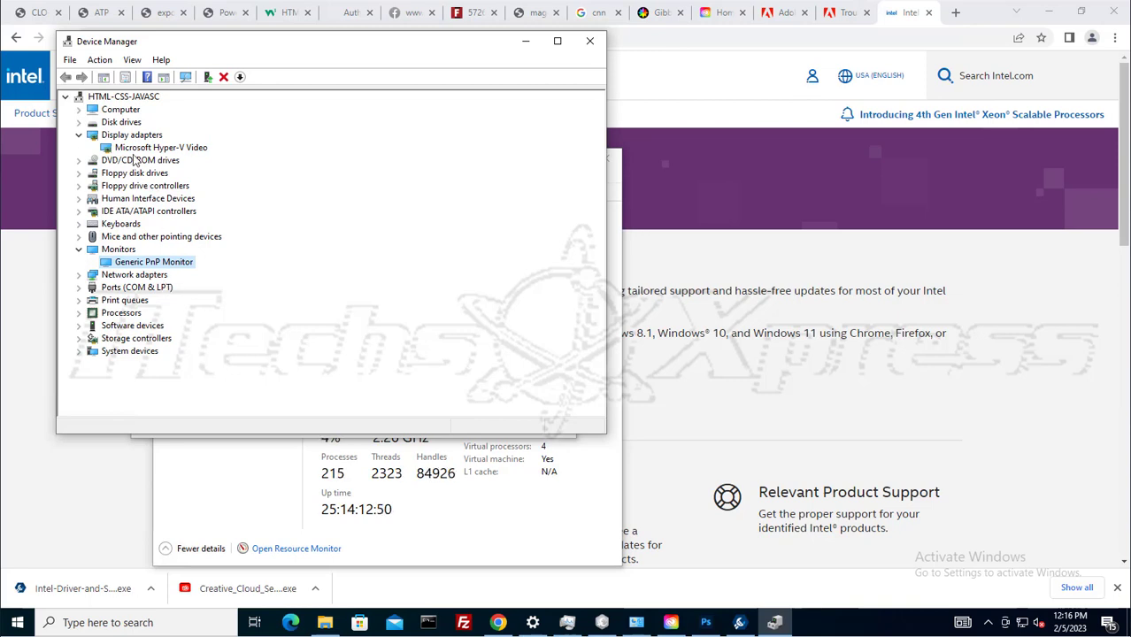
mouse_move(370, 248)
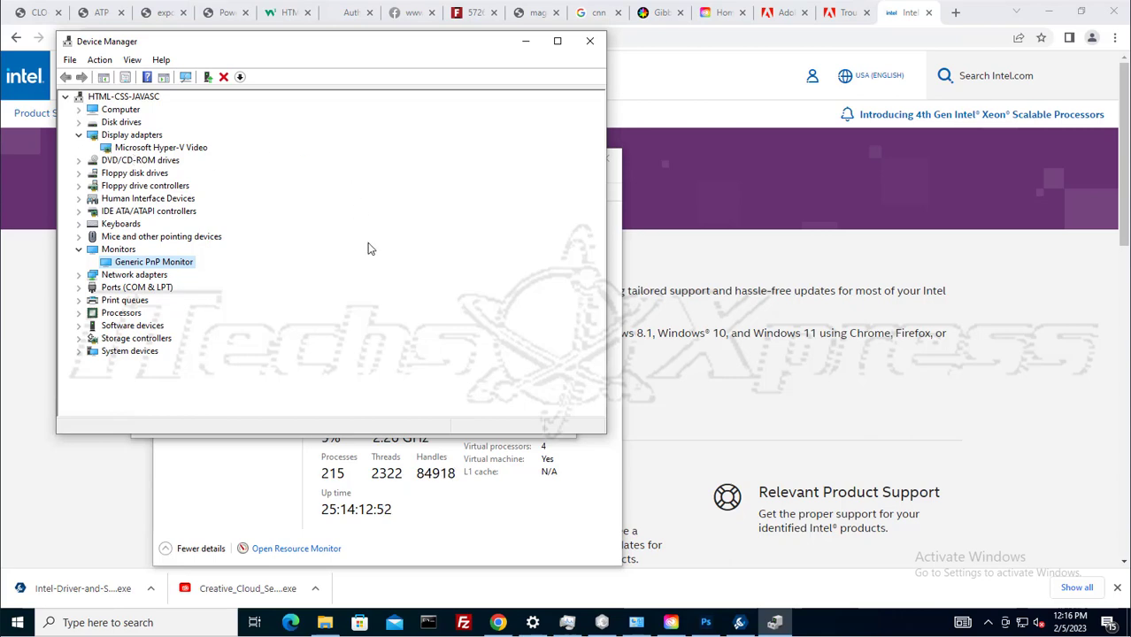